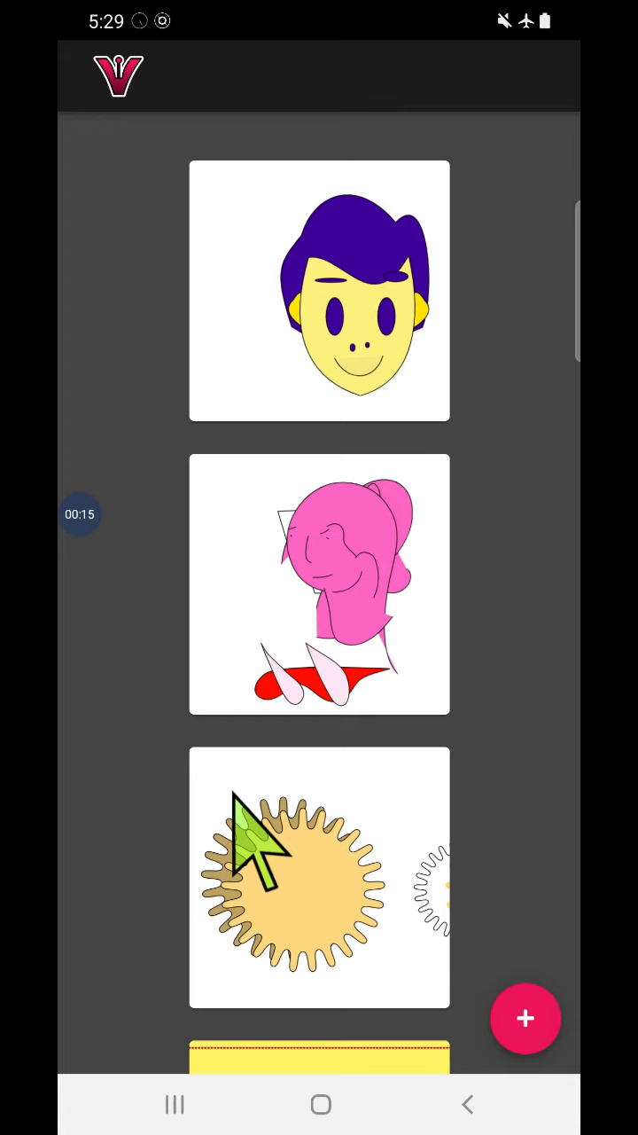
mouse_move(523, 754)
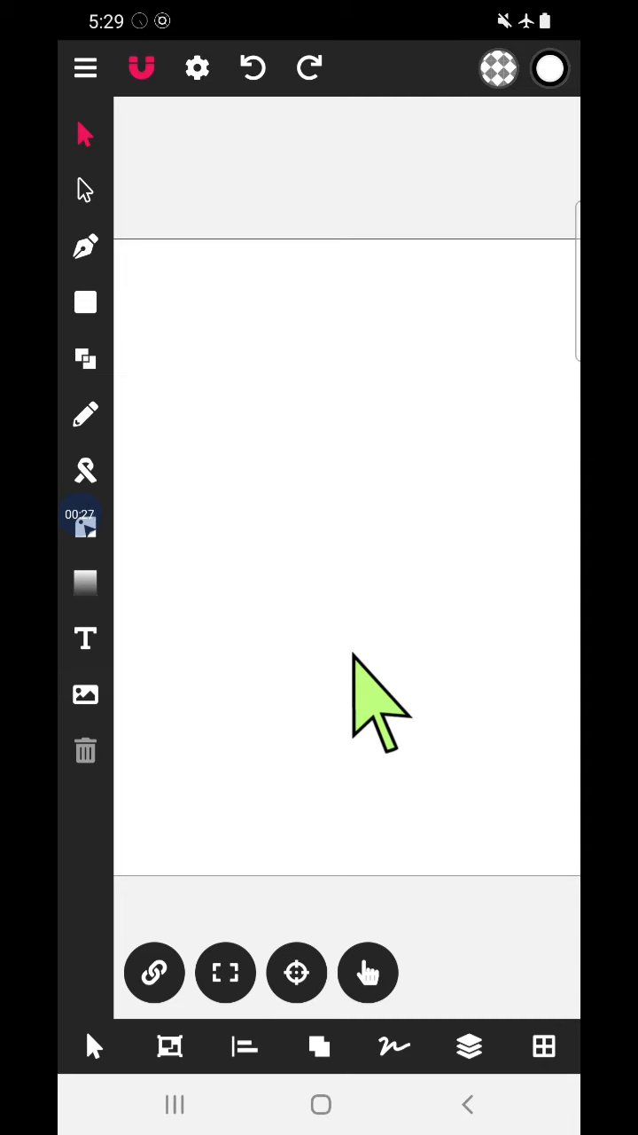
mouse_move(97, 275)
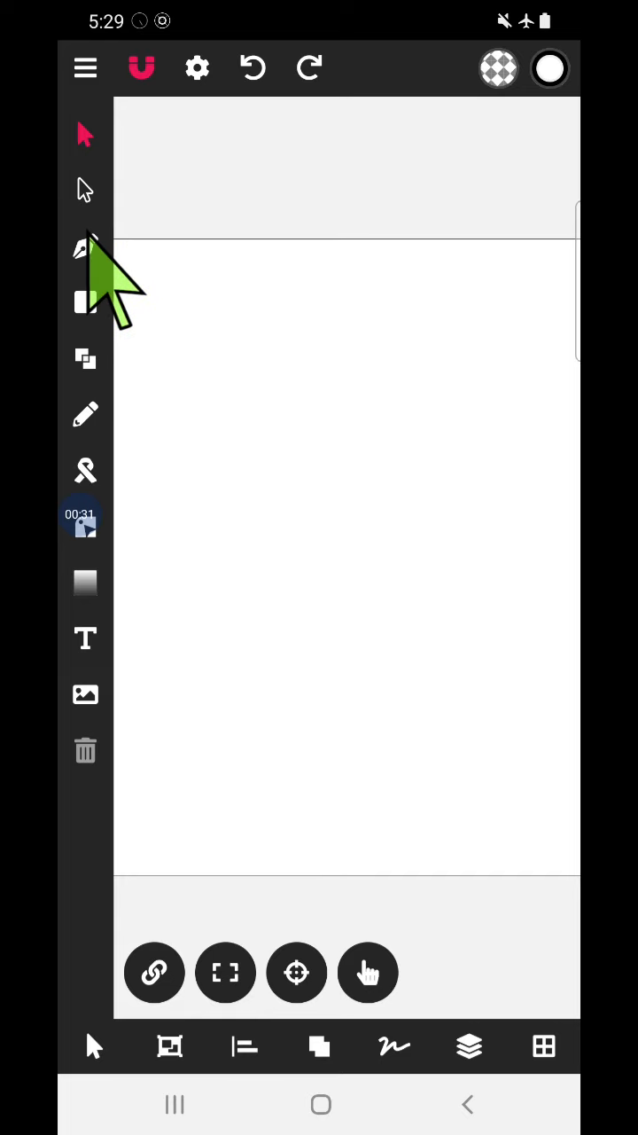
Activate the pen tool to draw paths point by point on the blank canvas.
click(85, 248)
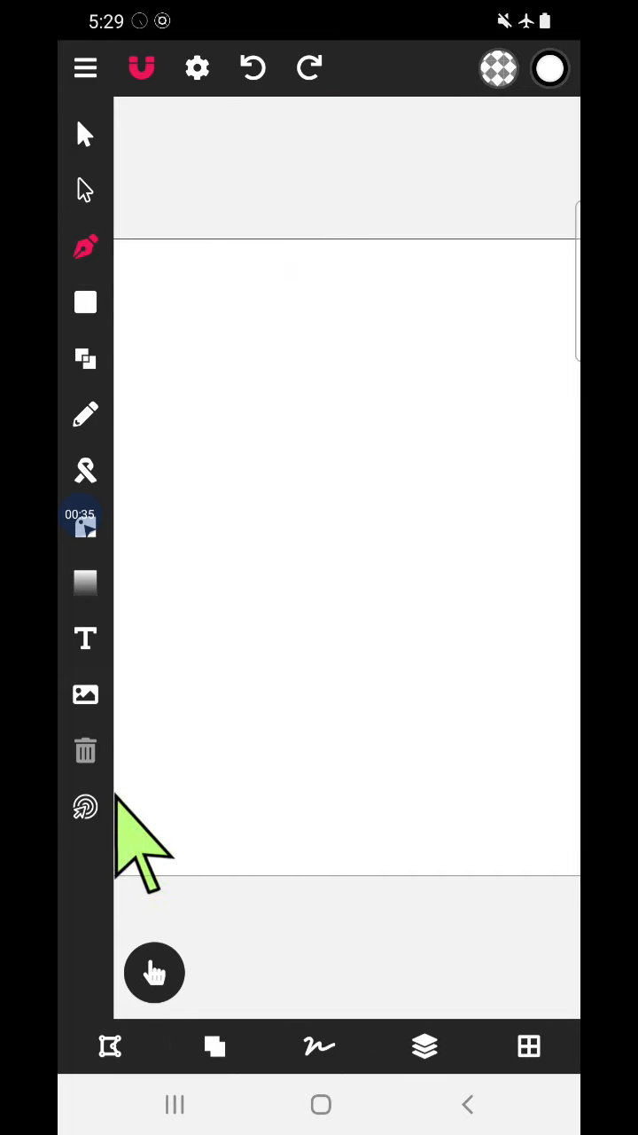
mouse_move(231, 710)
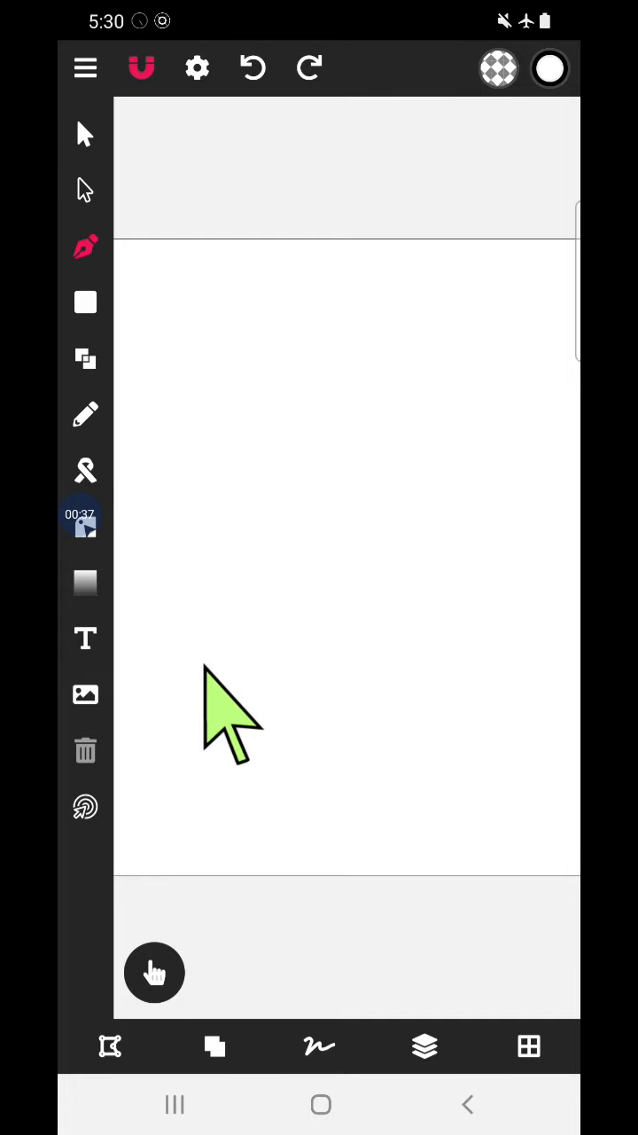
mouse_move(191, 373)
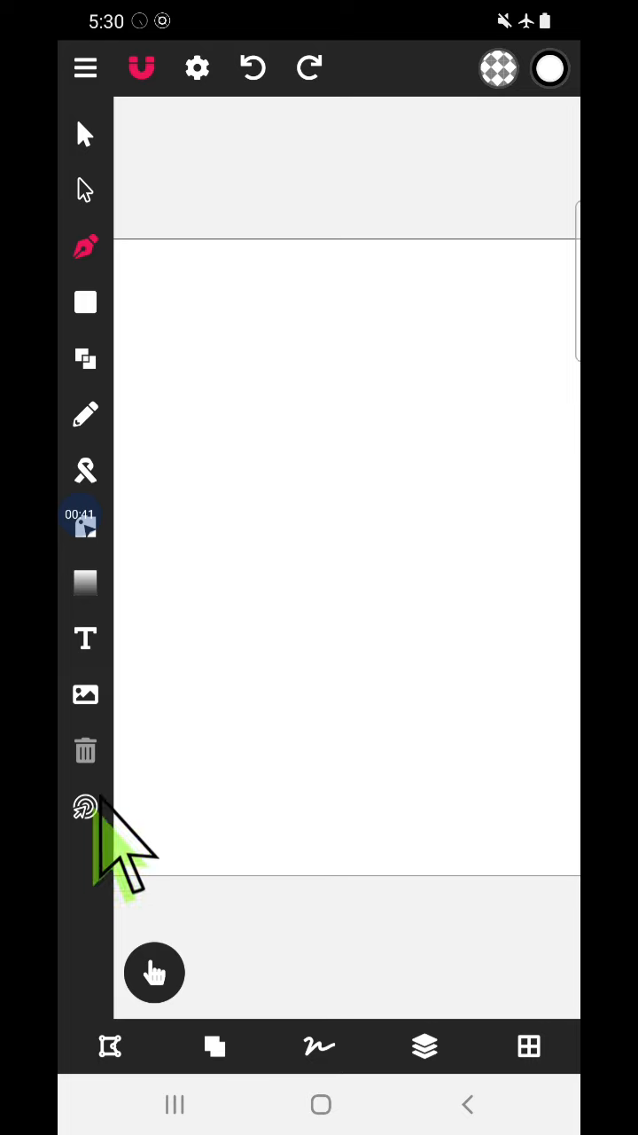
mouse_move(124, 266)
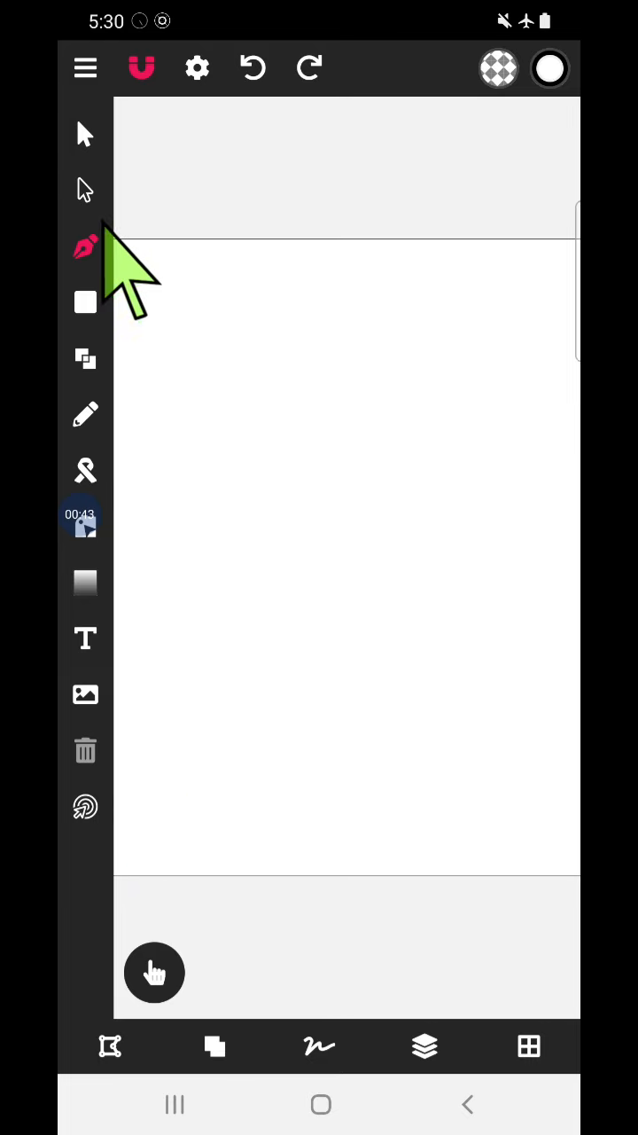
mouse_move(275, 514)
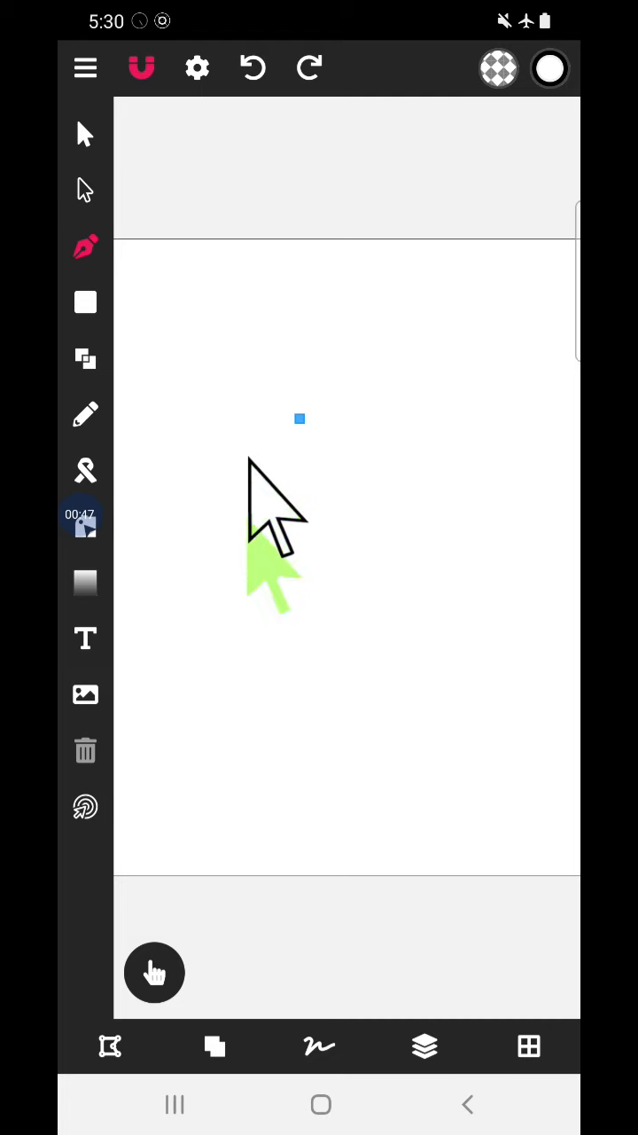
Draw the pentagon's left side and its pointed peak in the middle of the page.
drag(300, 418, 287, 652)
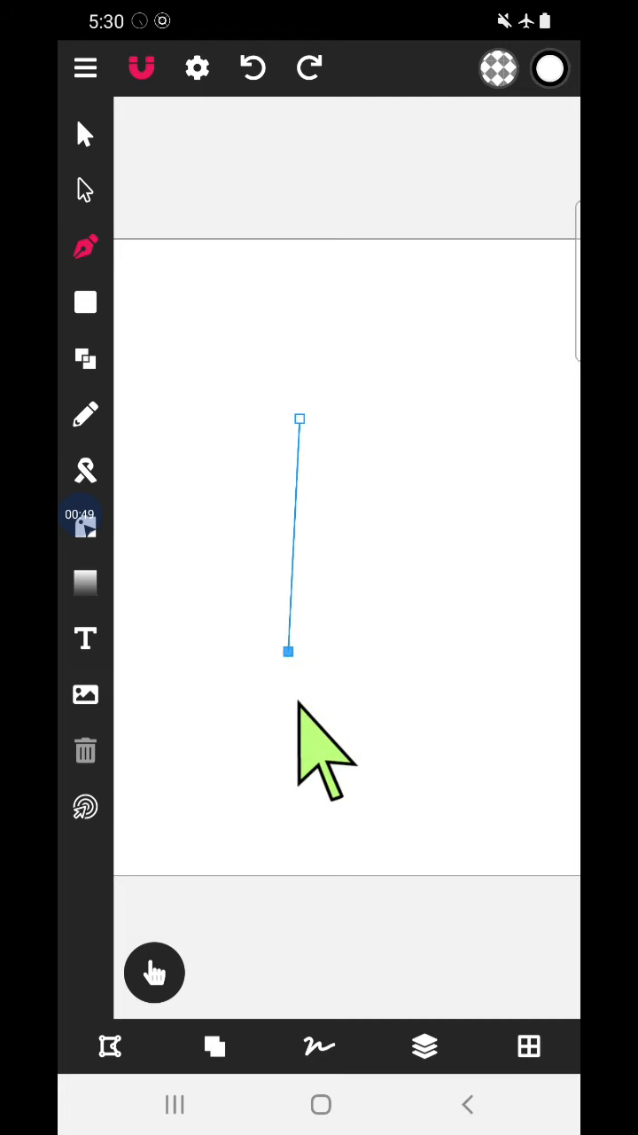
mouse_move(523, 700)
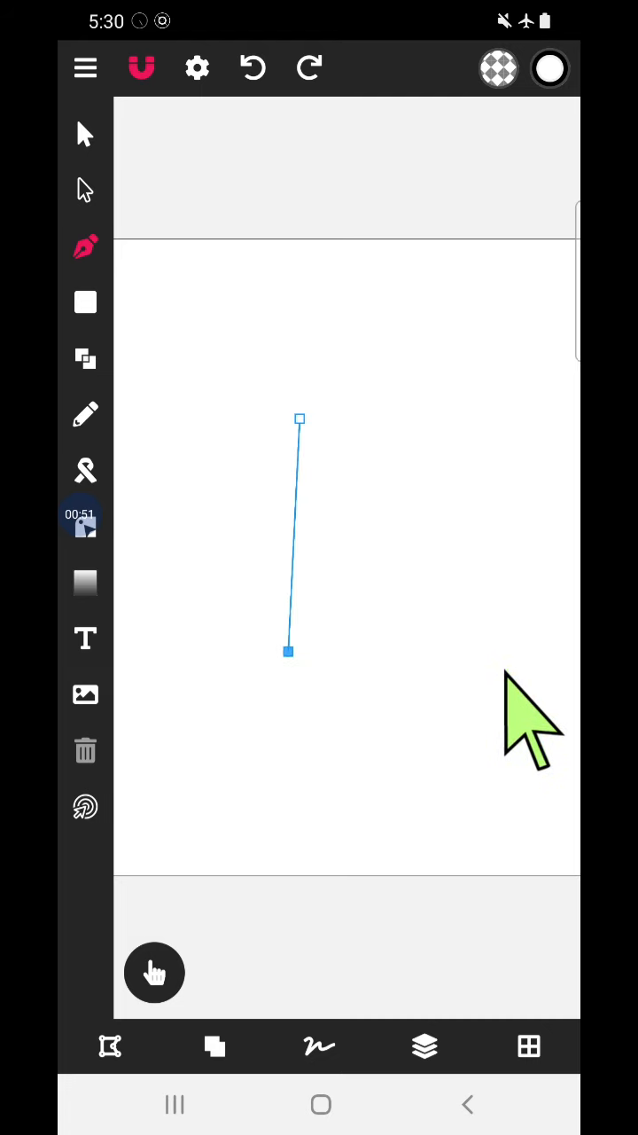
mouse_move(518, 794)
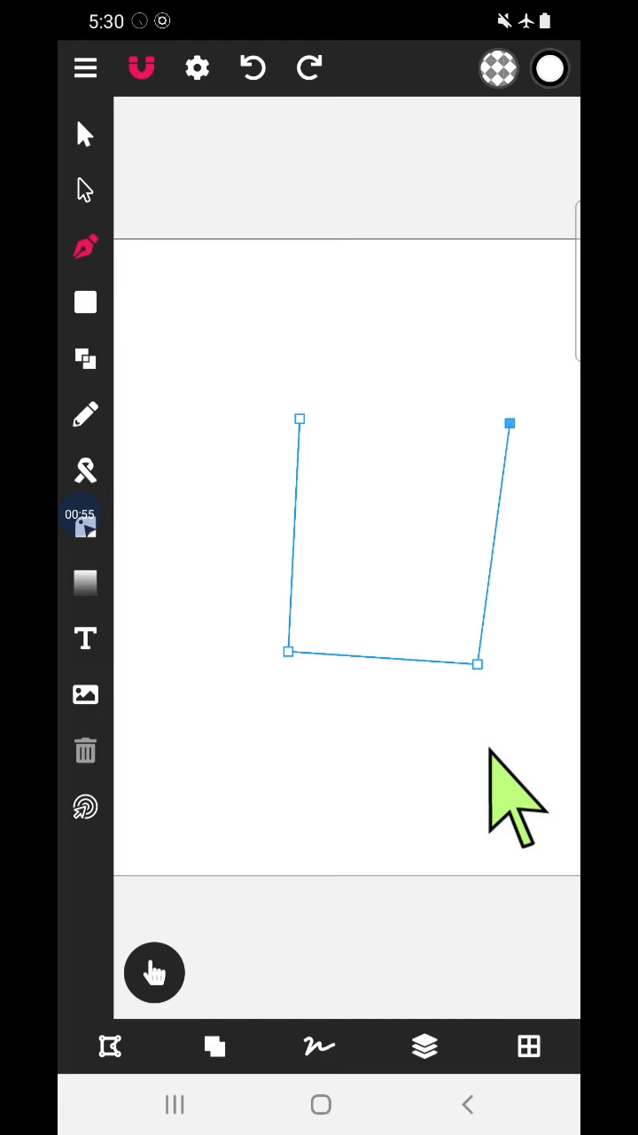
mouse_move(381, 568)
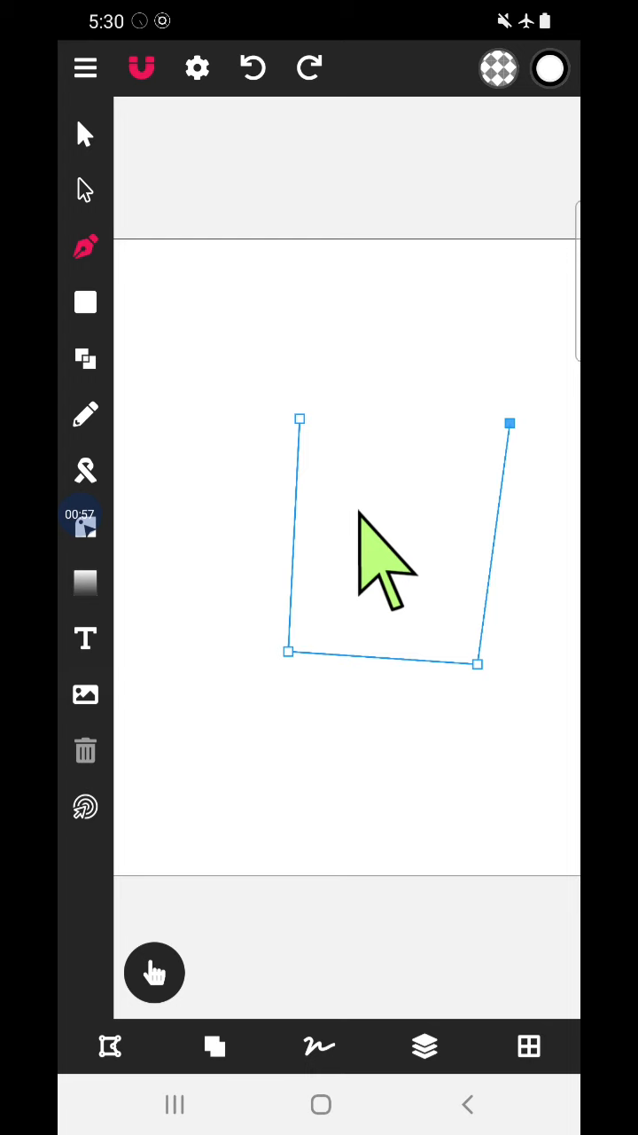
drag(511, 423, 408, 332)
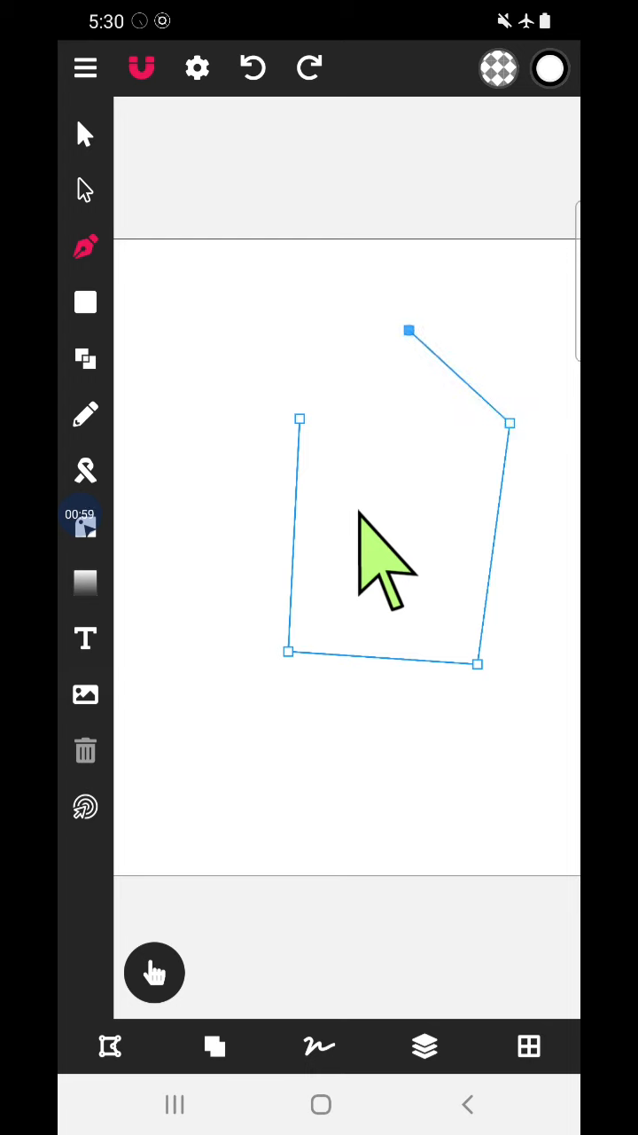
mouse_move(364, 470)
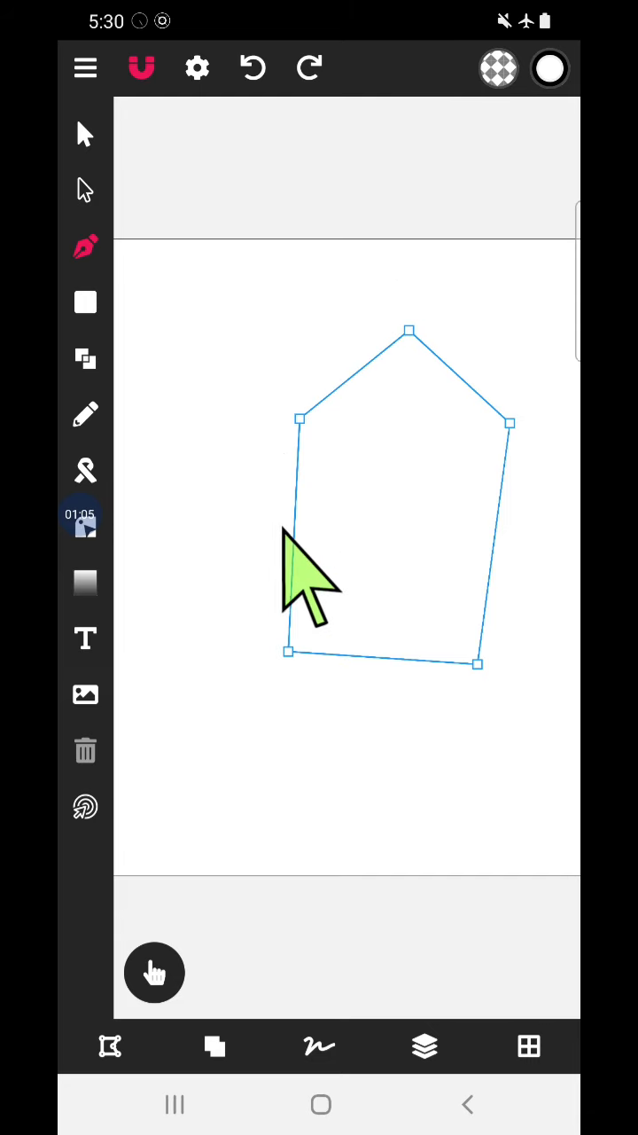
mouse_move(399, 399)
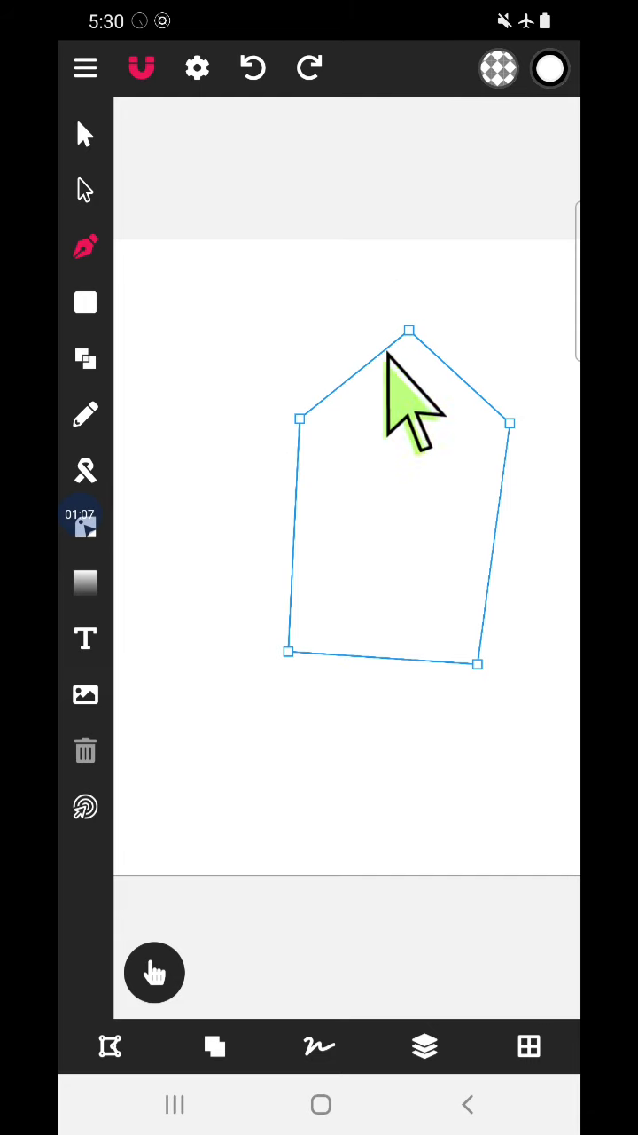
mouse_move(431, 726)
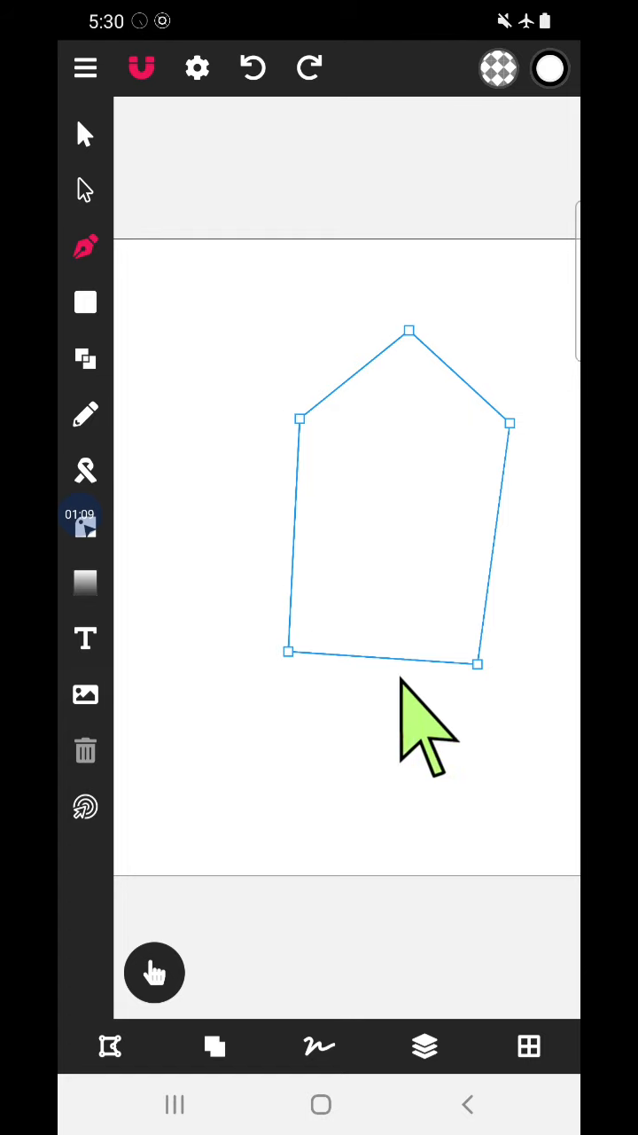
mouse_move(305, 603)
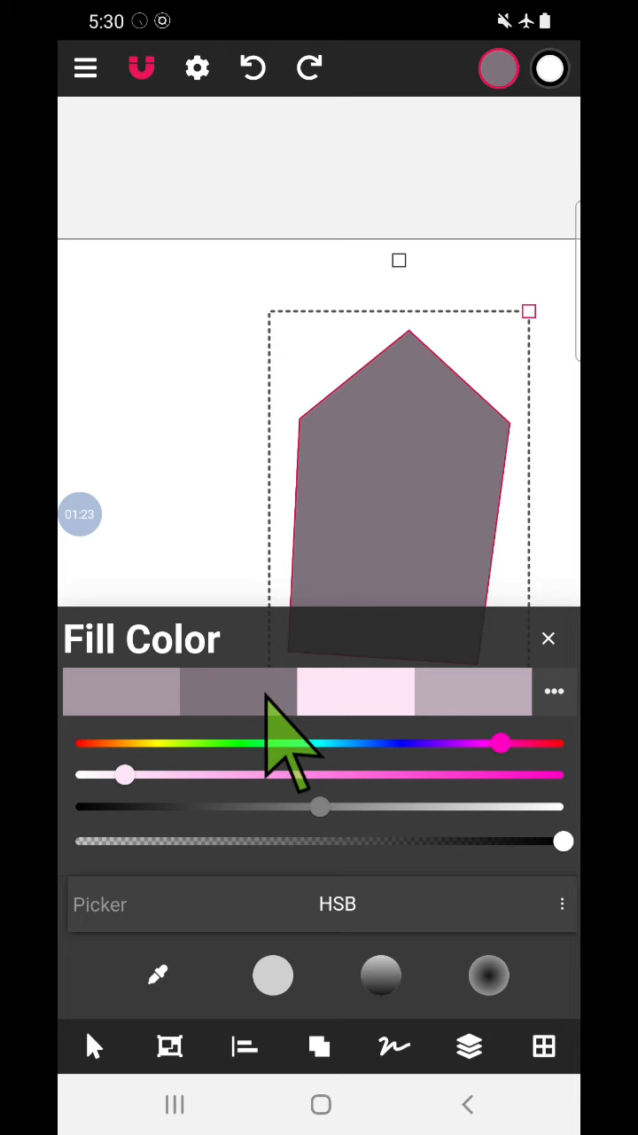
Give the closed pentagon a grey fill.
click(548, 639)
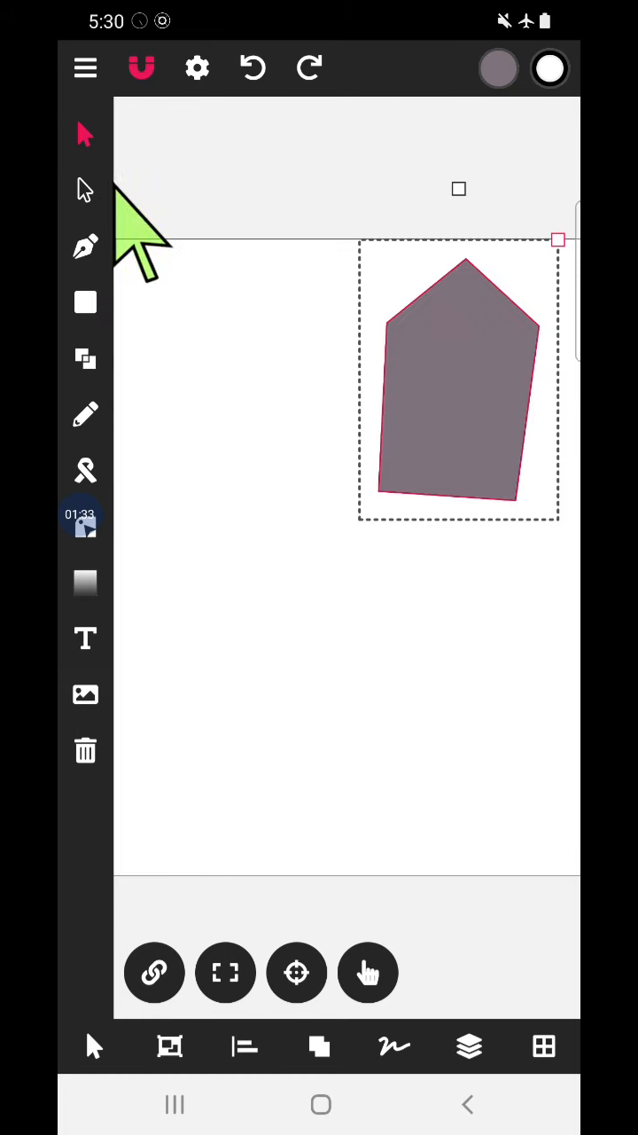
mouse_move(251, 465)
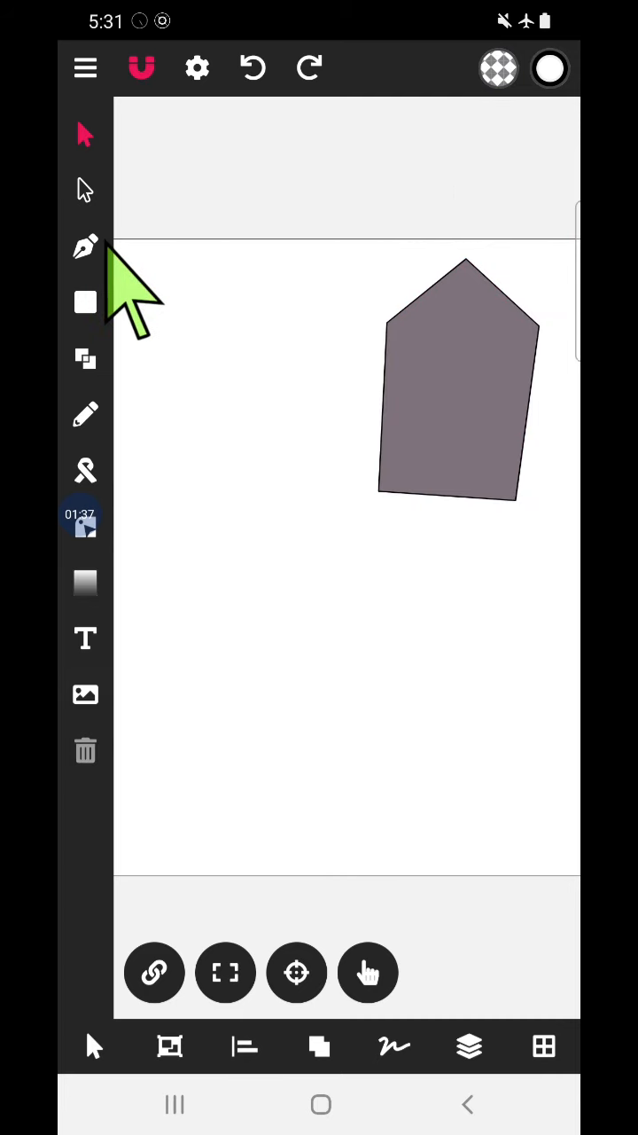
mouse_move(216, 275)
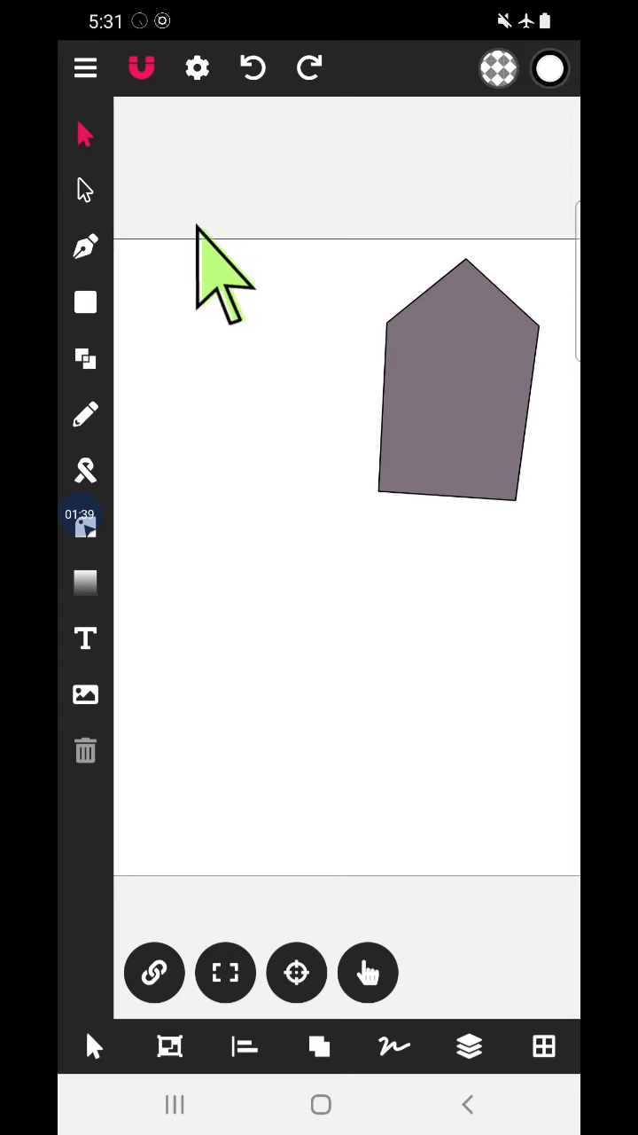
Start a new pen path with its first point placed below and left of the grey pentagon.
click(85, 246)
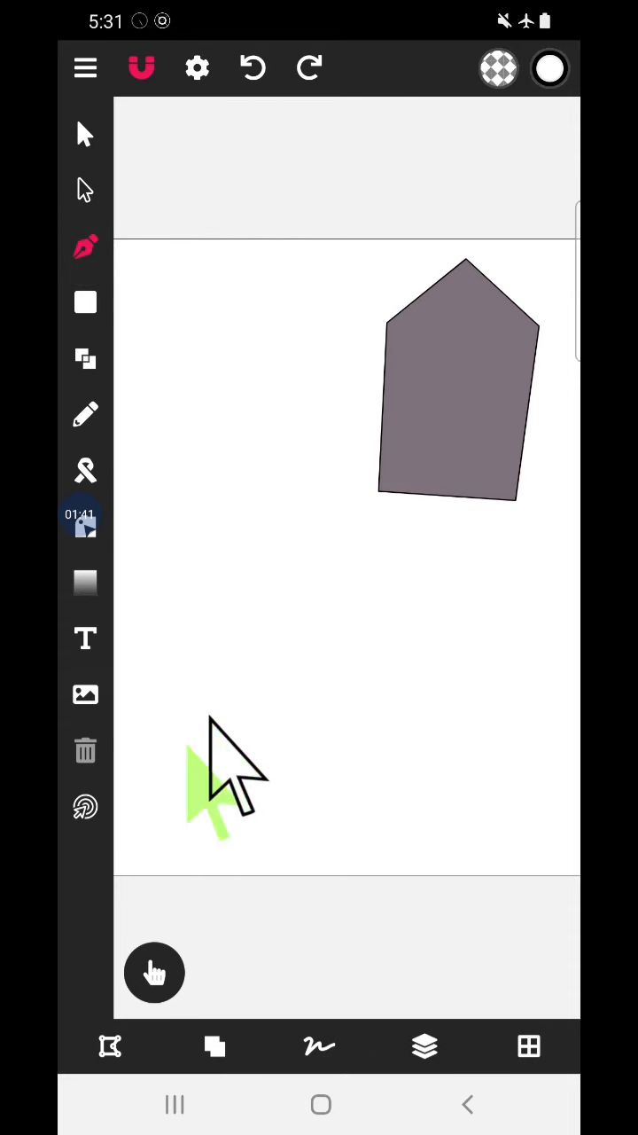
click(85, 807)
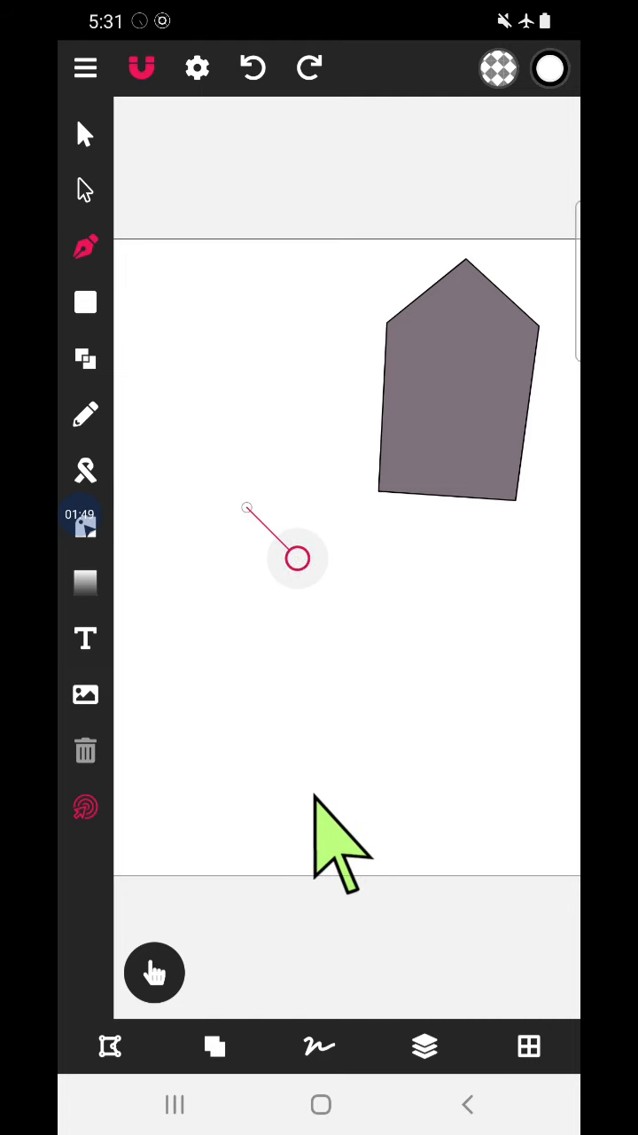
drag(298, 557, 283, 507)
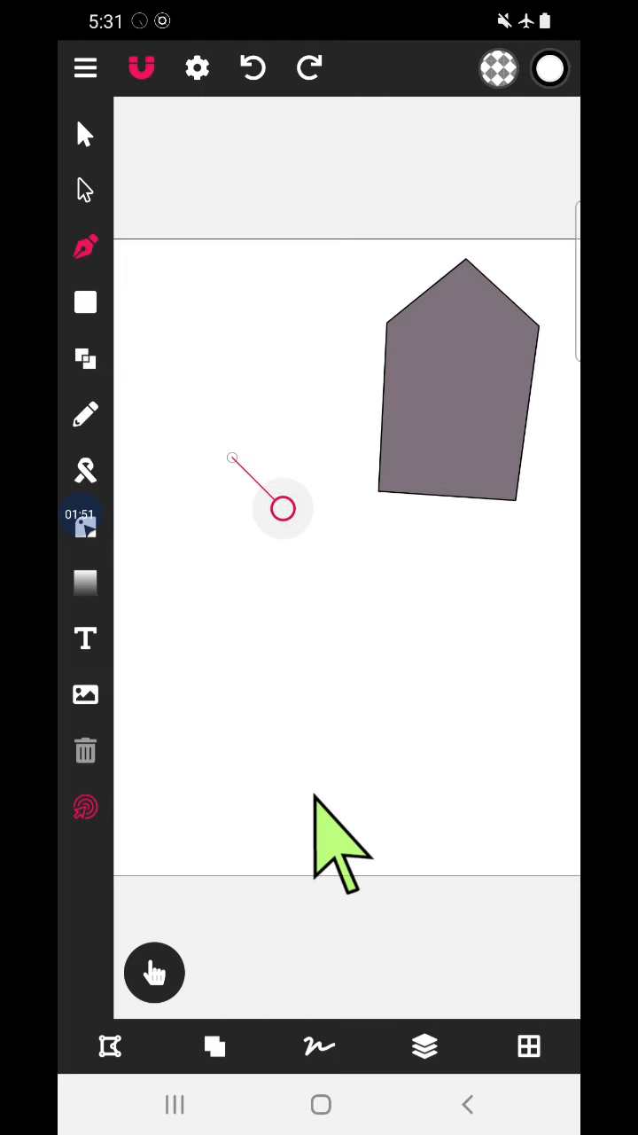
drag(284, 507, 401, 507)
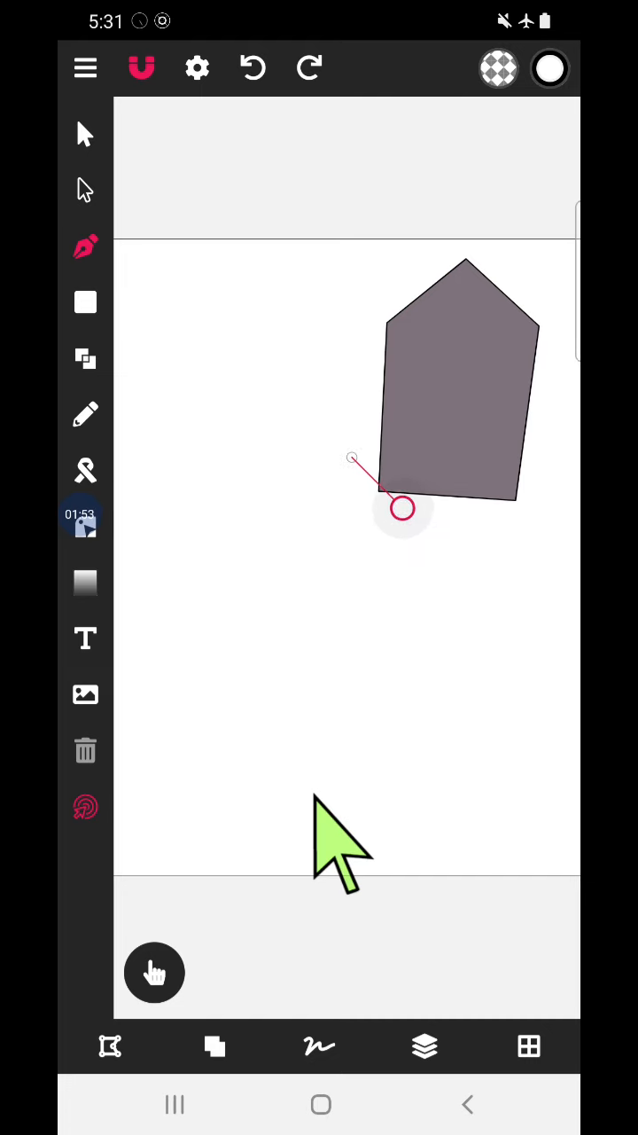
drag(399, 507, 186, 654)
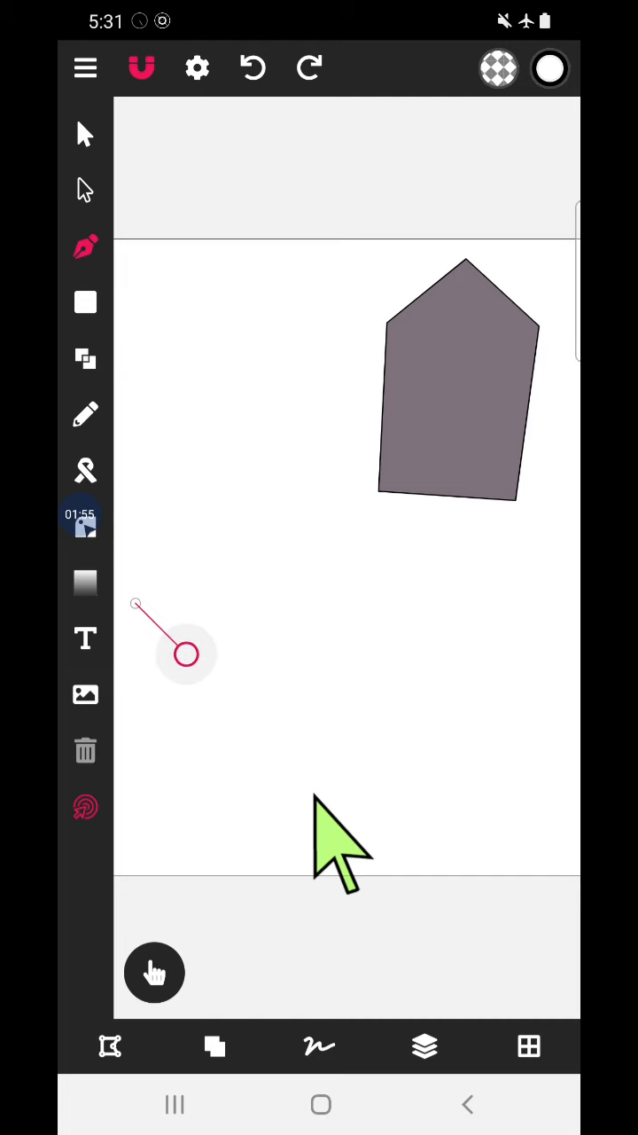
drag(186, 653, 305, 663)
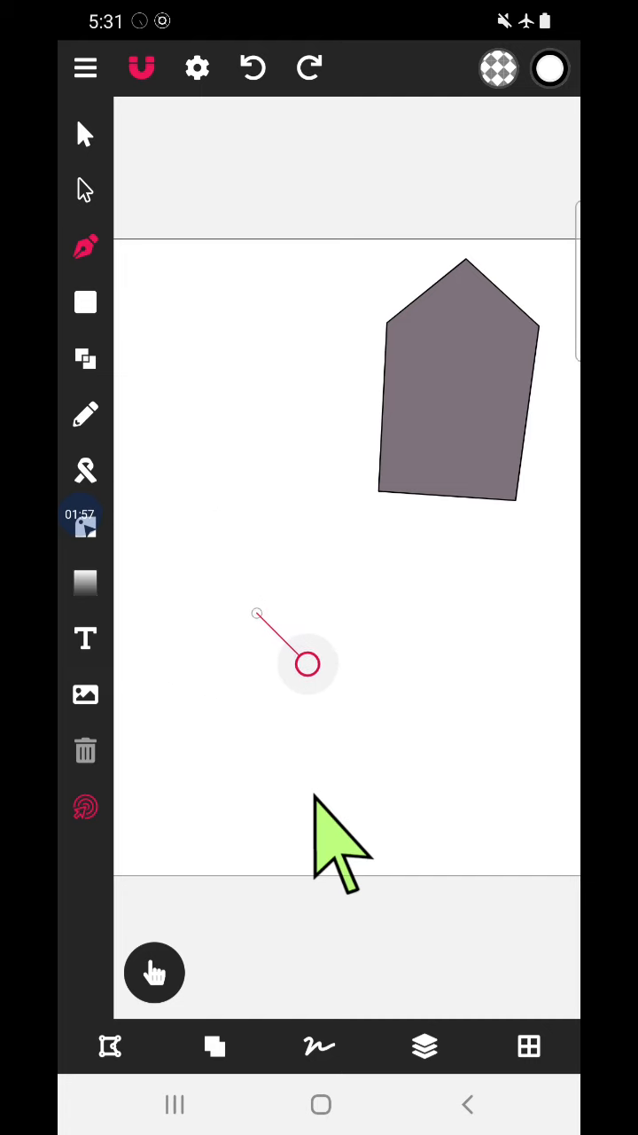
mouse_move(305, 677)
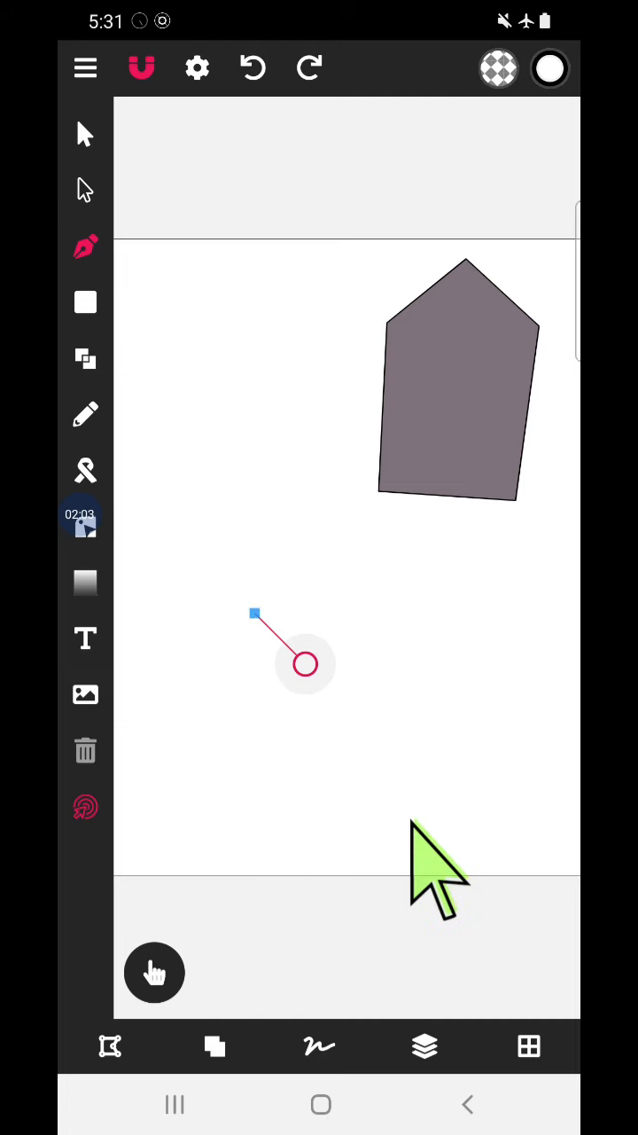
mouse_move(461, 815)
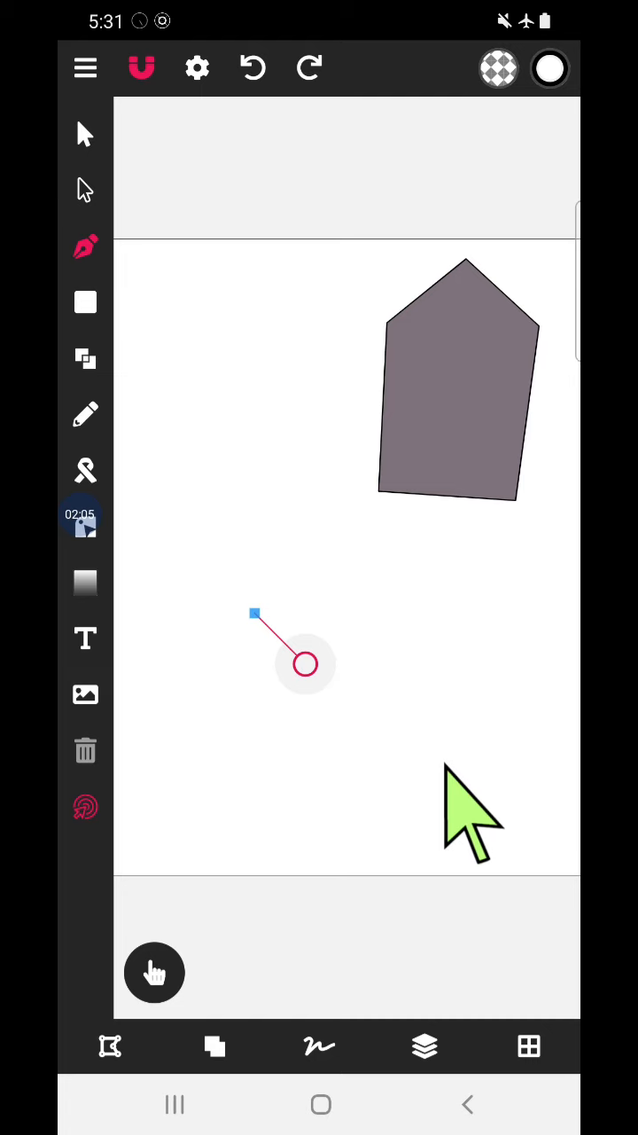
Shape the path's curved starting point and place the second corner below it.
drag(305, 663, 310, 789)
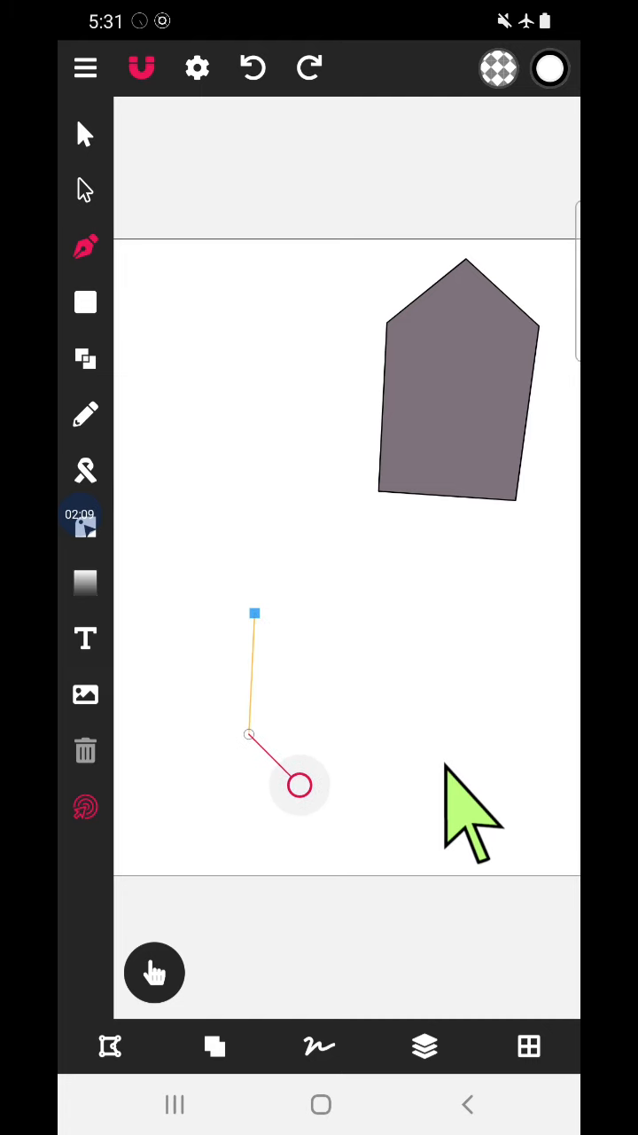
drag(299, 785, 328, 691)
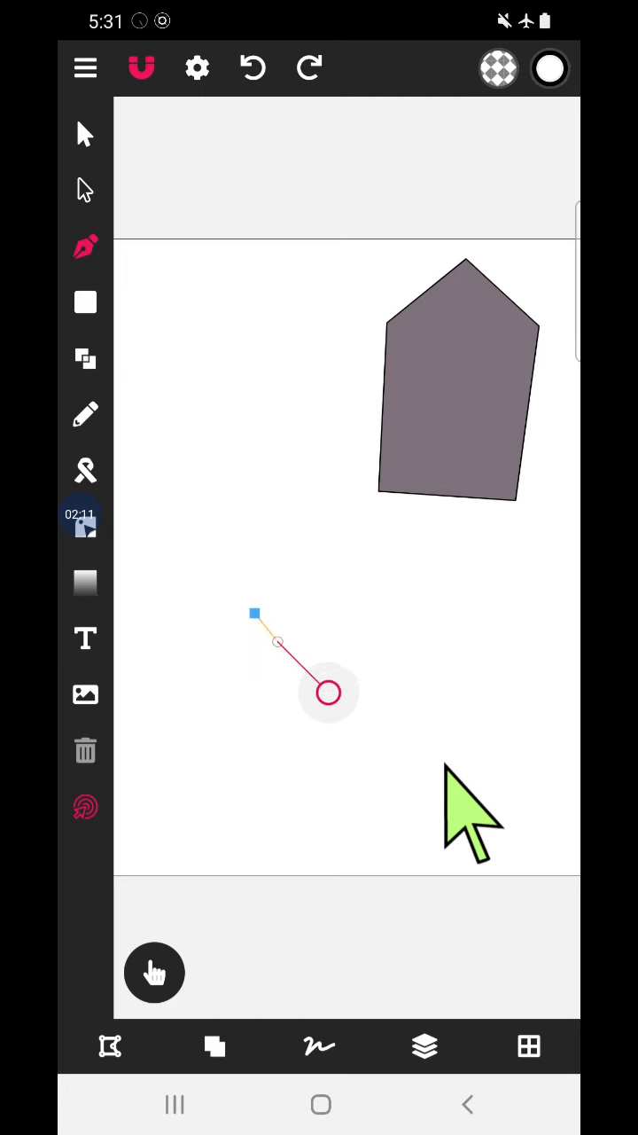
drag(328, 691, 442, 660)
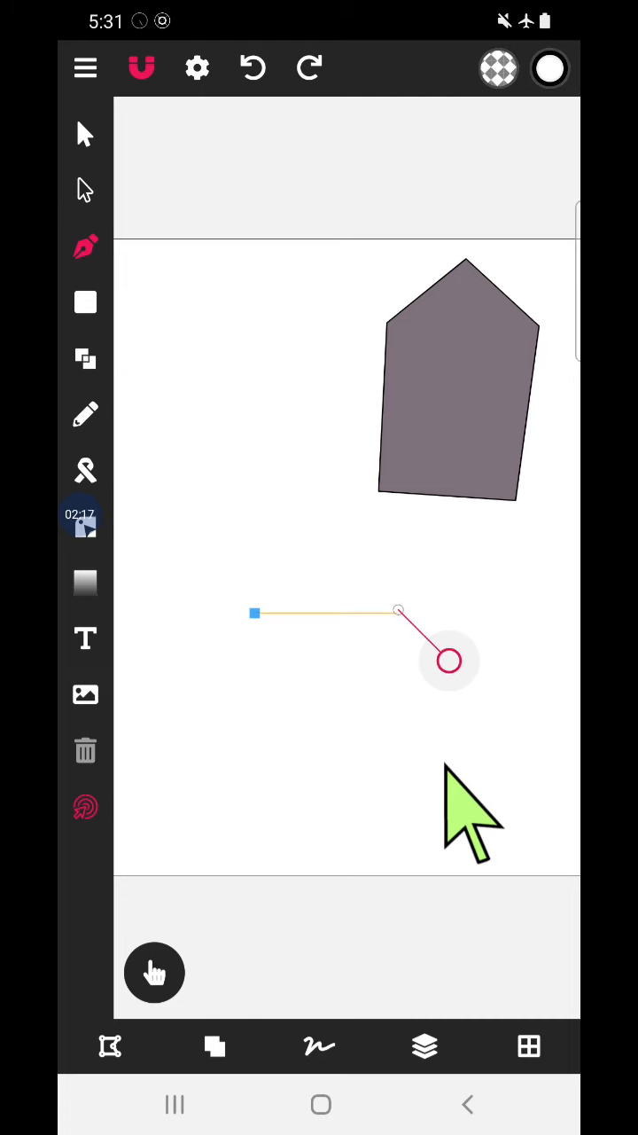
drag(397, 612, 321, 645)
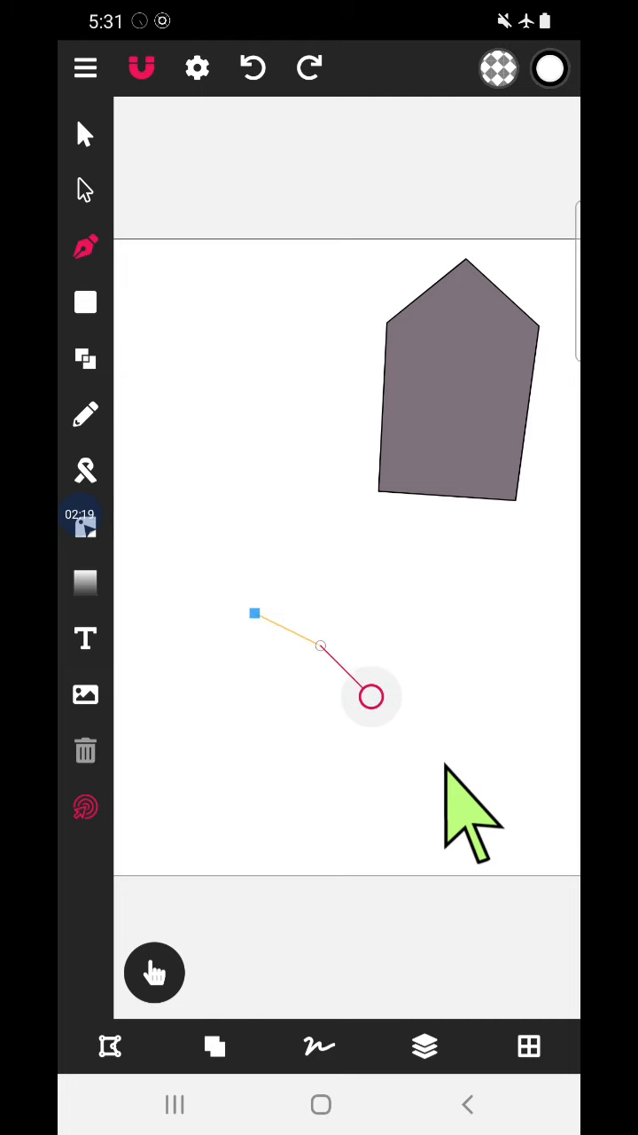
drag(370, 695, 315, 762)
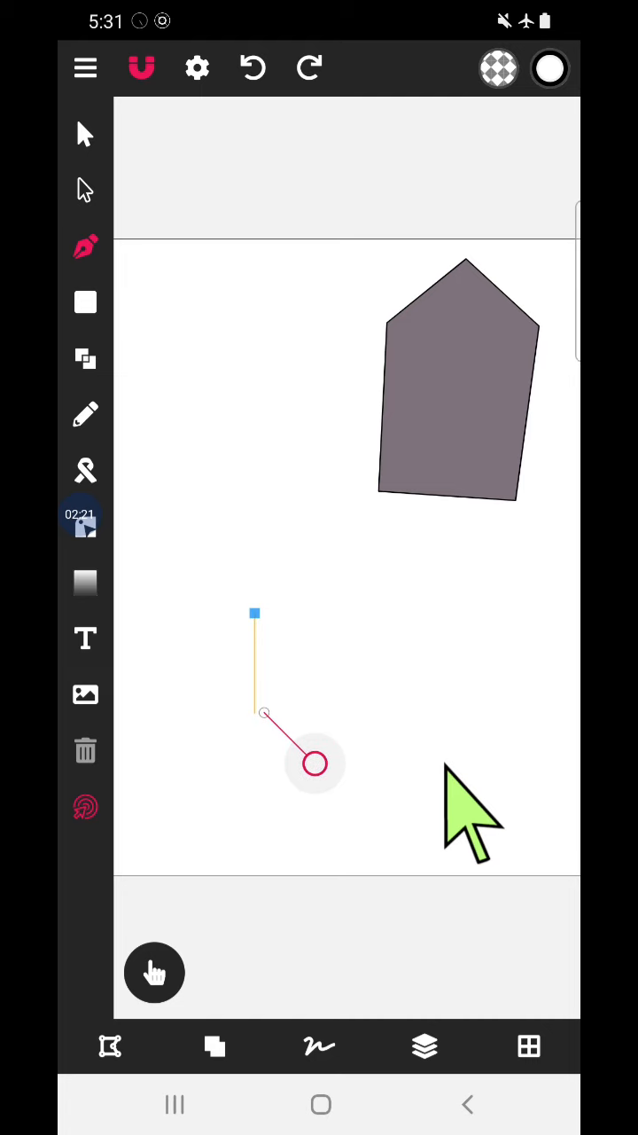
drag(315, 762, 305, 769)
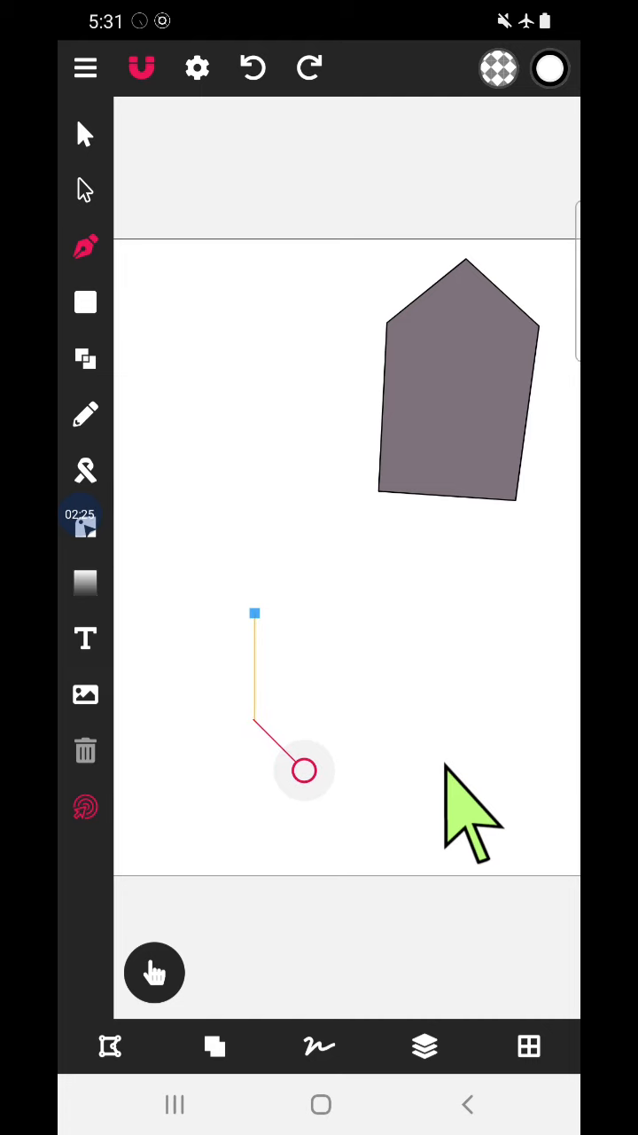
mouse_move(363, 869)
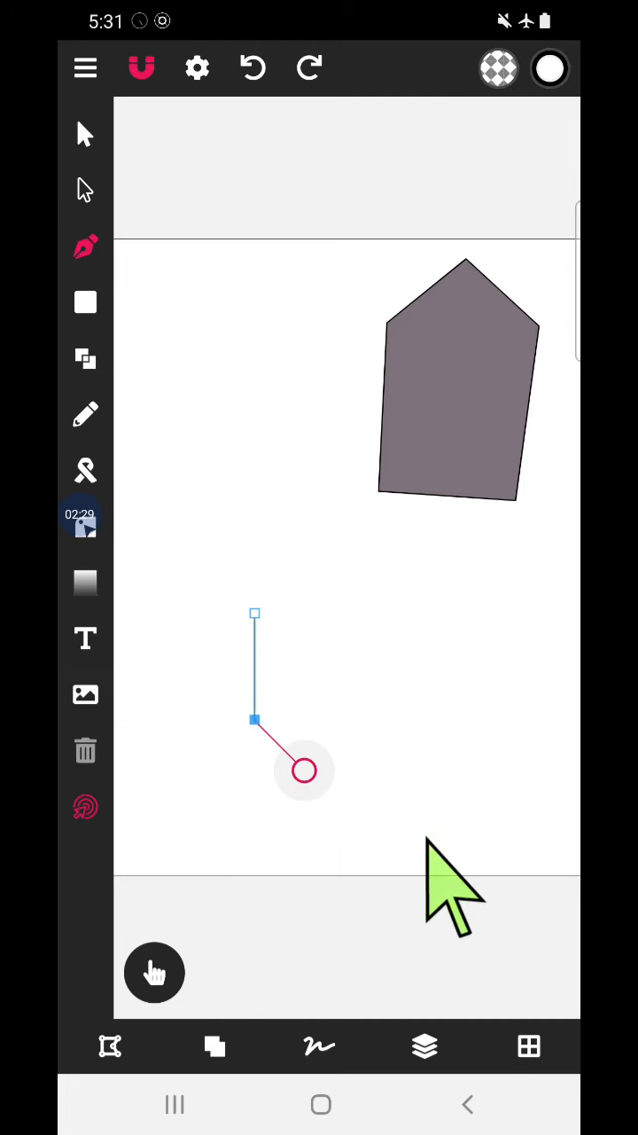
Place the remaining three corners and close the five-sided outline at its starting point.
drag(304, 770, 373, 784)
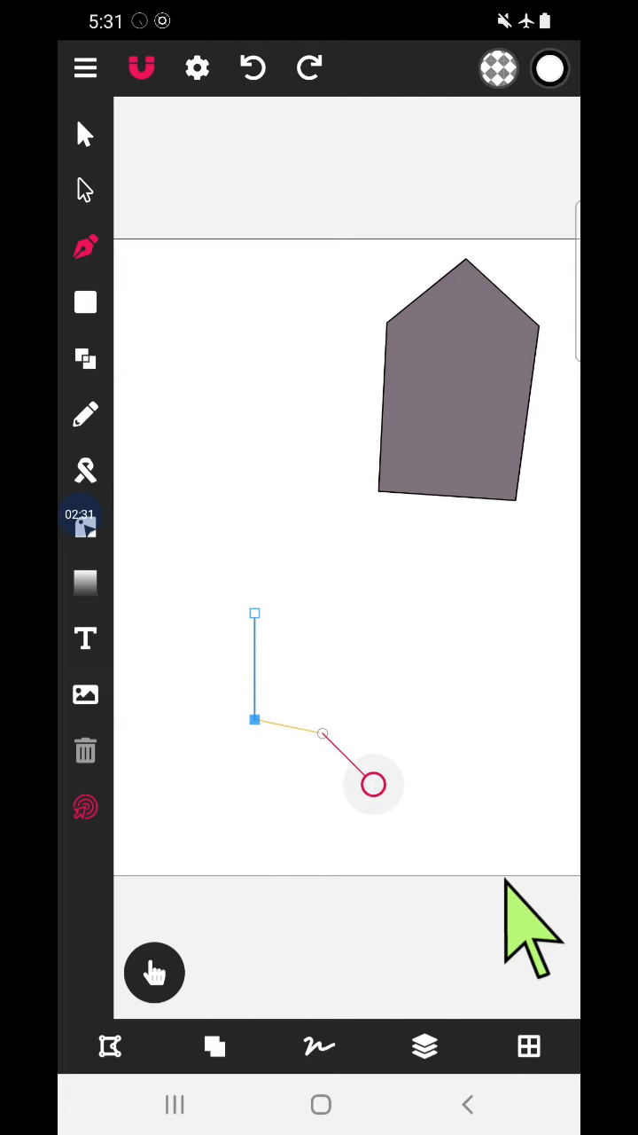
drag(373, 783, 390, 837)
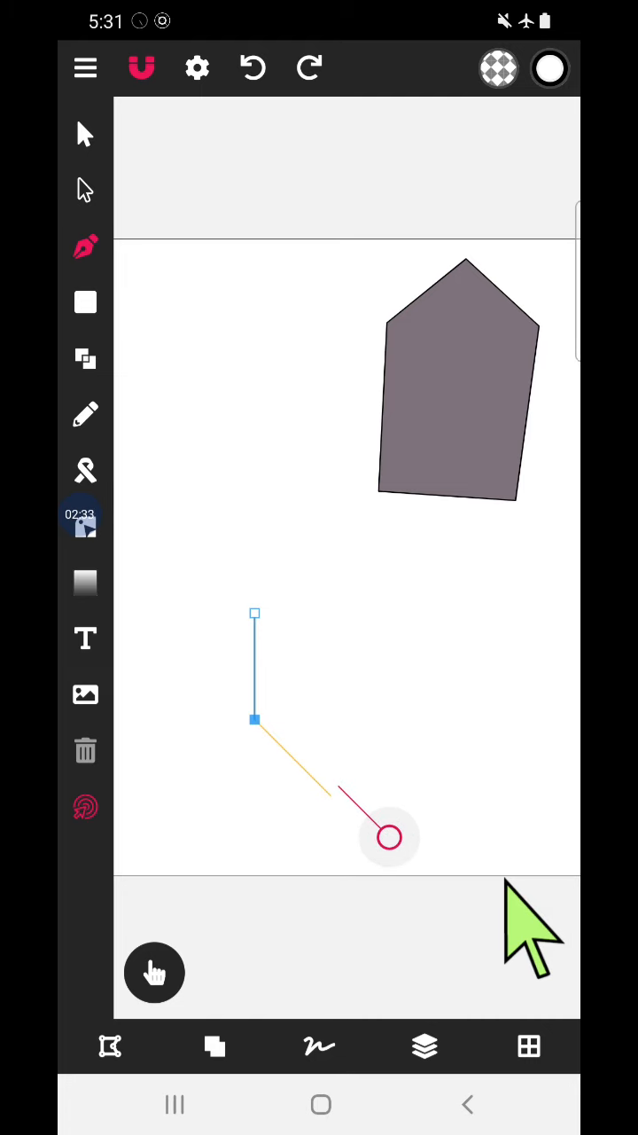
mouse_move(510, 939)
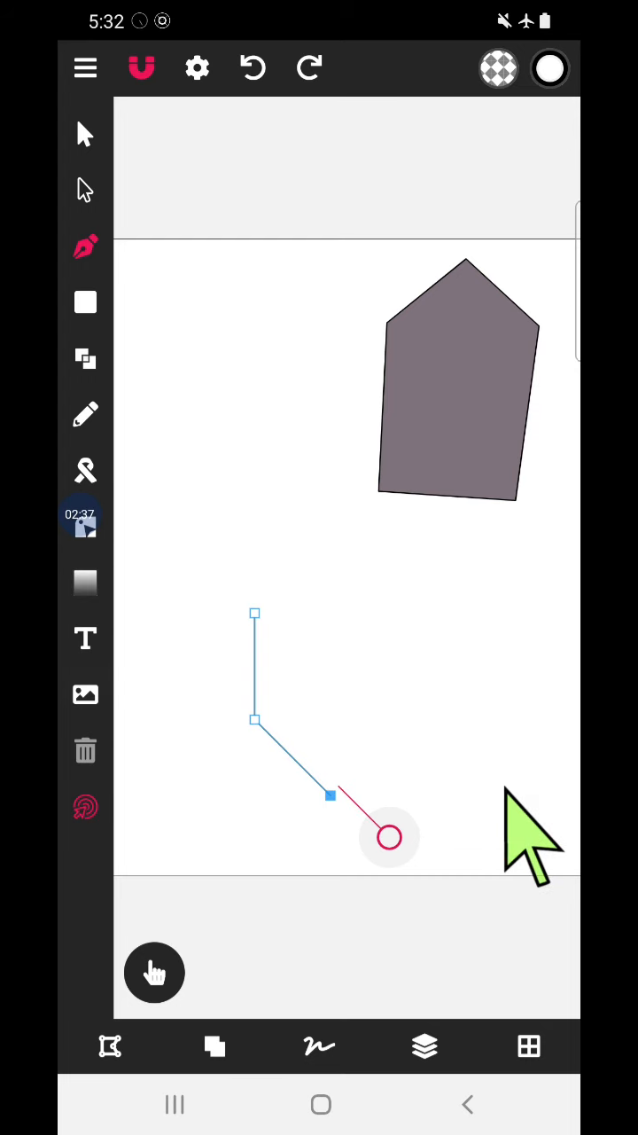
drag(390, 837, 447, 751)
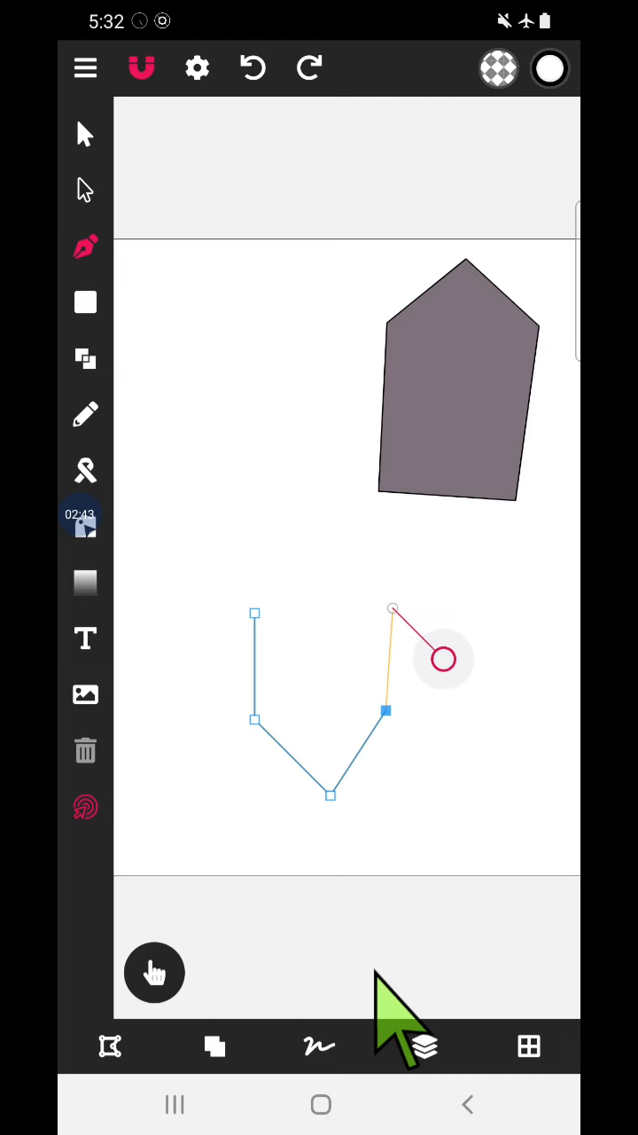
drag(443, 657, 427, 657)
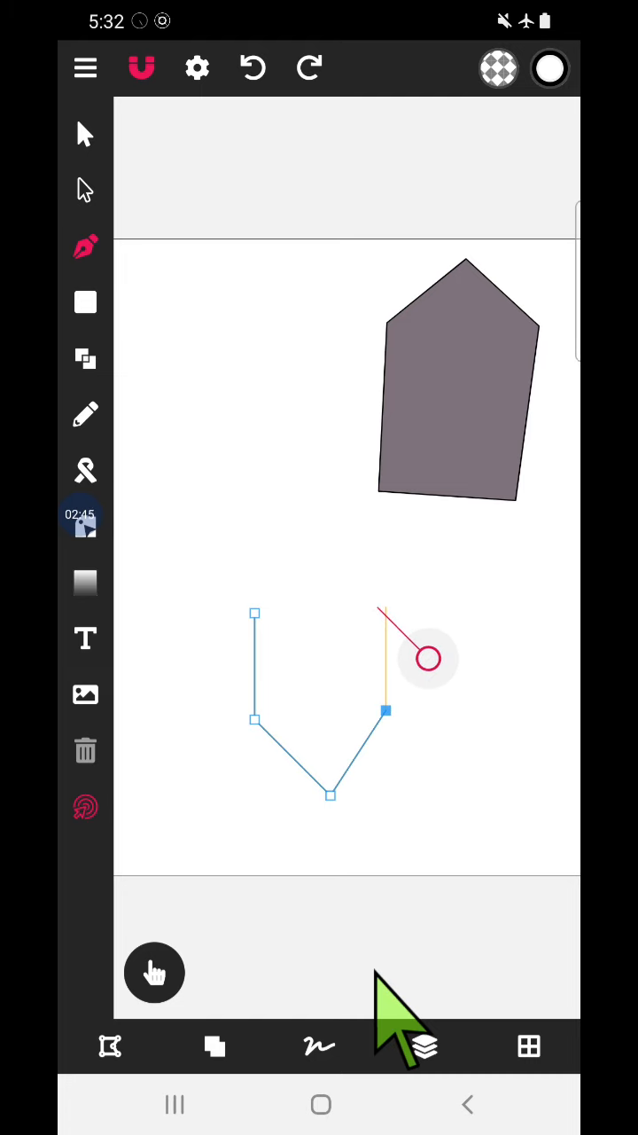
drag(427, 658, 319, 657)
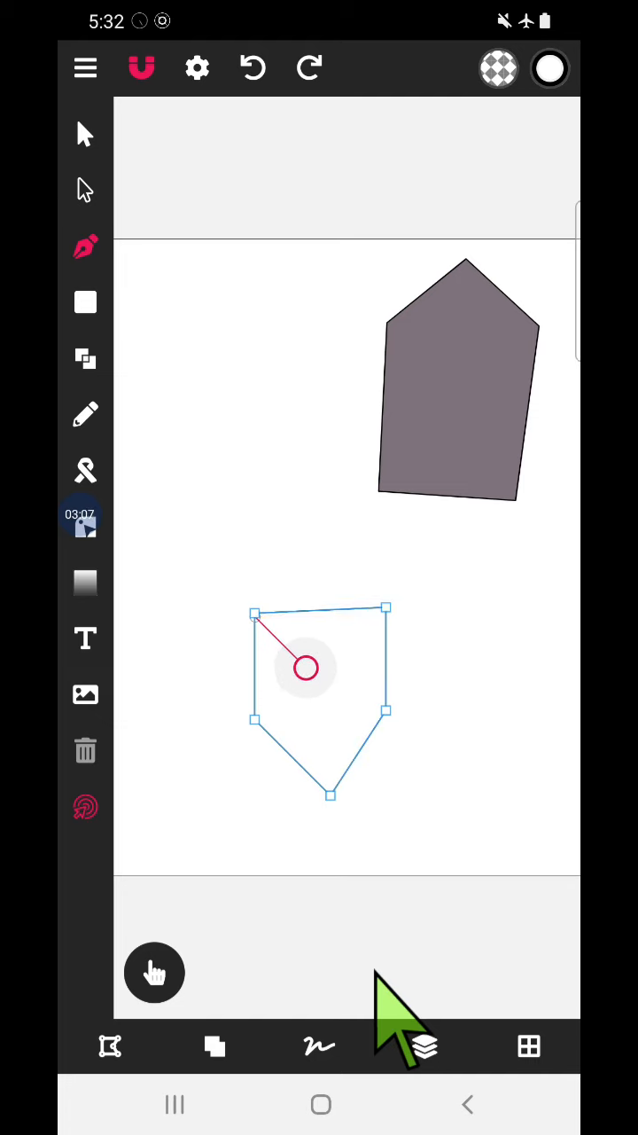
drag(305, 666, 517, 647)
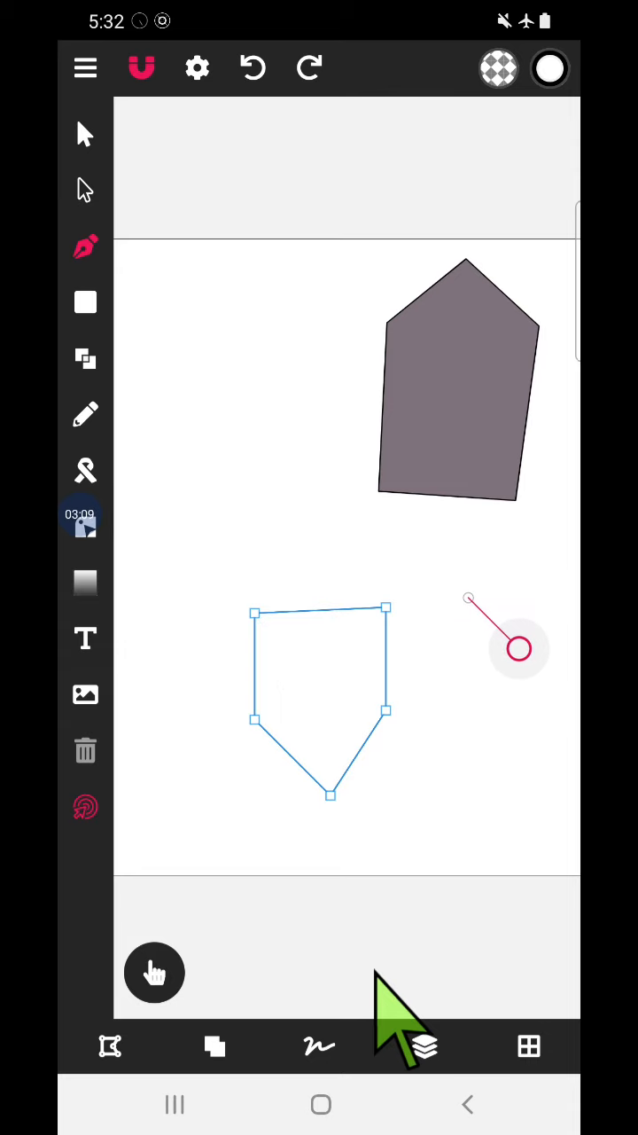
drag(518, 647, 322, 311)
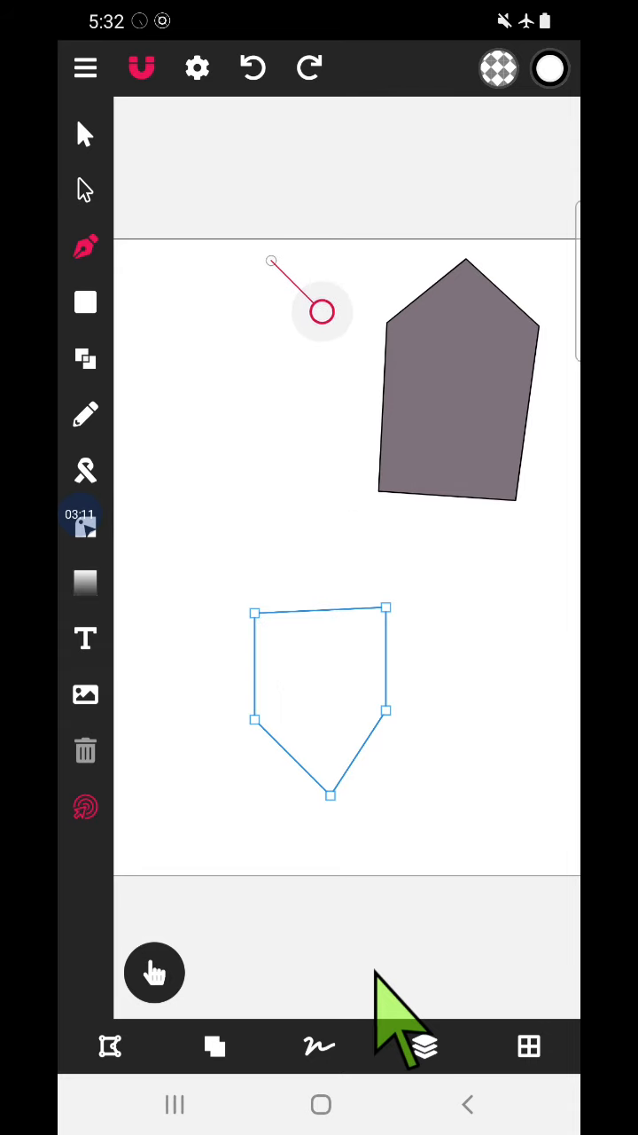
Select the new five-sided shape and fill it with orange from the teal–orange palette.
click(85, 133)
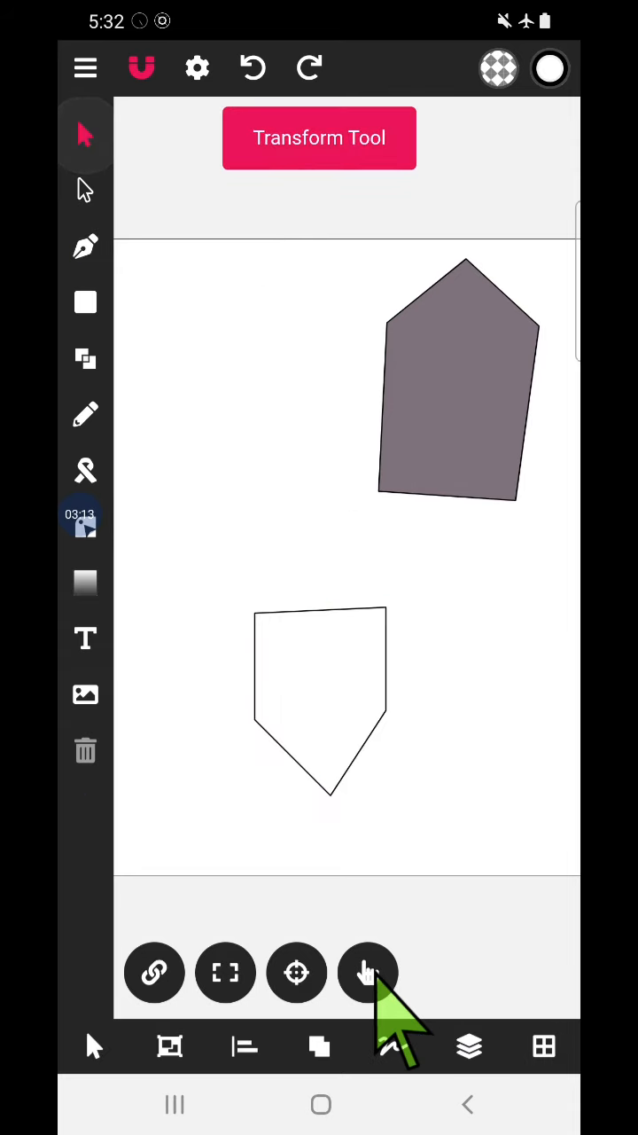
click(320, 692)
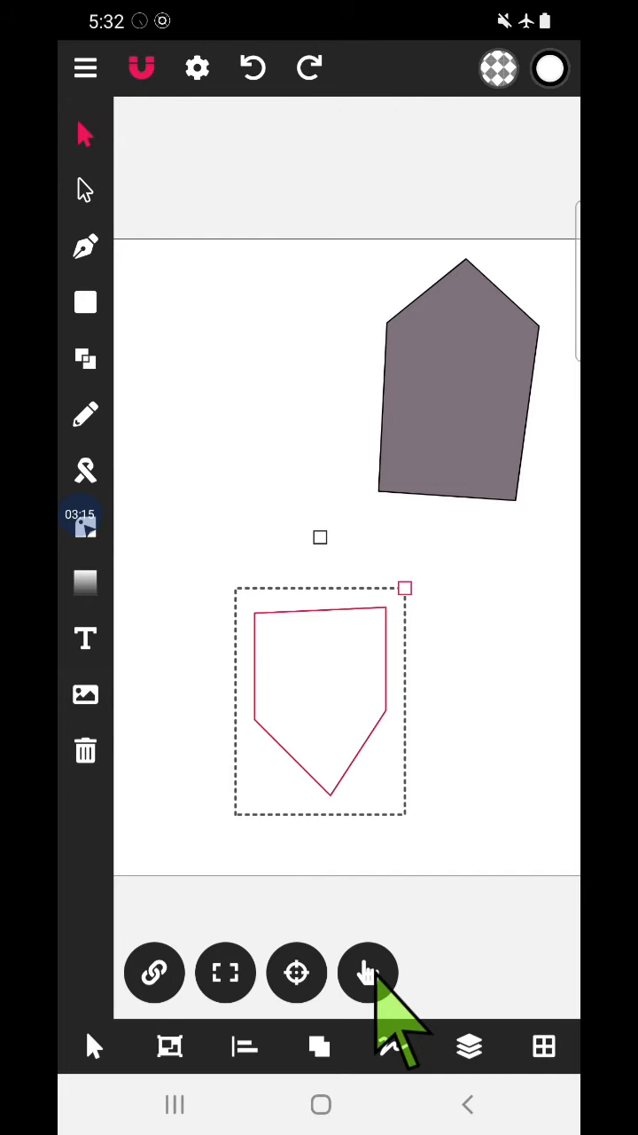
click(367, 971)
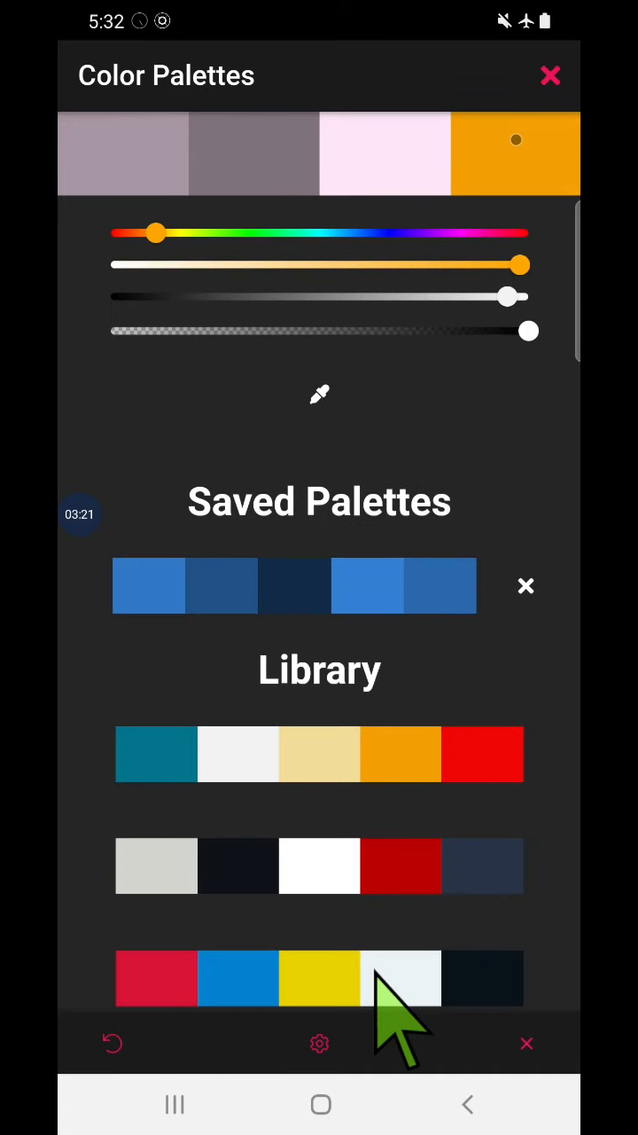
drag(518, 265, 264, 264)
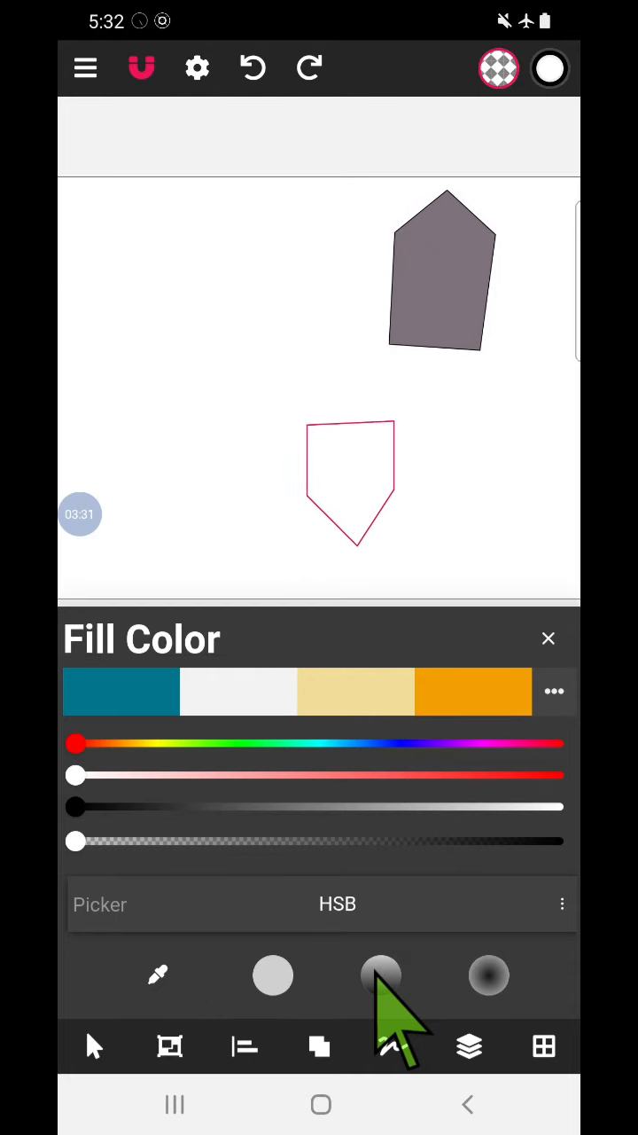
click(351, 479)
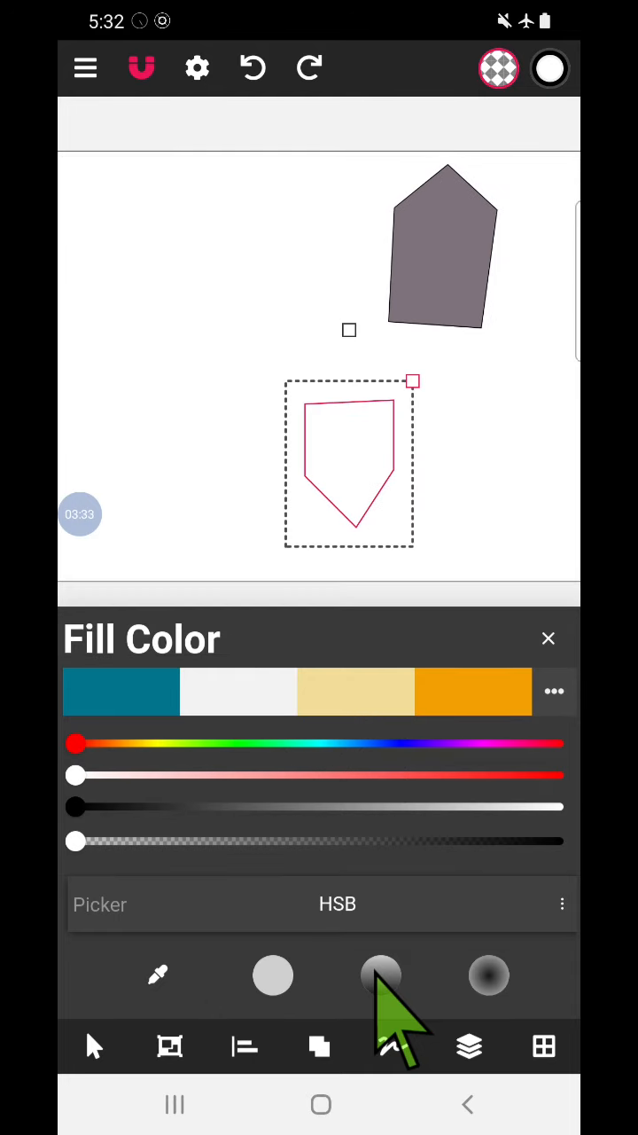
click(472, 691)
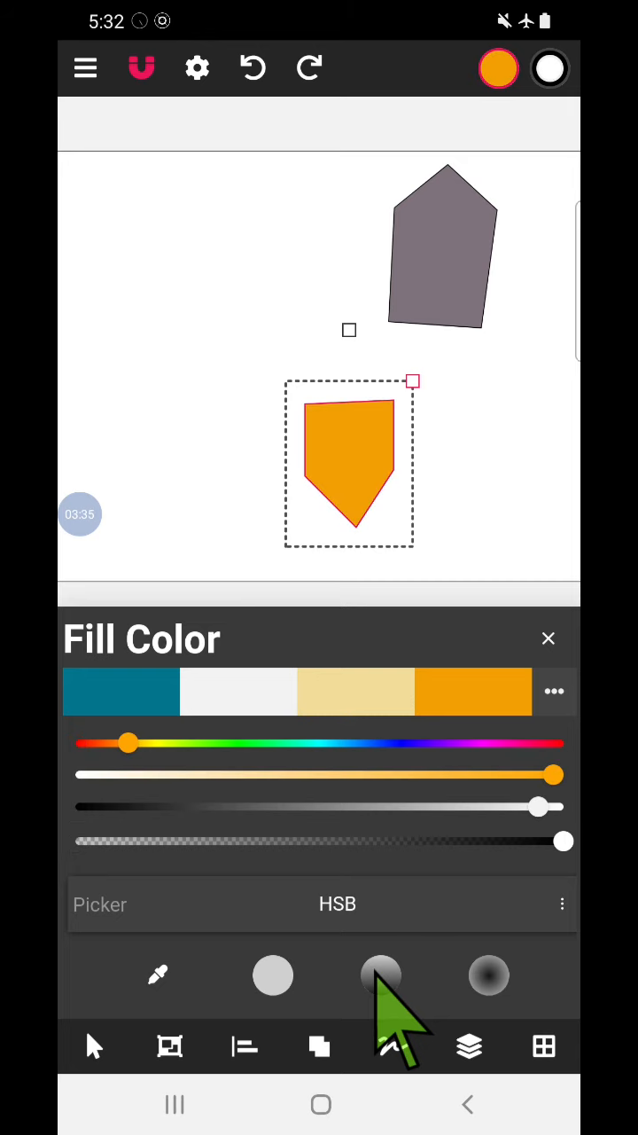
click(548, 638)
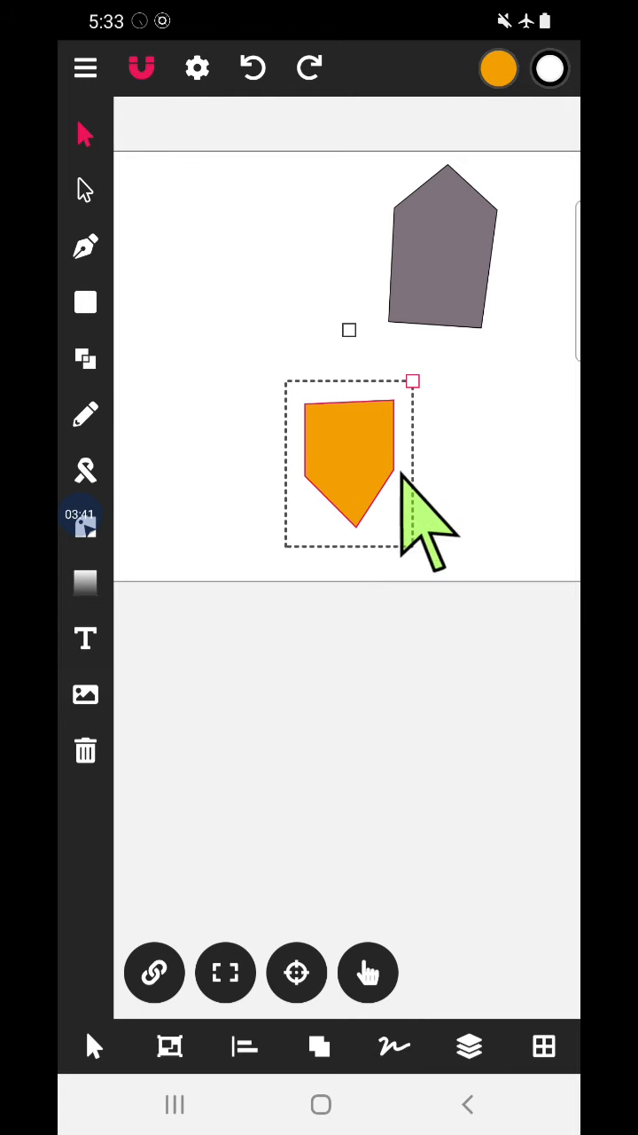
mouse_move(355, 620)
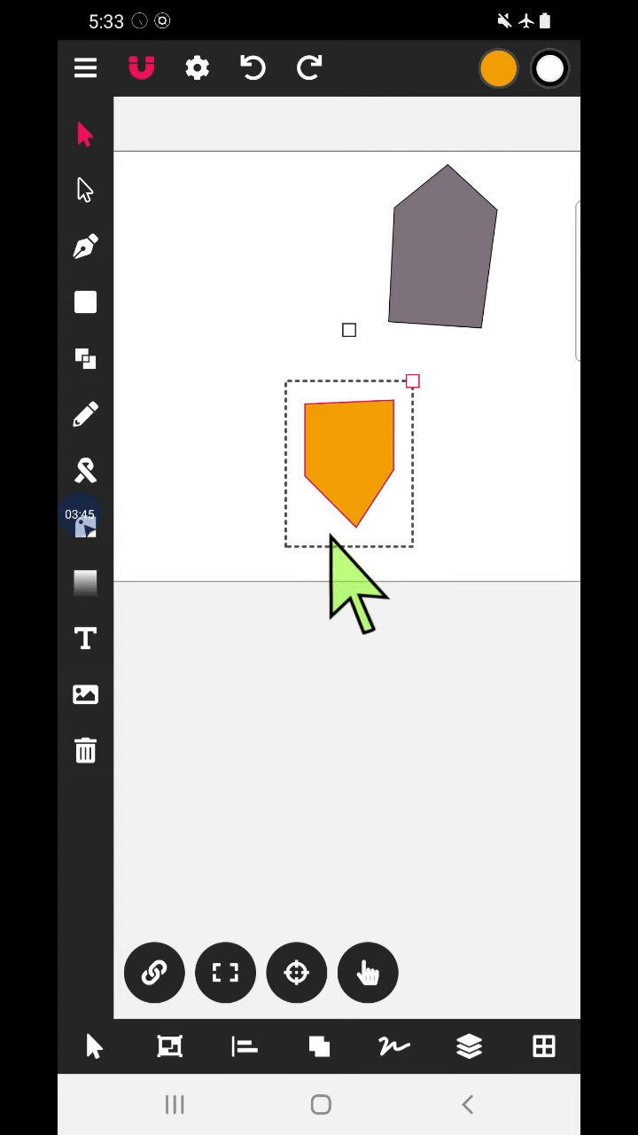
mouse_move(133, 266)
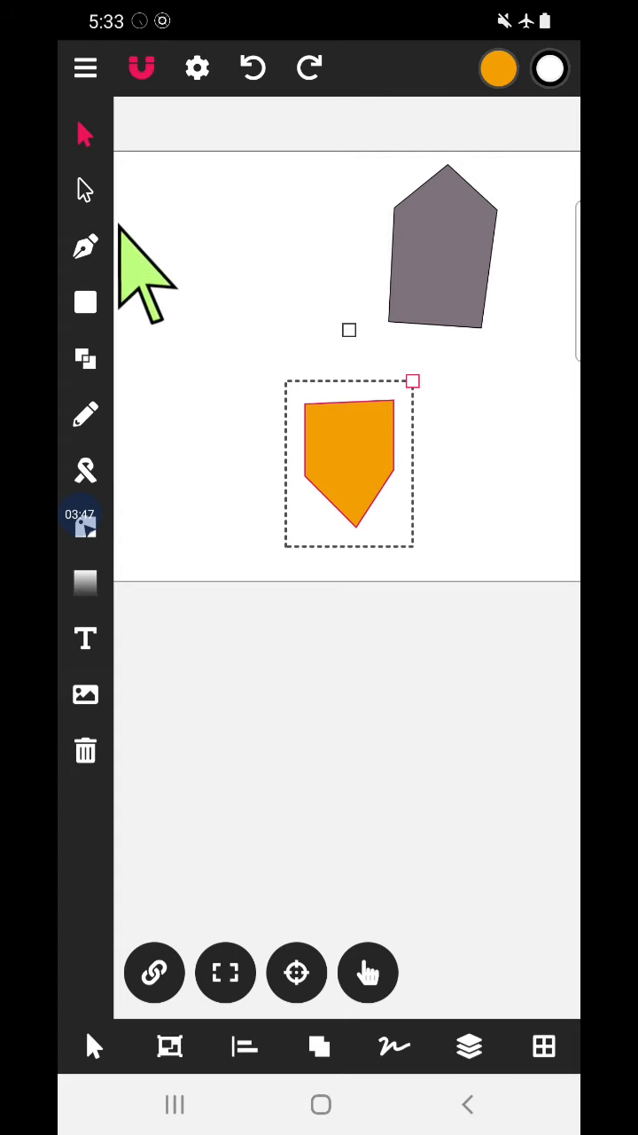
mouse_move(305, 582)
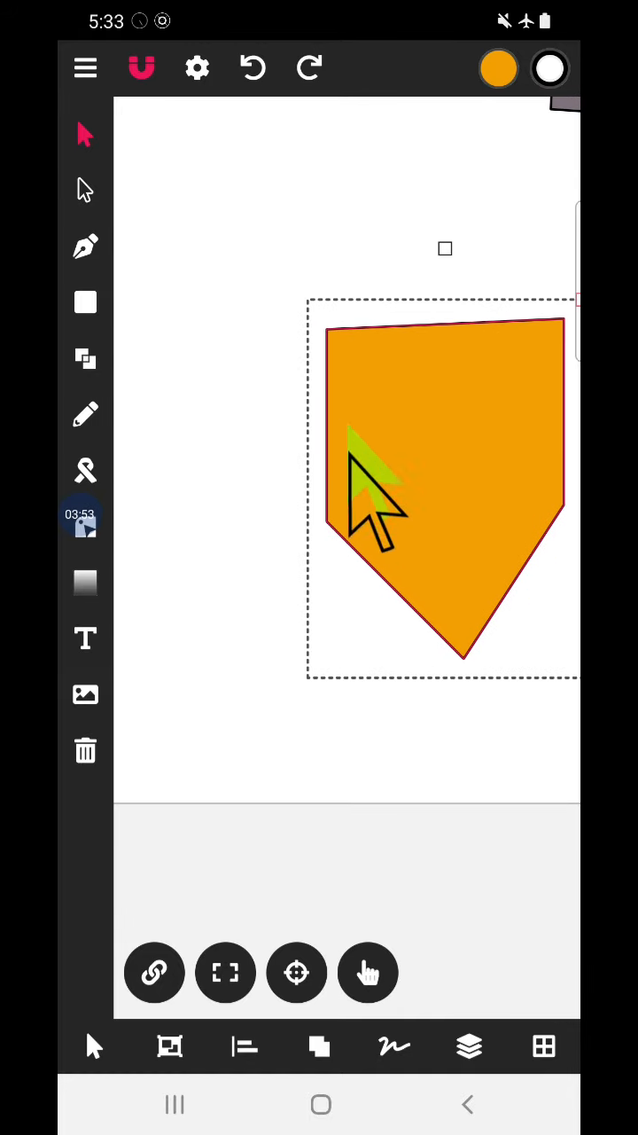
mouse_move(231, 656)
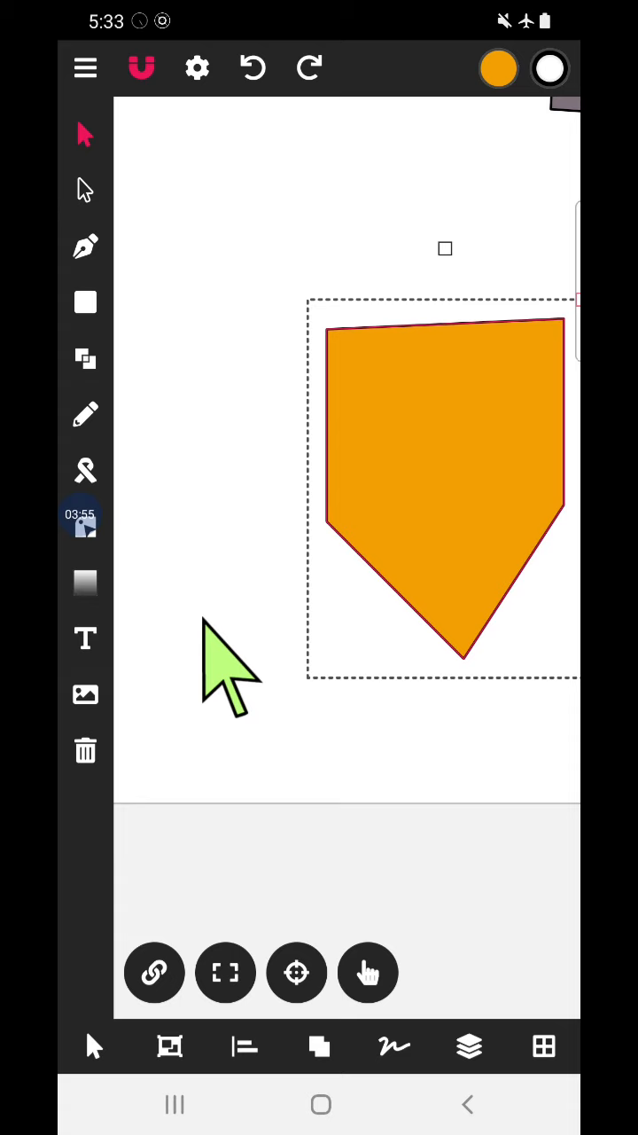
mouse_move(133, 204)
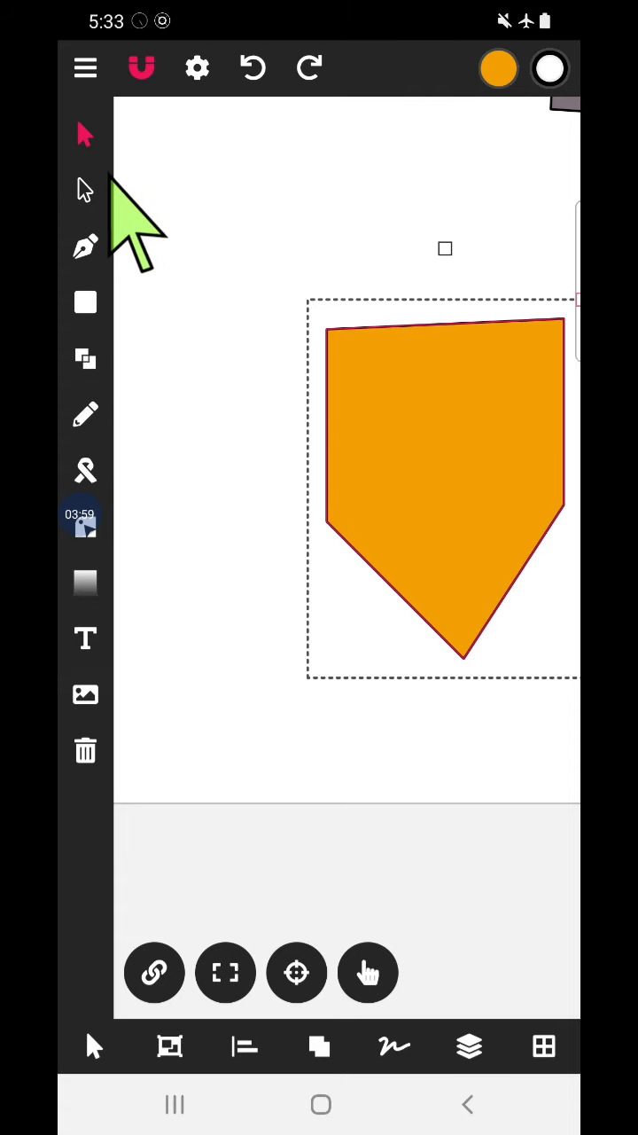
Switch to direct point editing and reveal the orange head shape's nodes.
click(85, 188)
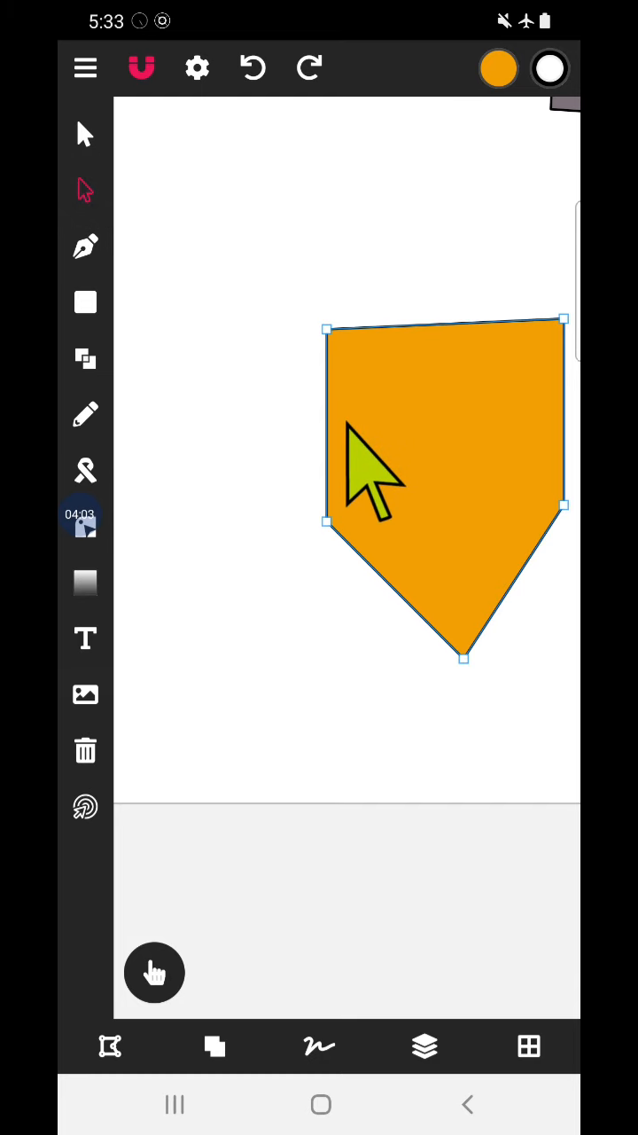
mouse_move(407, 482)
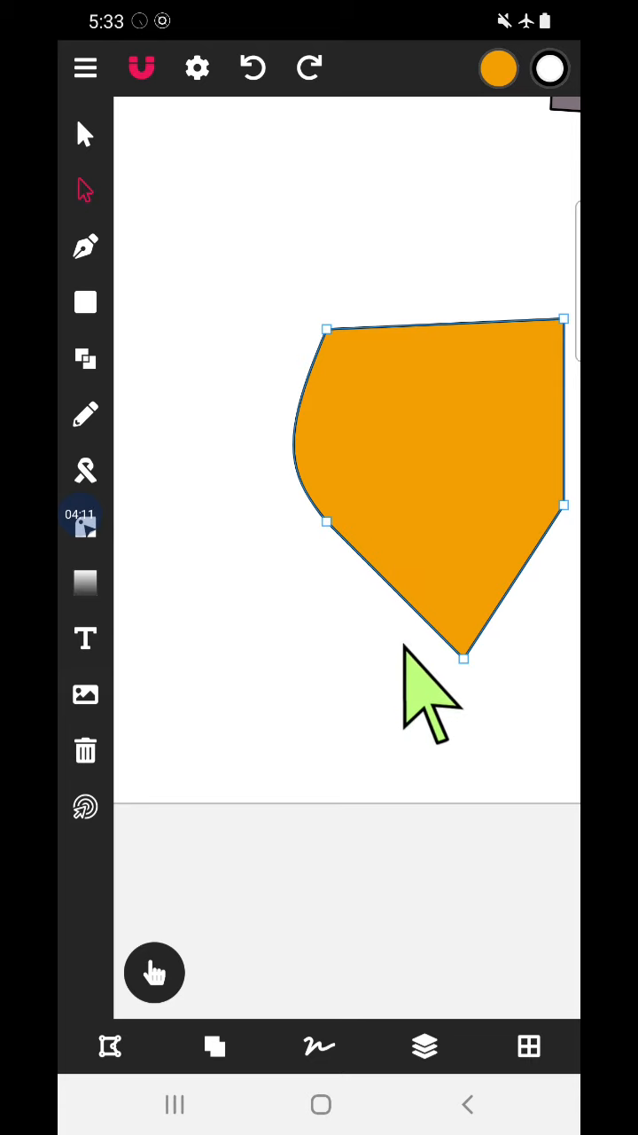
mouse_move(417, 647)
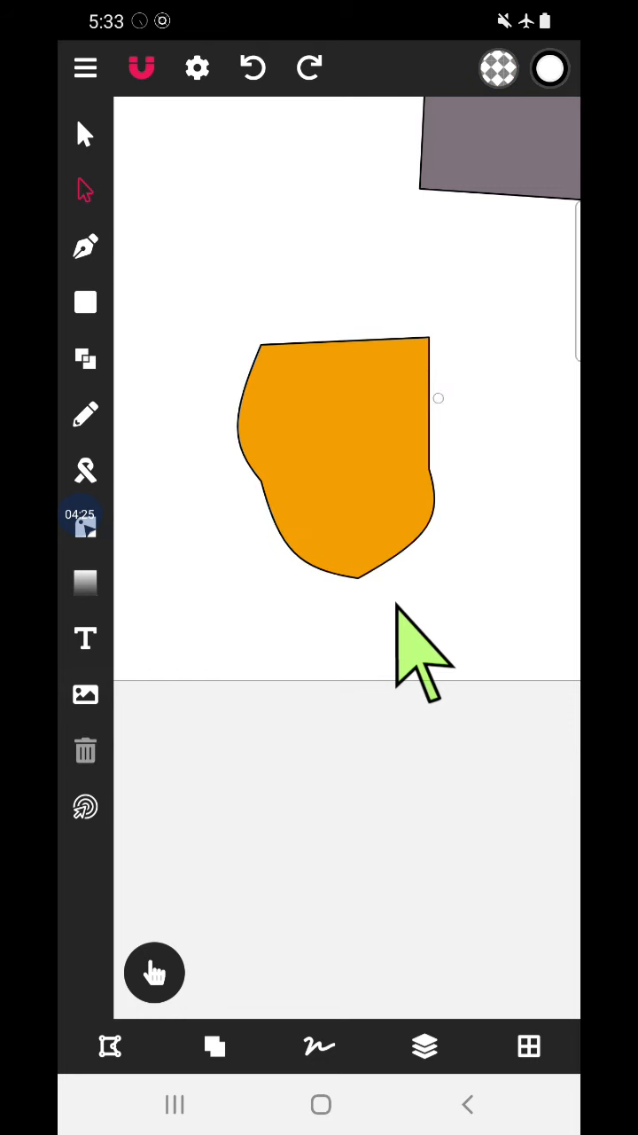
click(337, 461)
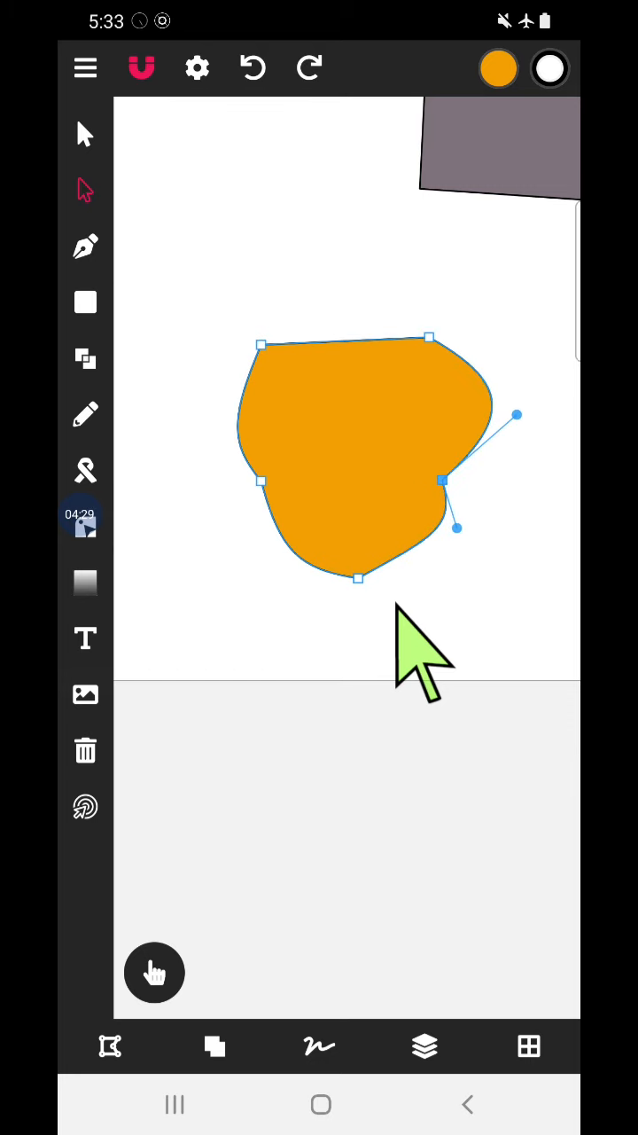
mouse_move(302, 532)
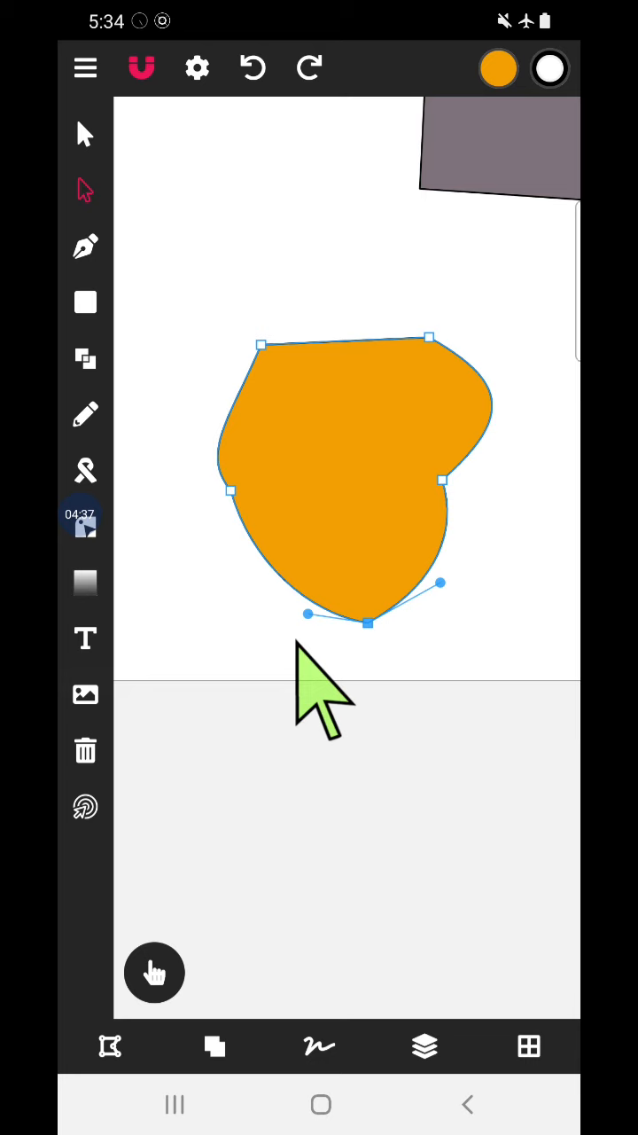
mouse_move(381, 630)
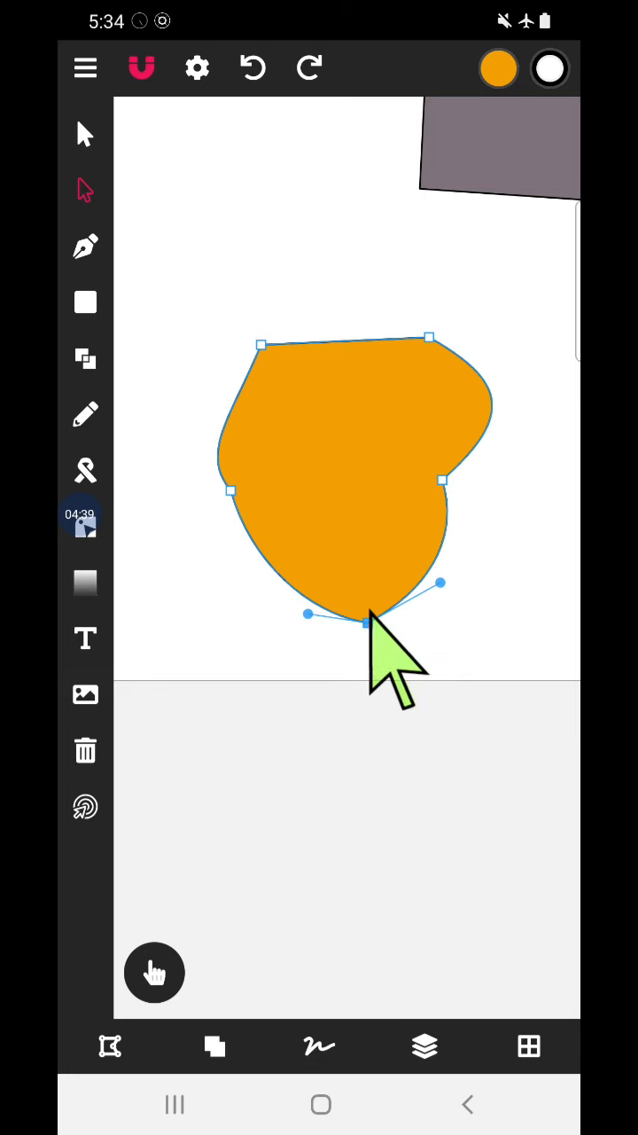
mouse_move(408, 647)
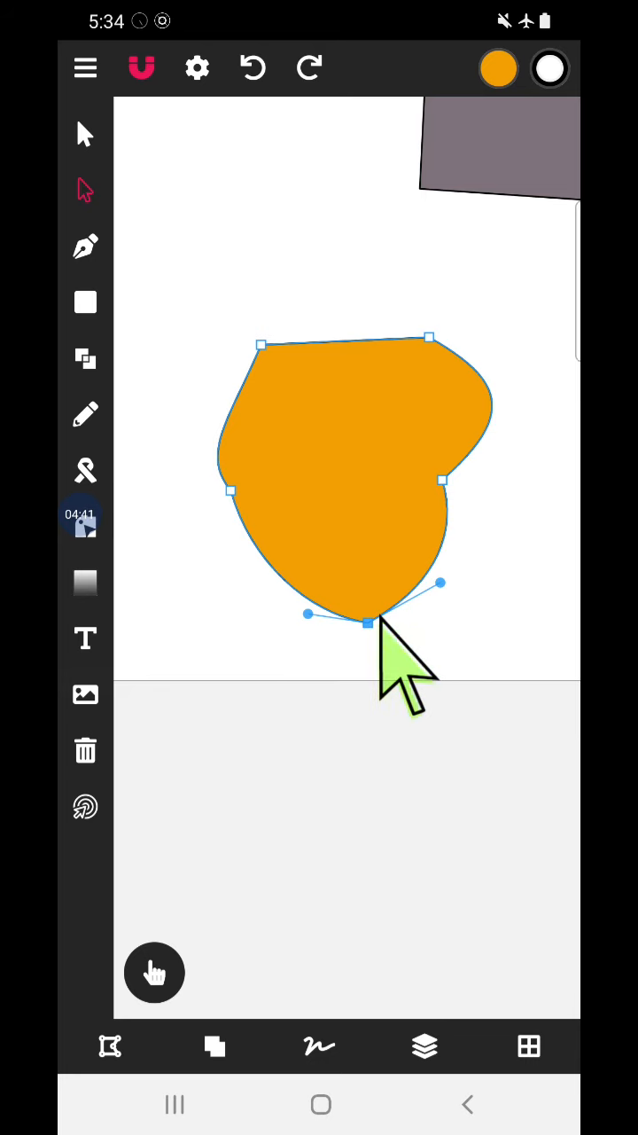
mouse_move(426, 744)
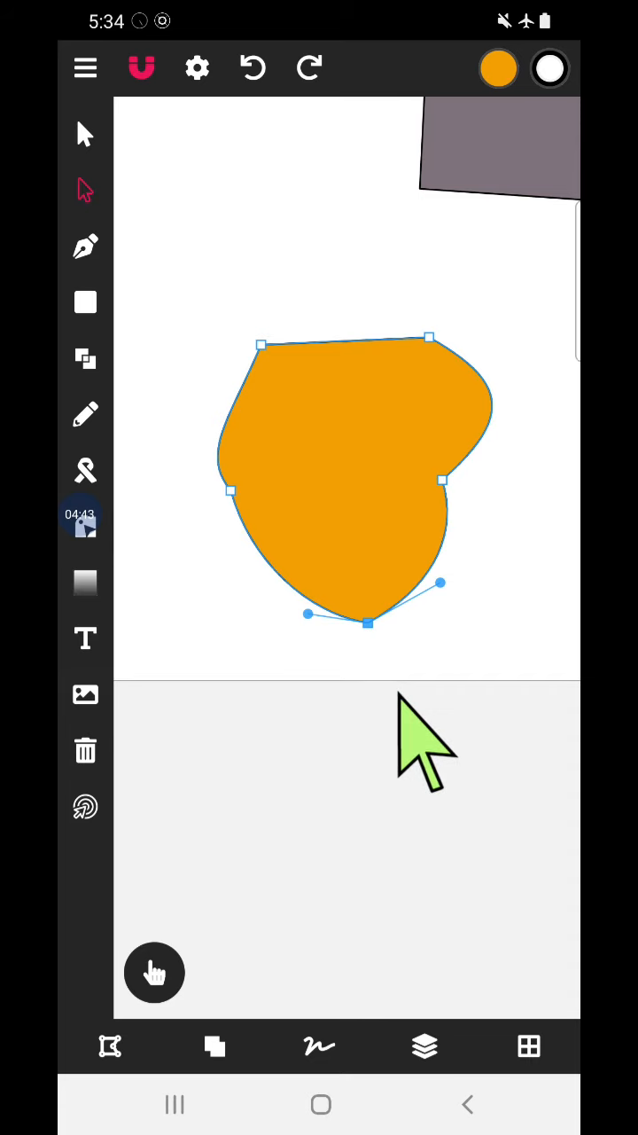
mouse_move(328, 860)
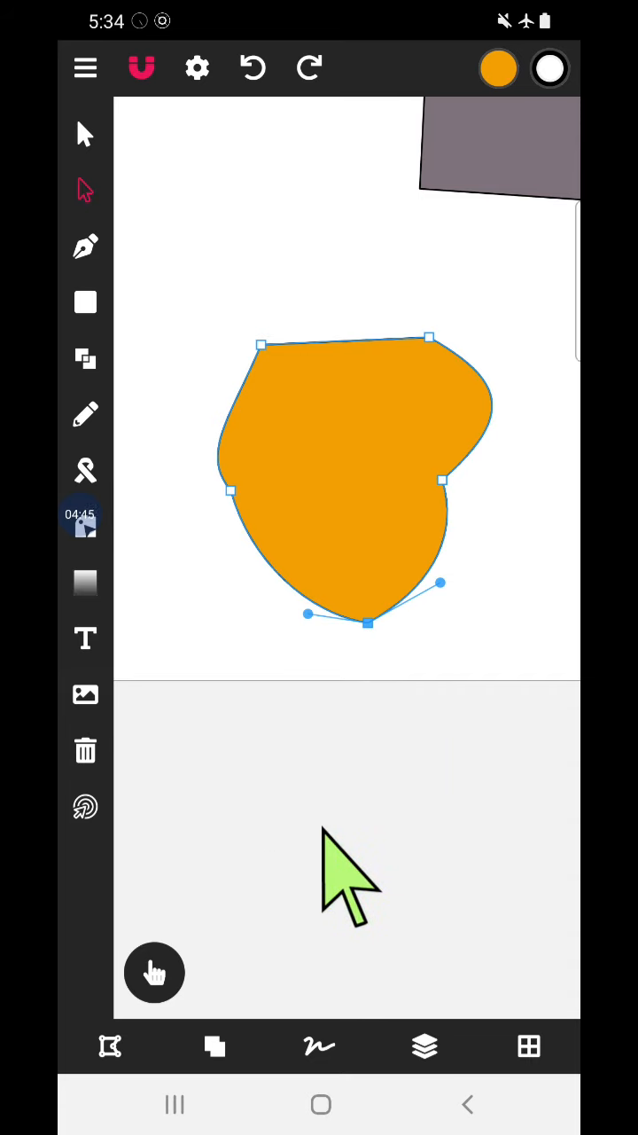
Nudge the head's bottom node slightly left to adjust its lower curve.
drag(440, 581, 447, 559)
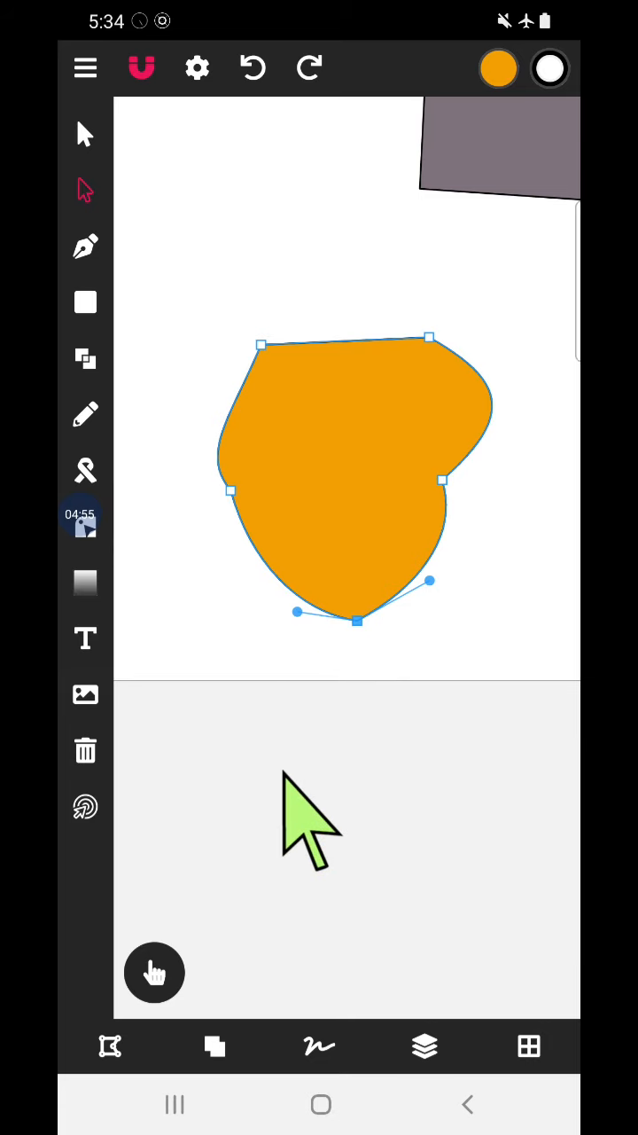
mouse_move(394, 588)
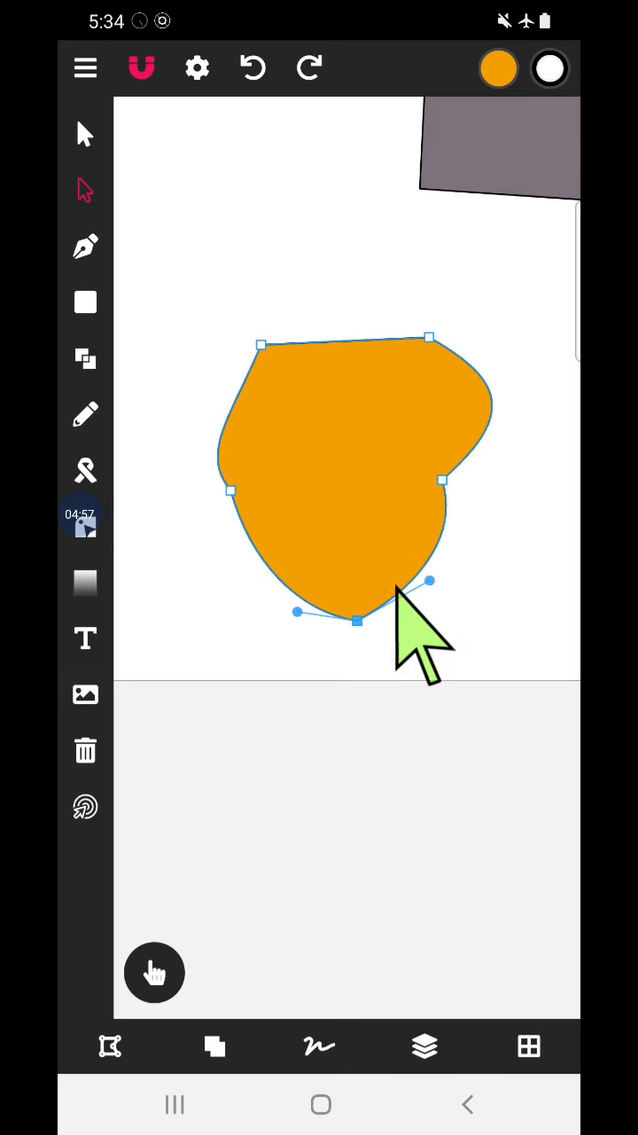
mouse_move(457, 660)
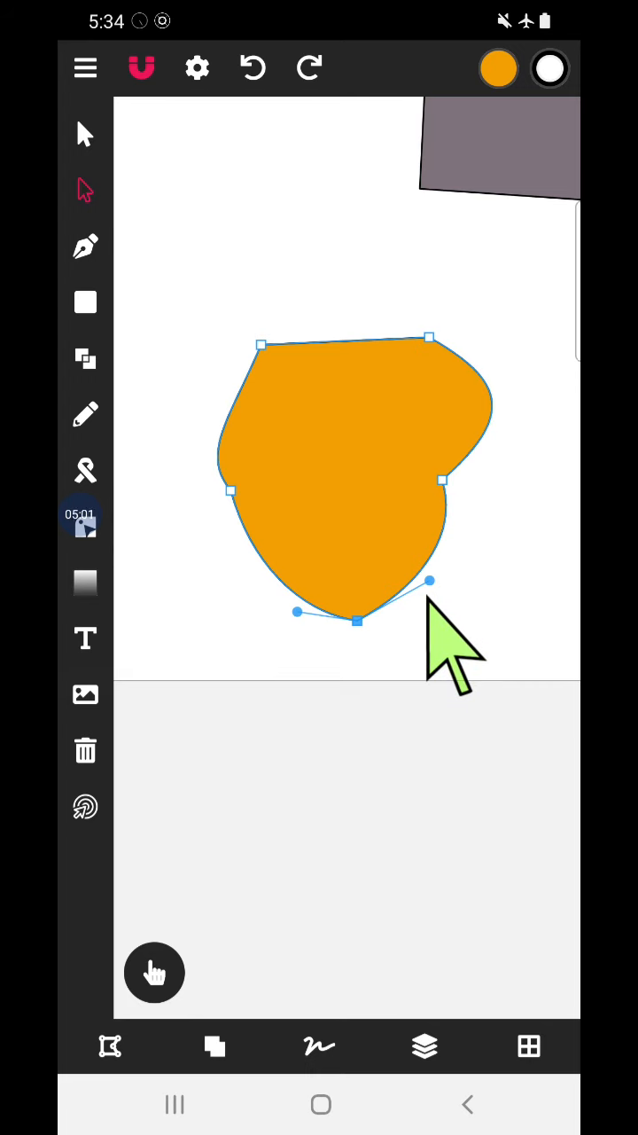
Drag the bottom node's right handle until the head's lower right bulges into a full rounded curve.
drag(430, 581, 488, 629)
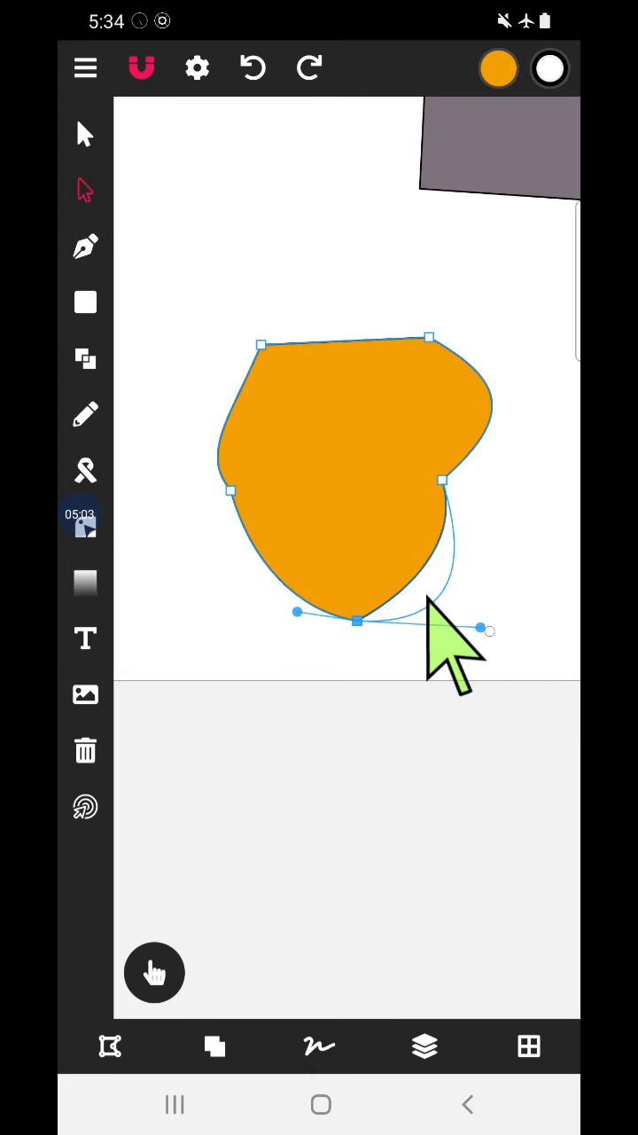
drag(488, 630, 470, 603)
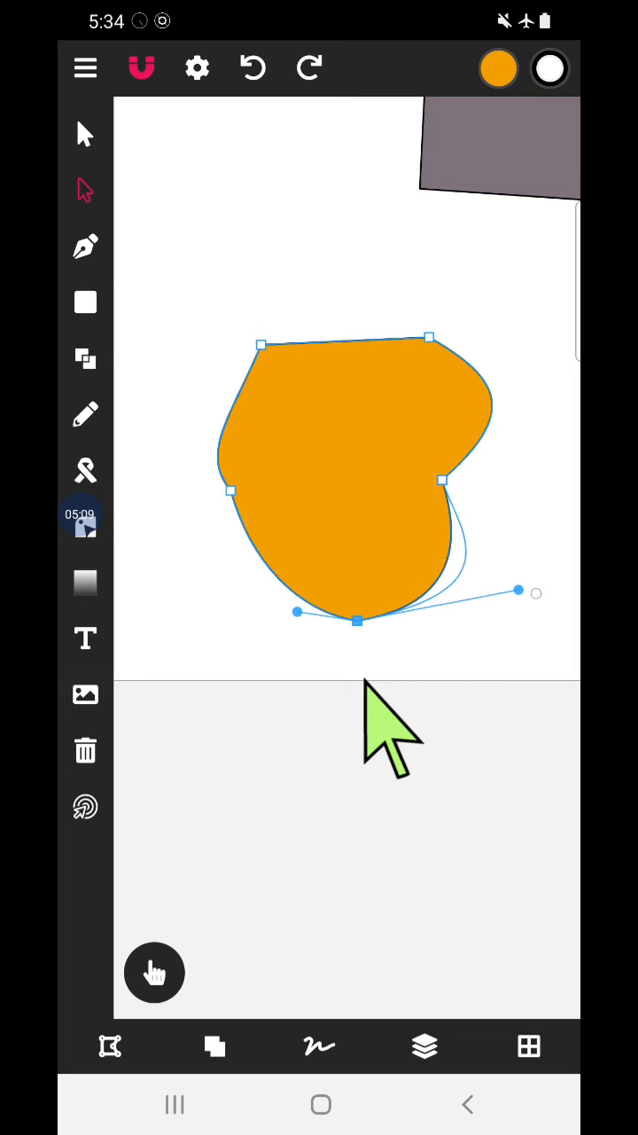
drag(517, 592, 434, 638)
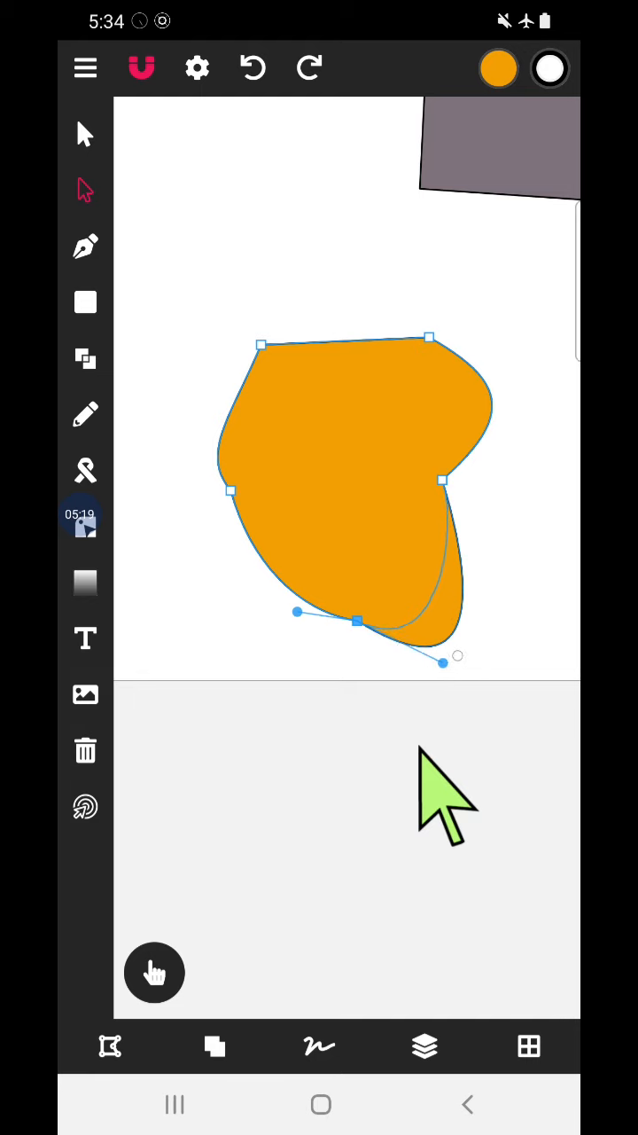
drag(457, 656, 404, 596)
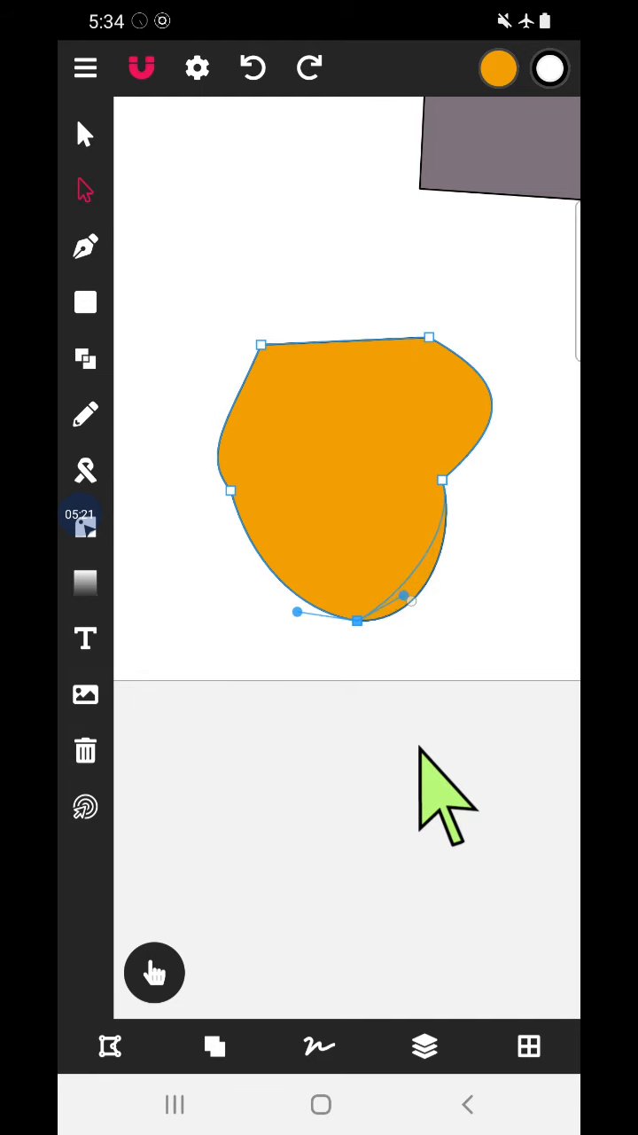
drag(404, 596, 459, 617)
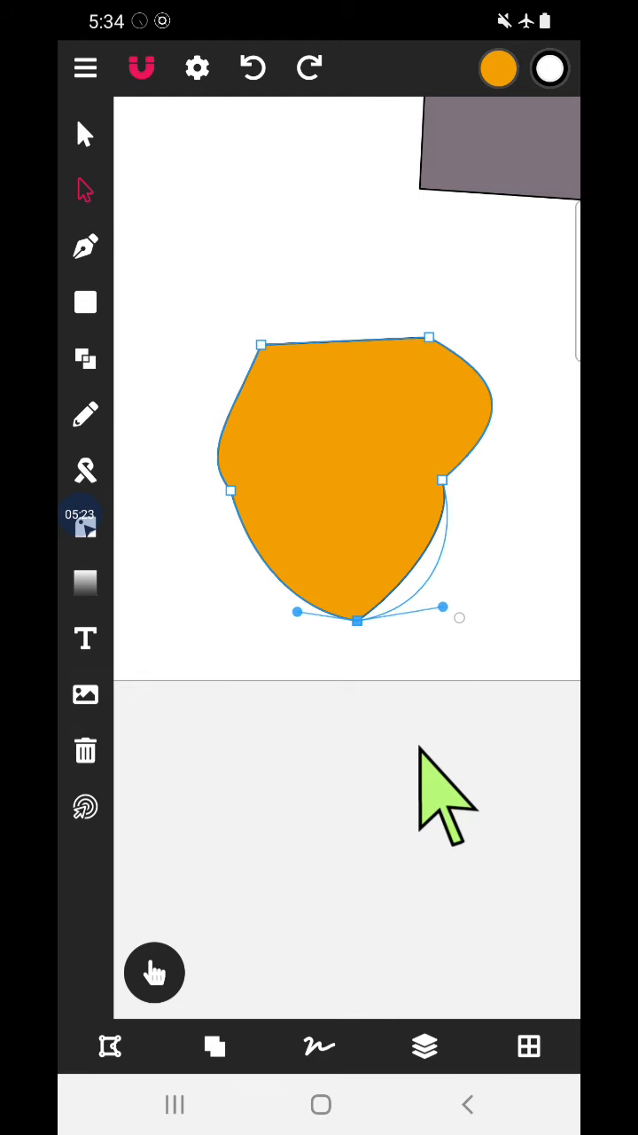
drag(443, 608, 417, 635)
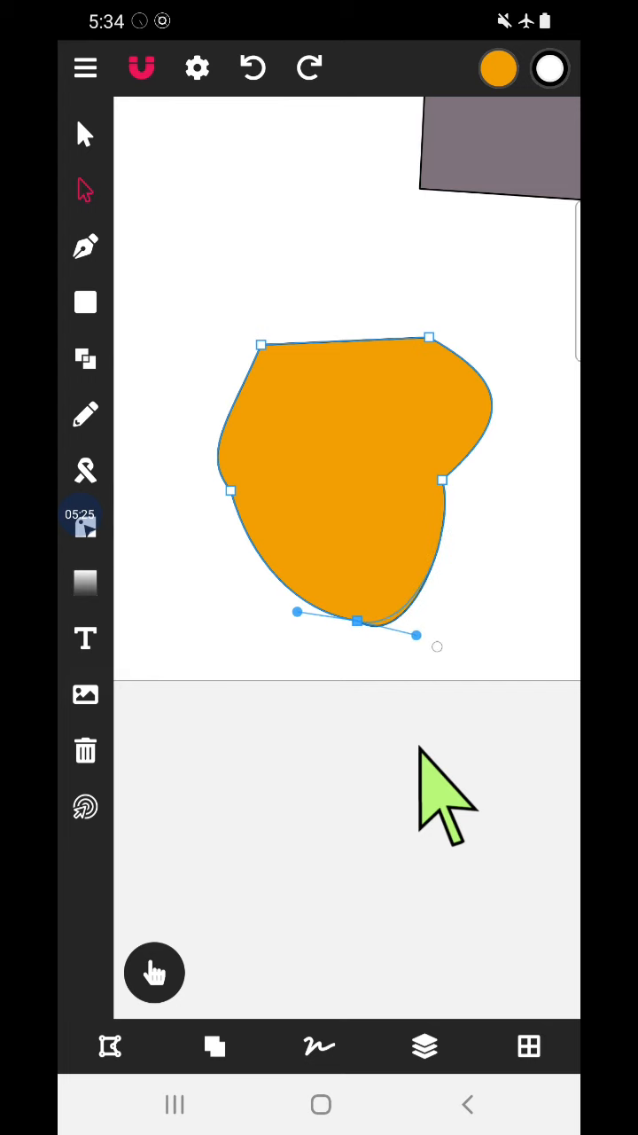
drag(436, 645, 427, 653)
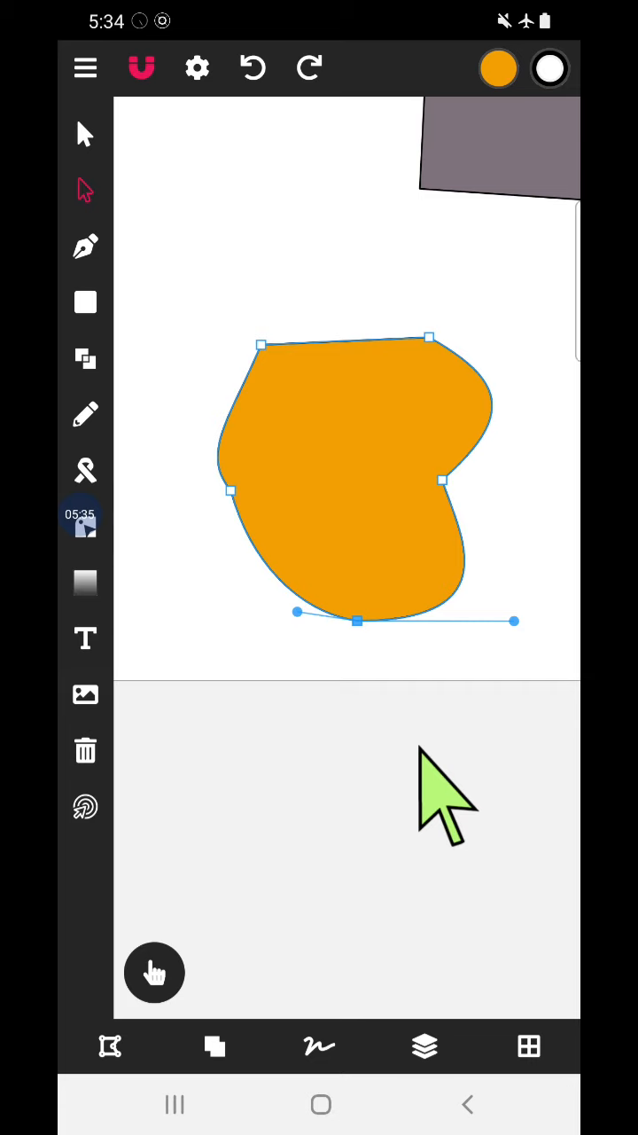
Ease the lower right curve into a smooth rounded bottom and deselect the head path.
drag(518, 621, 424, 639)
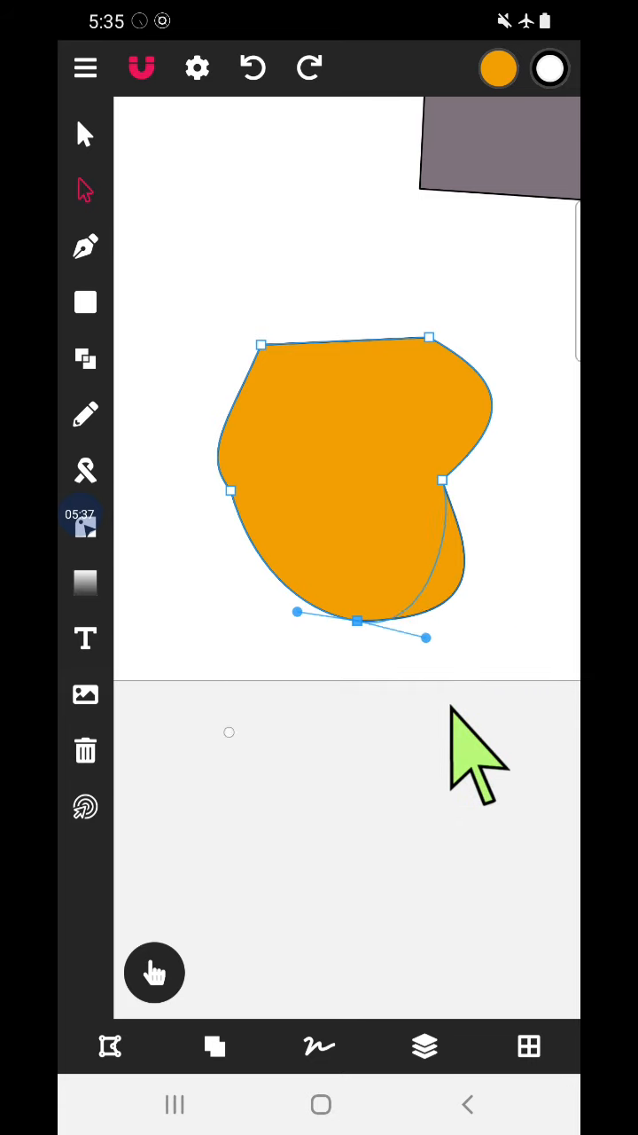
drag(424, 636, 472, 615)
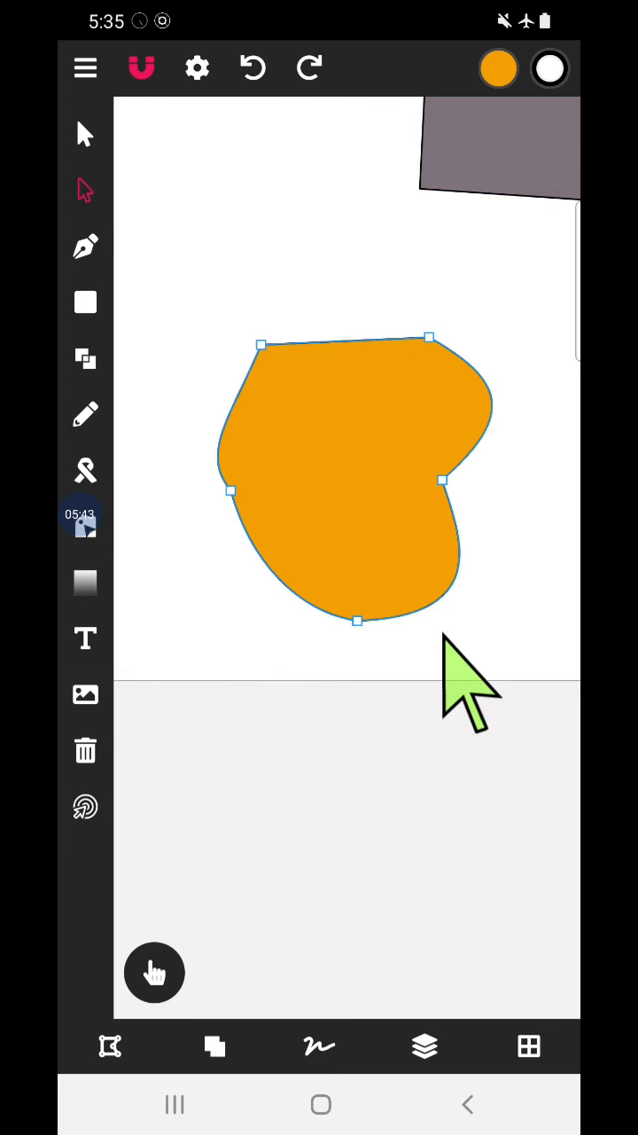
click(358, 619)
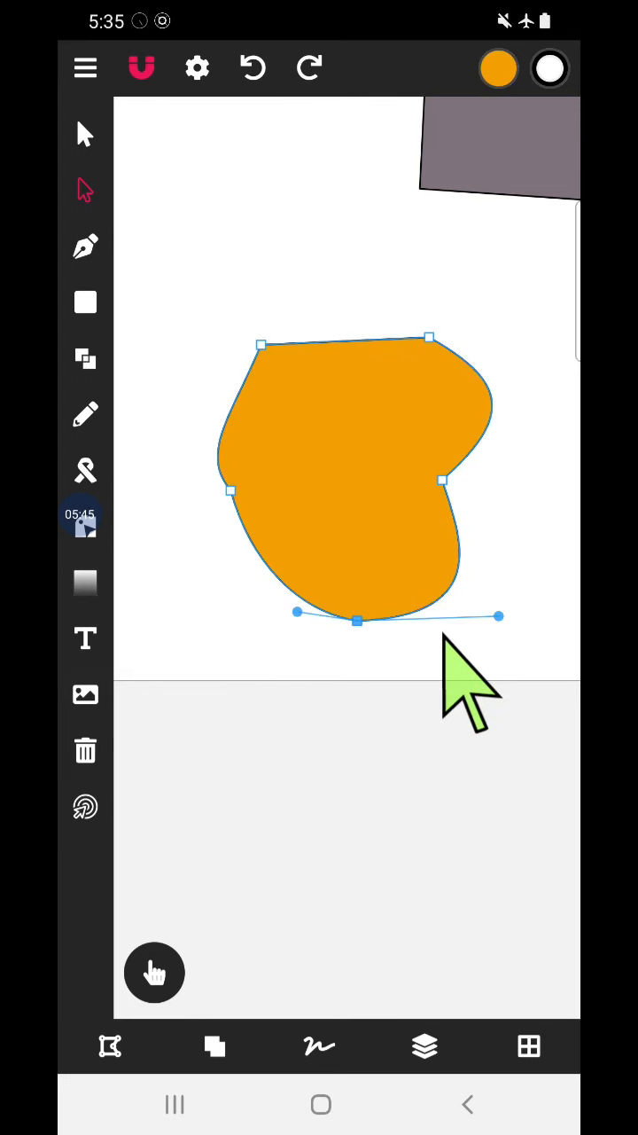
mouse_move(523, 691)
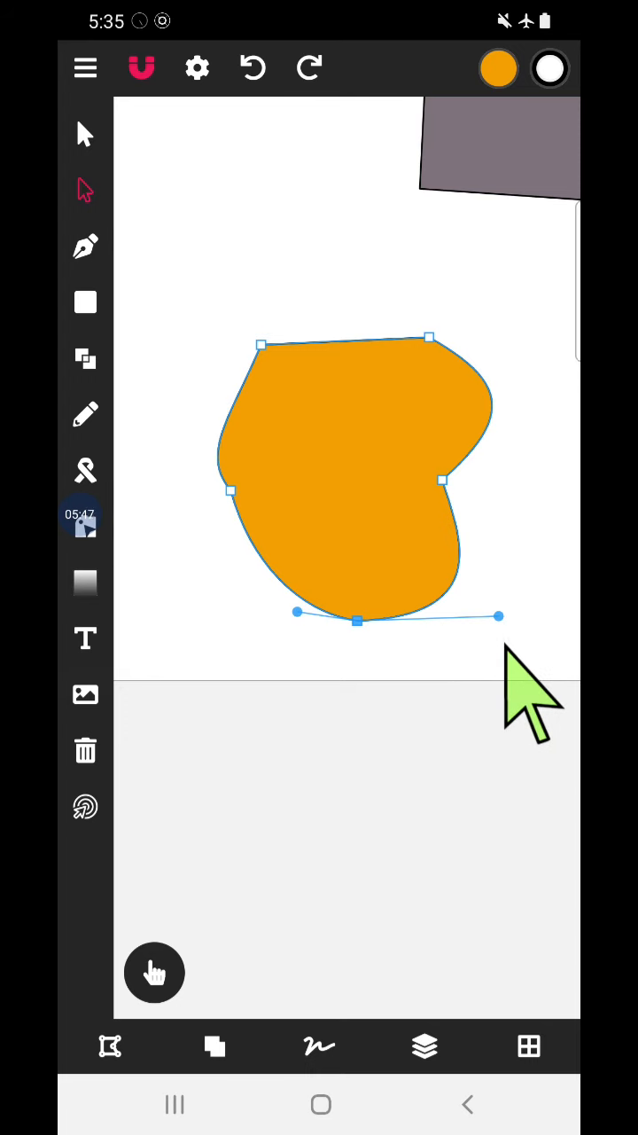
mouse_move(283, 674)
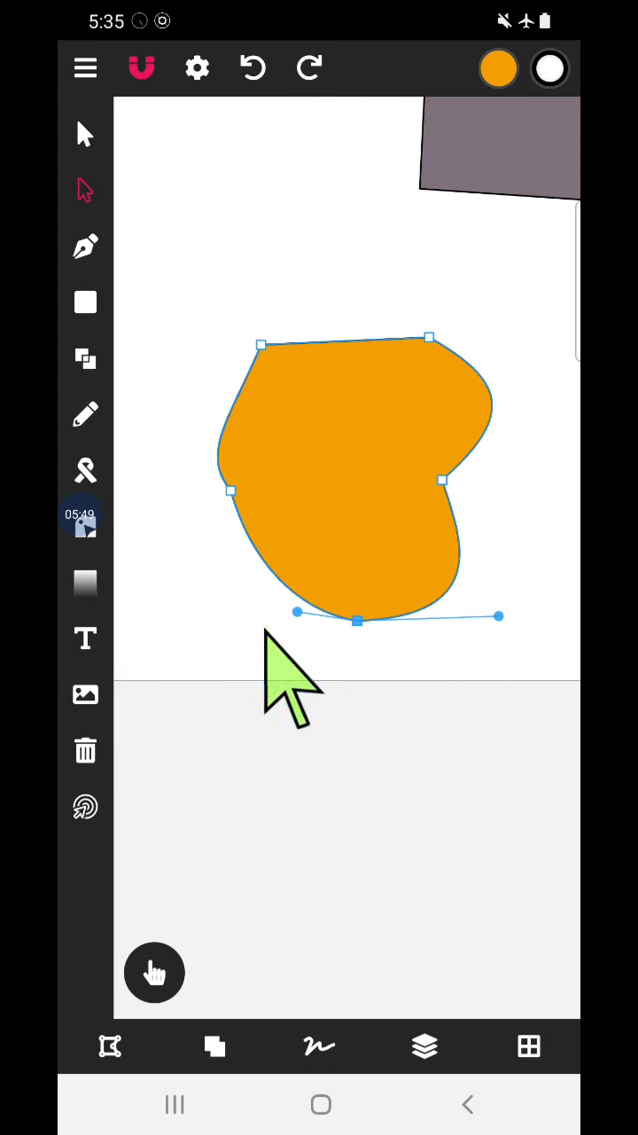
mouse_move(337, 629)
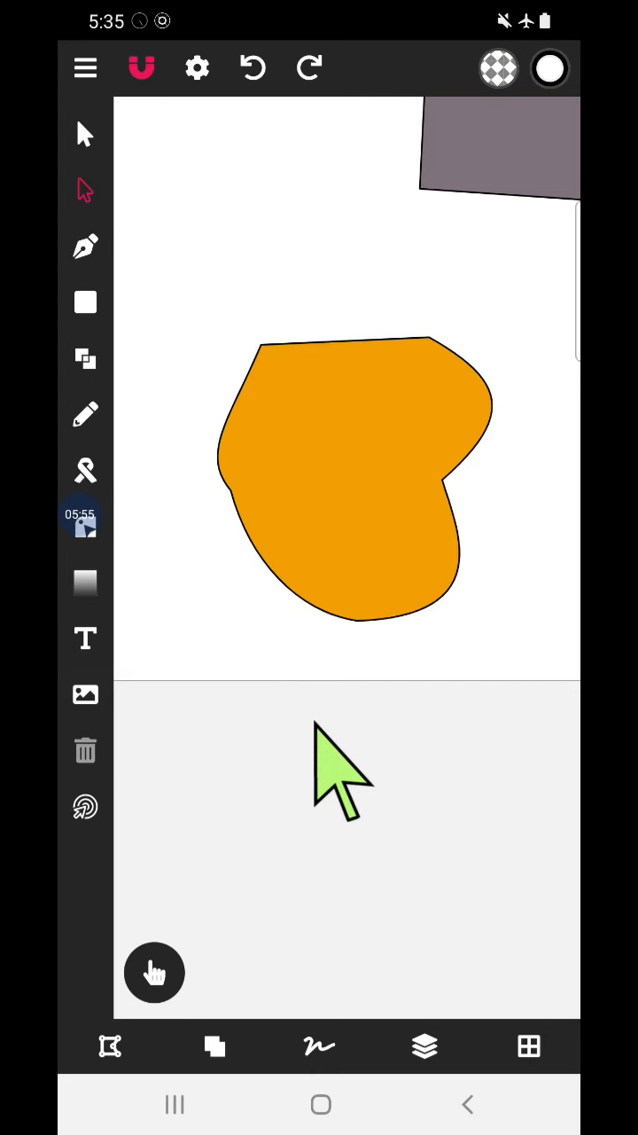
click(354, 470)
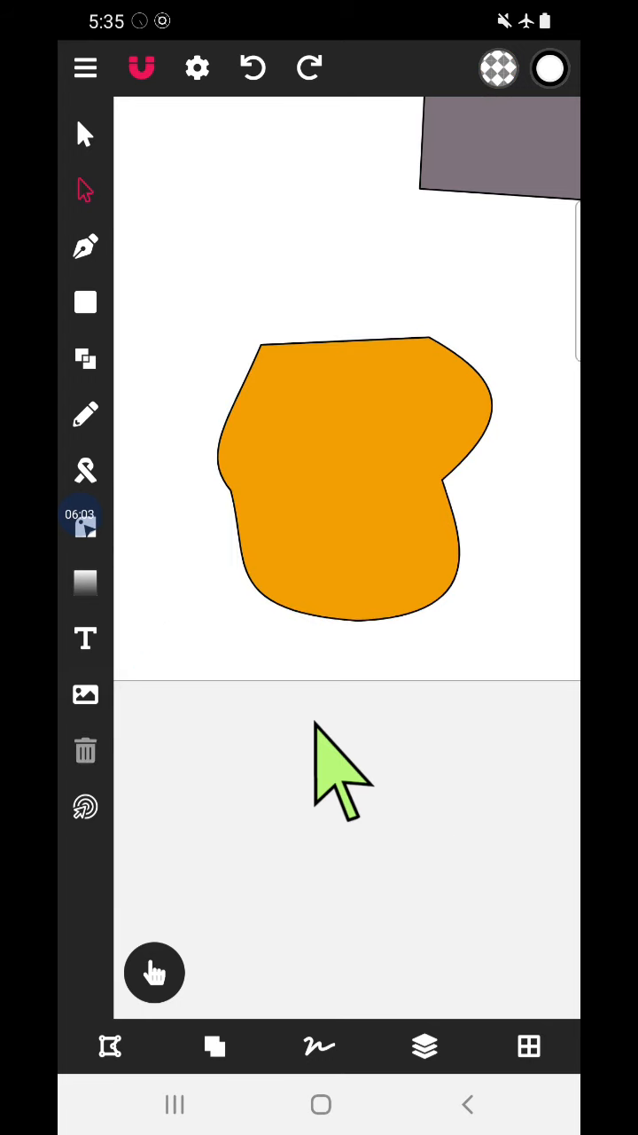
Move the head's left nodes inward and curve its top edge down into a dip.
click(354, 479)
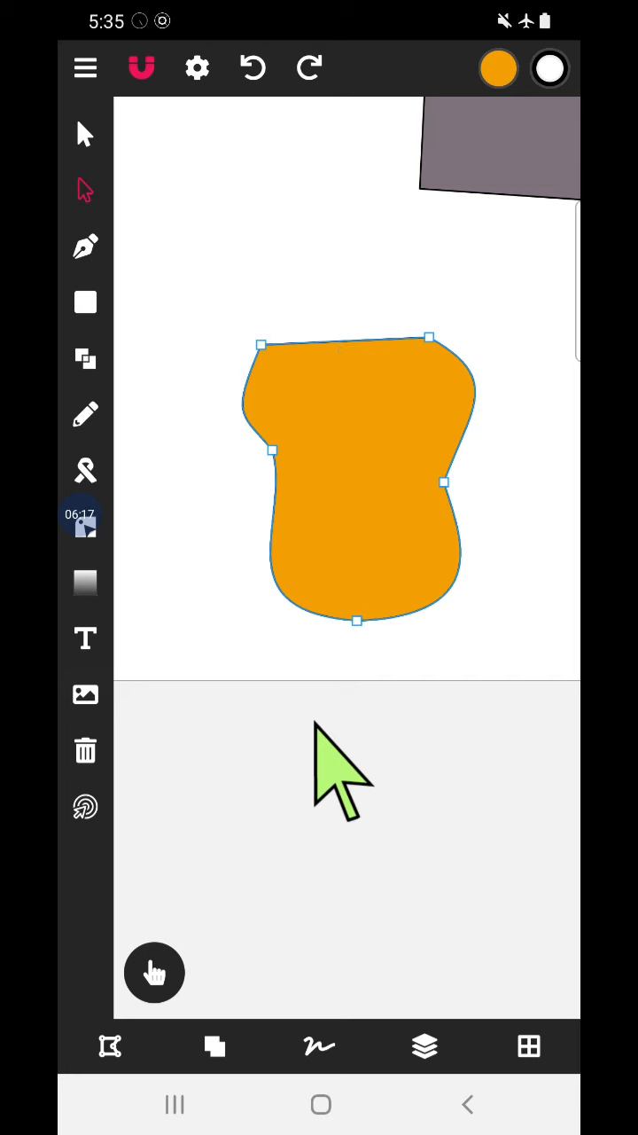
mouse_move(372, 496)
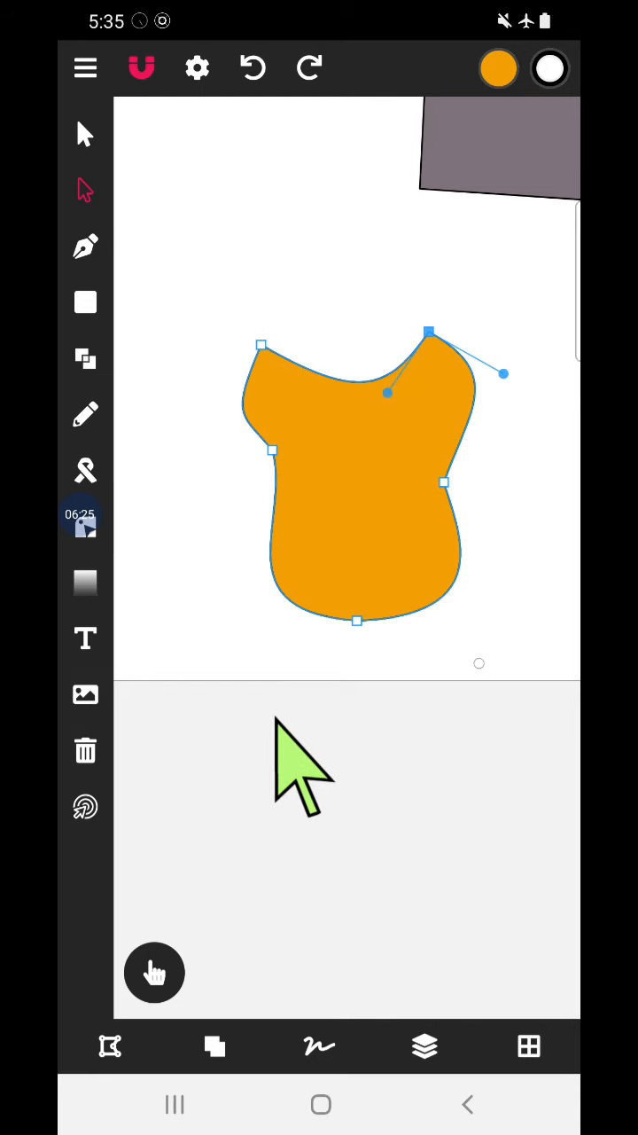
click(85, 135)
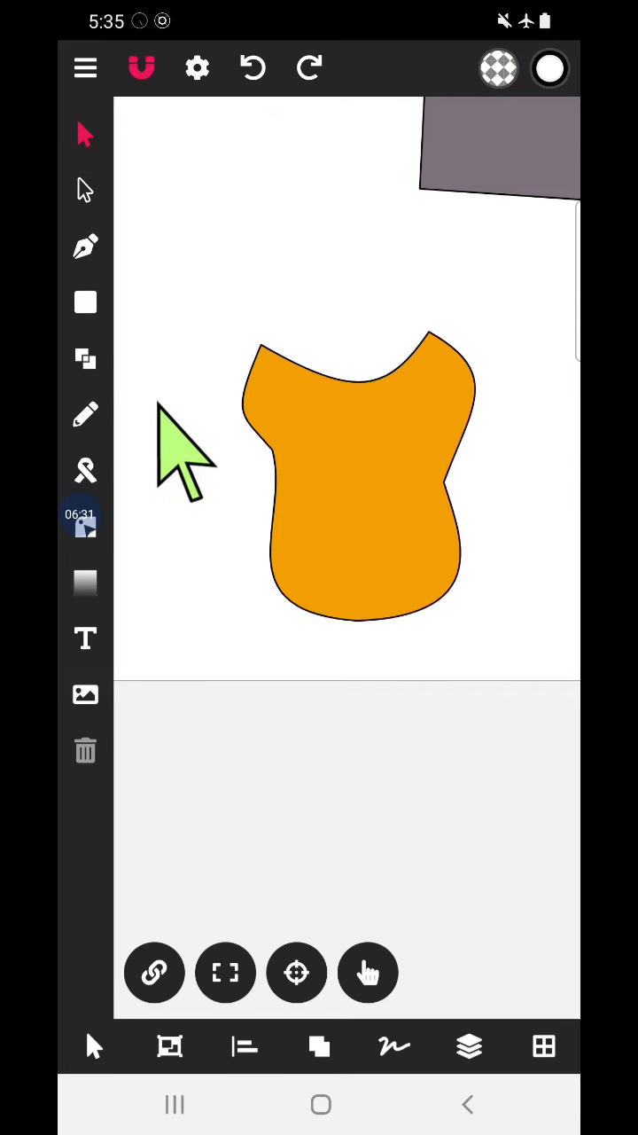
mouse_move(133, 257)
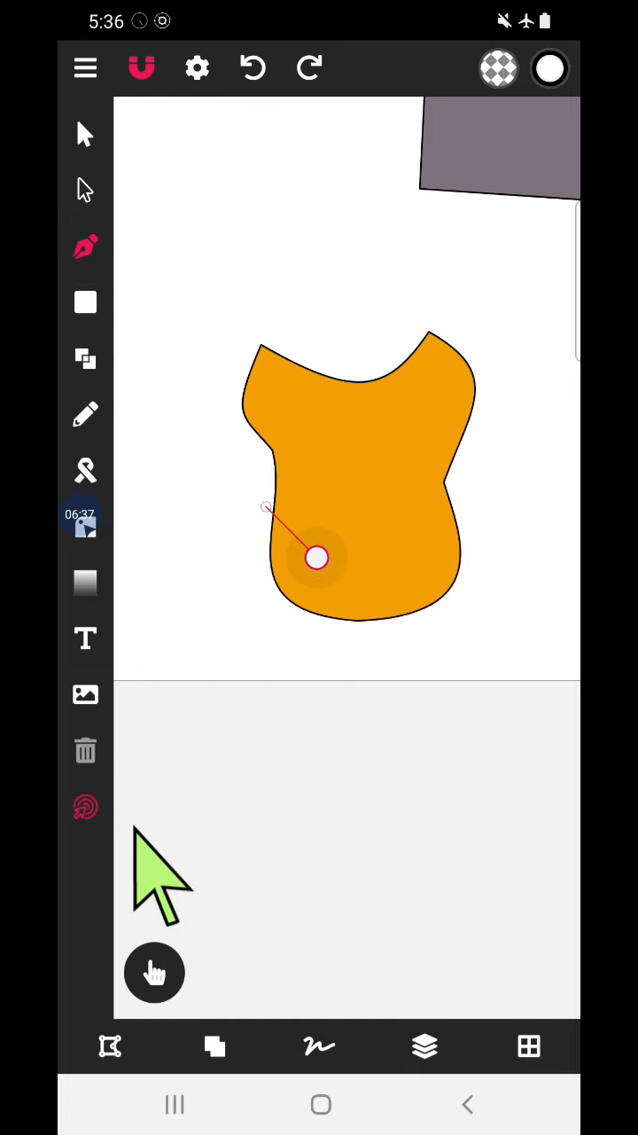
Draw a closed five-sided Bezier path around the top of the orange head for the hair.
drag(317, 556, 326, 540)
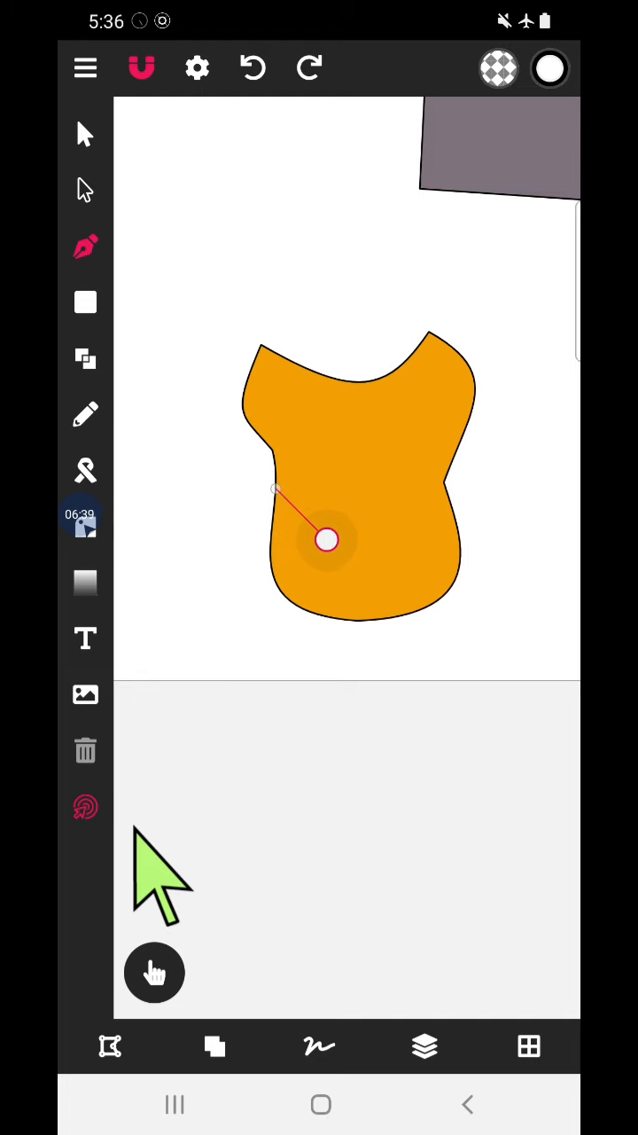
drag(327, 541, 268, 435)
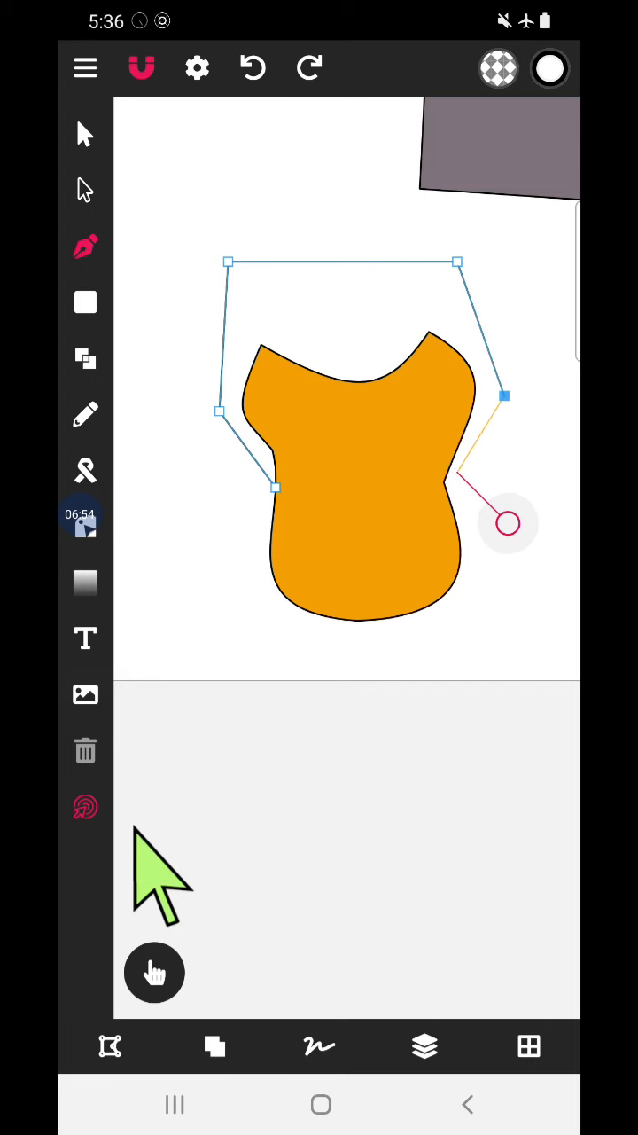
drag(507, 523, 358, 540)
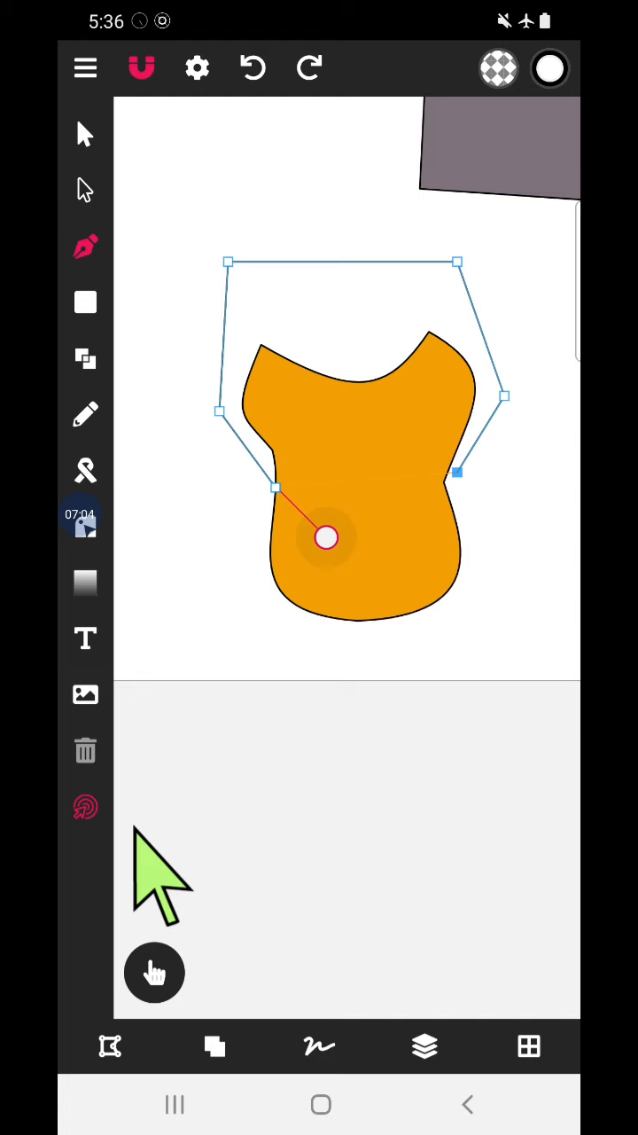
drag(326, 538, 193, 337)
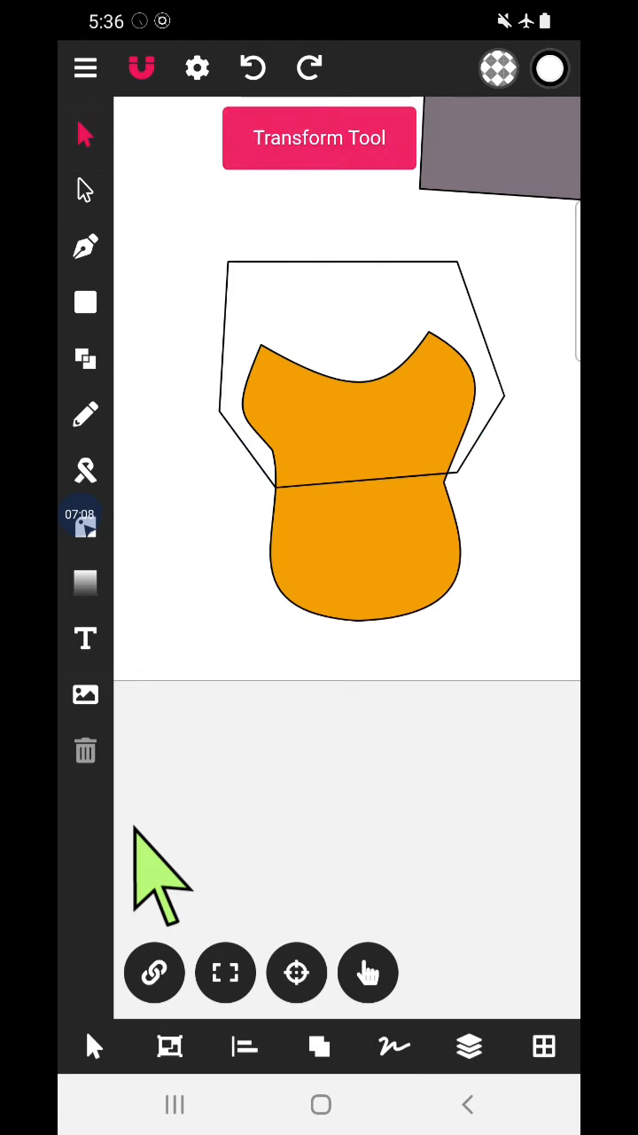
Set the hair shape's fill to solid black at full opacity.
click(364, 301)
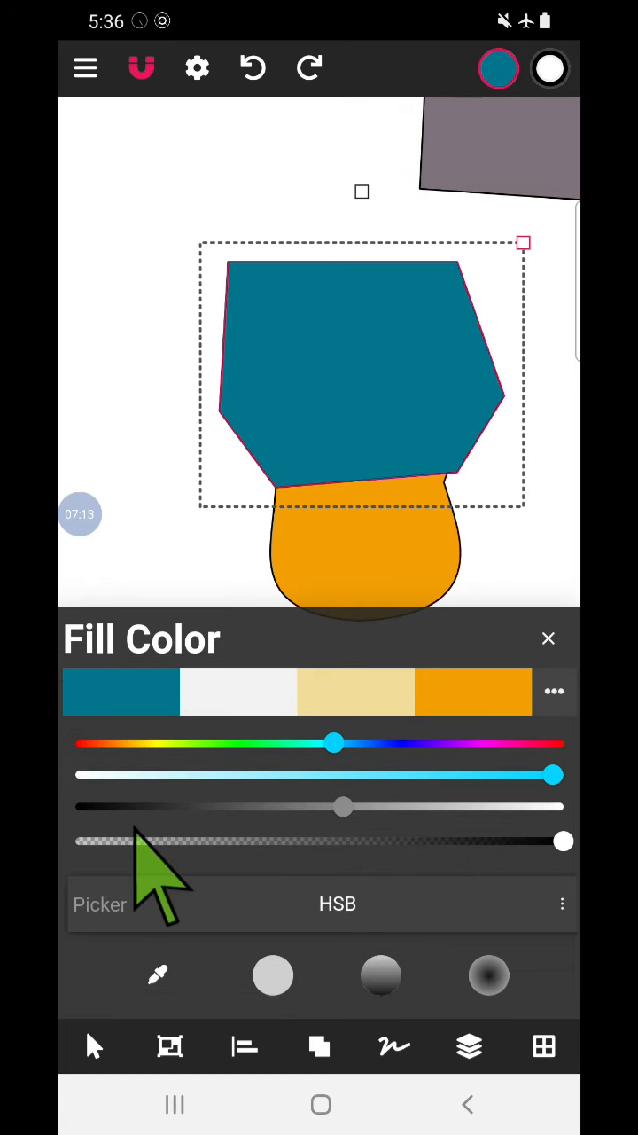
drag(564, 840, 121, 840)
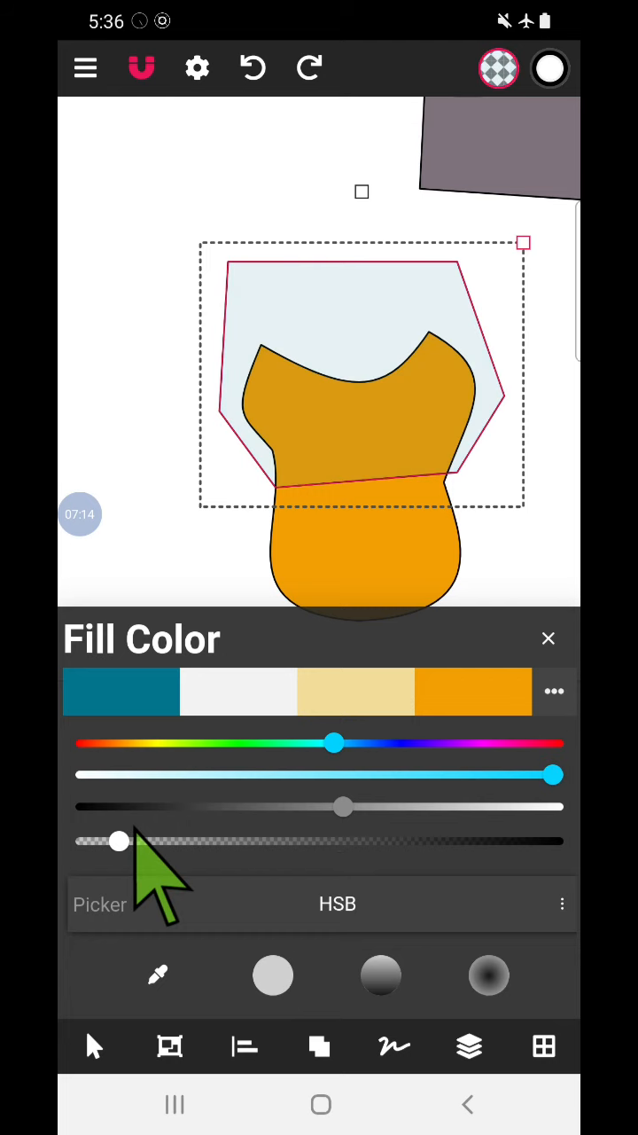
drag(344, 806, 95, 806)
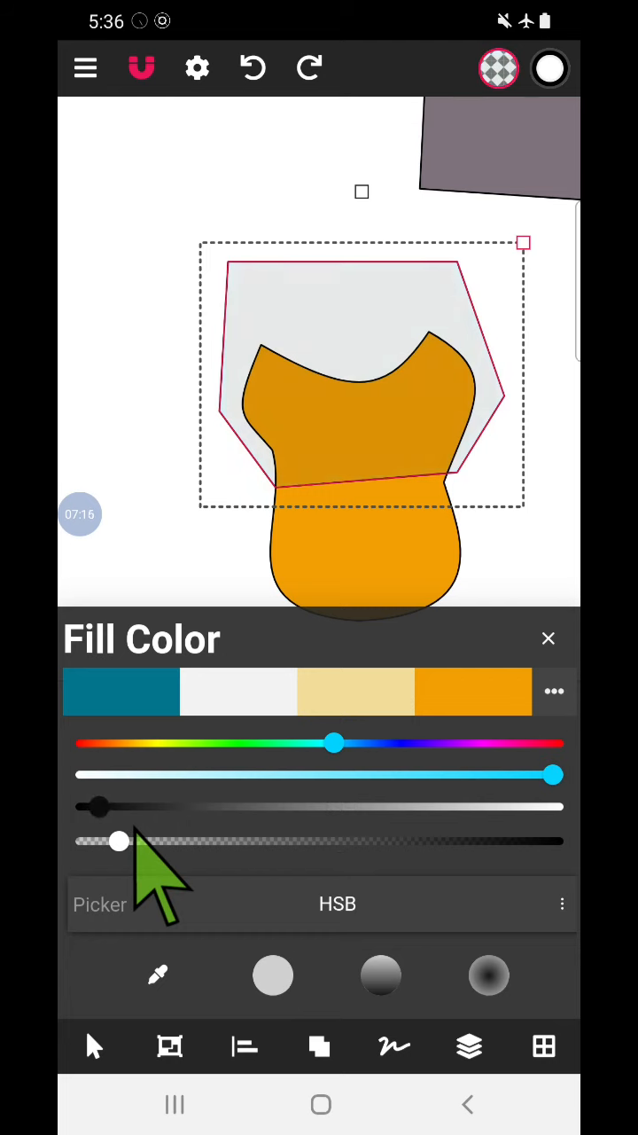
drag(120, 840, 564, 840)
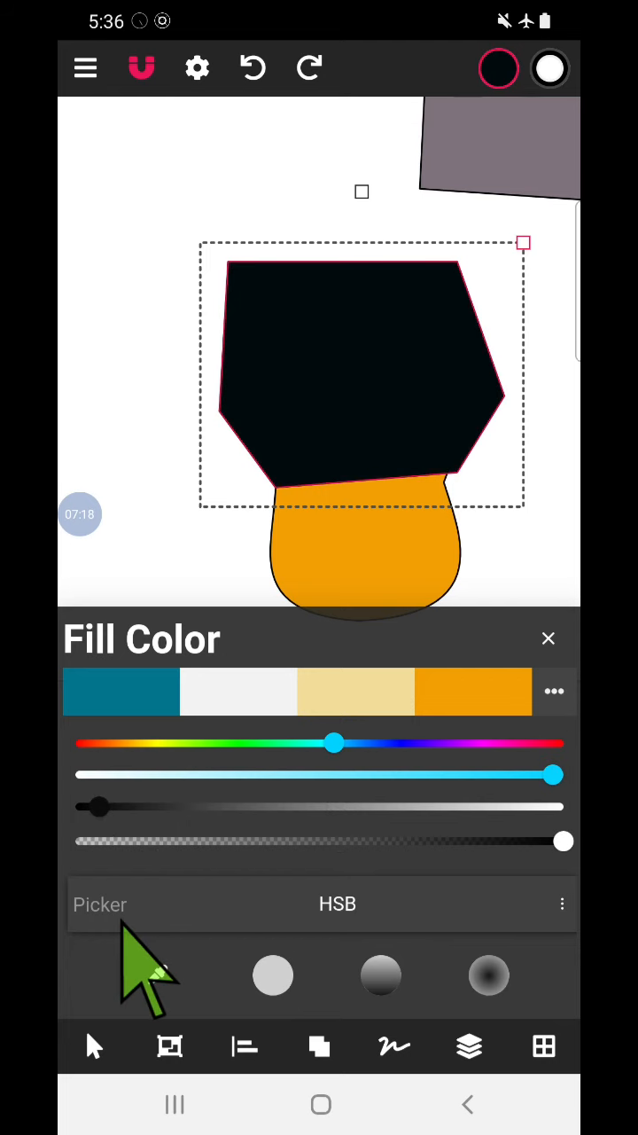
click(547, 638)
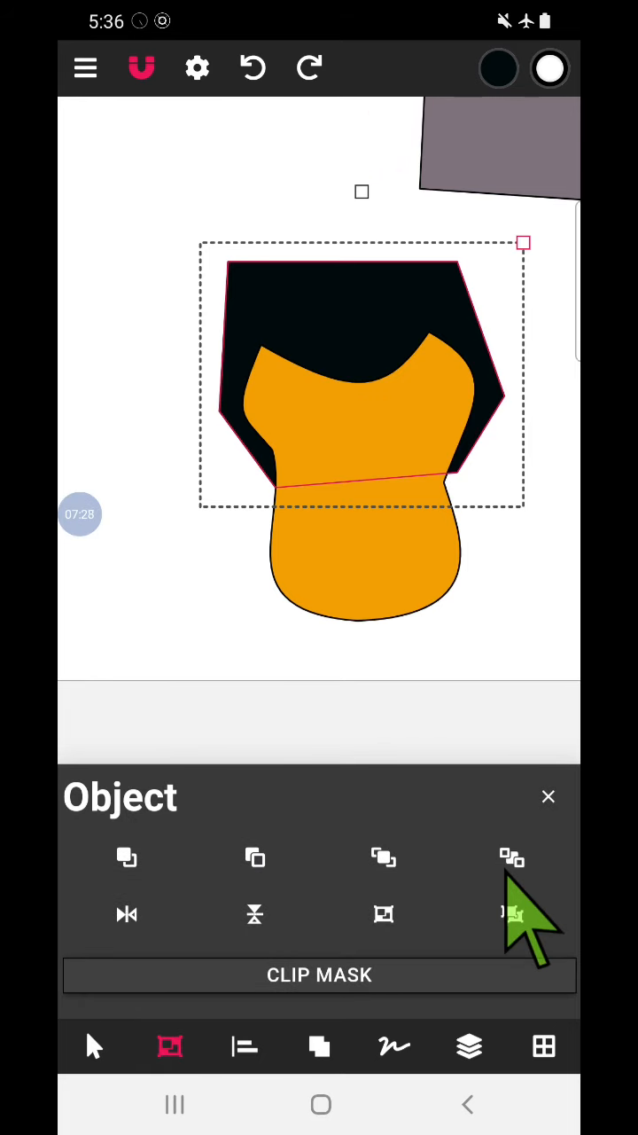
Send the black hair shape to the back, behind the orange head.
click(548, 796)
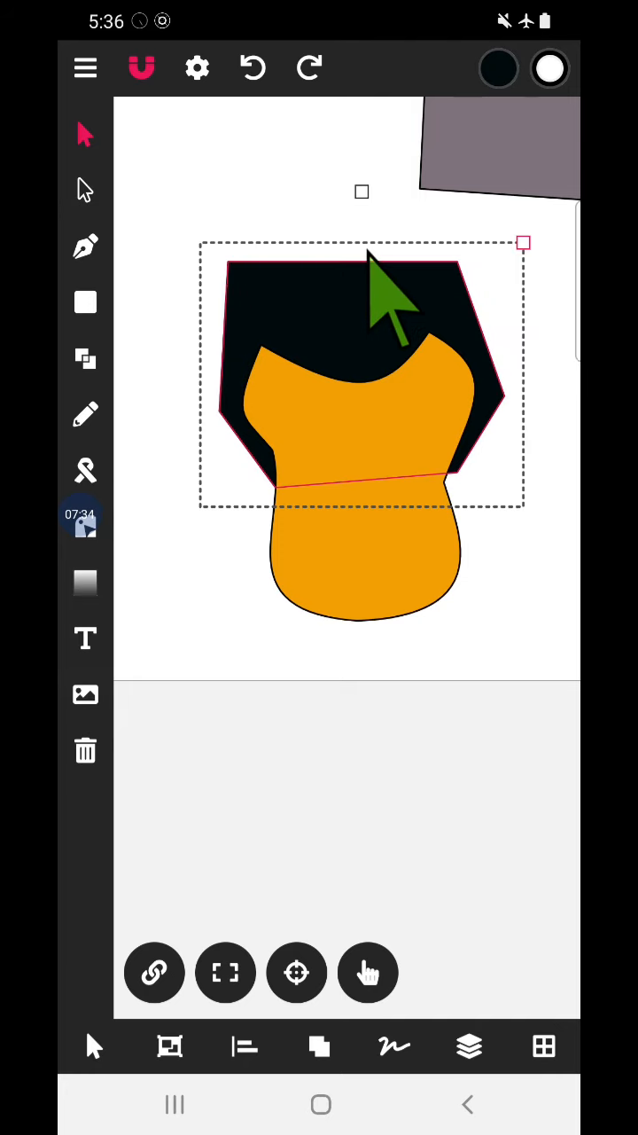
mouse_move(257, 319)
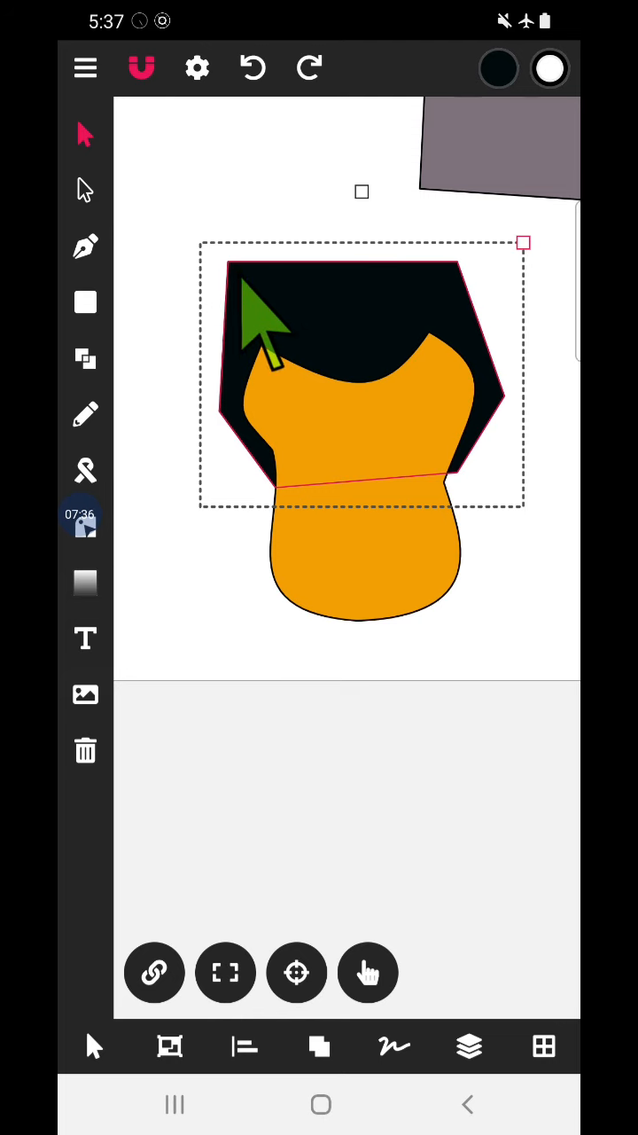
mouse_move(293, 558)
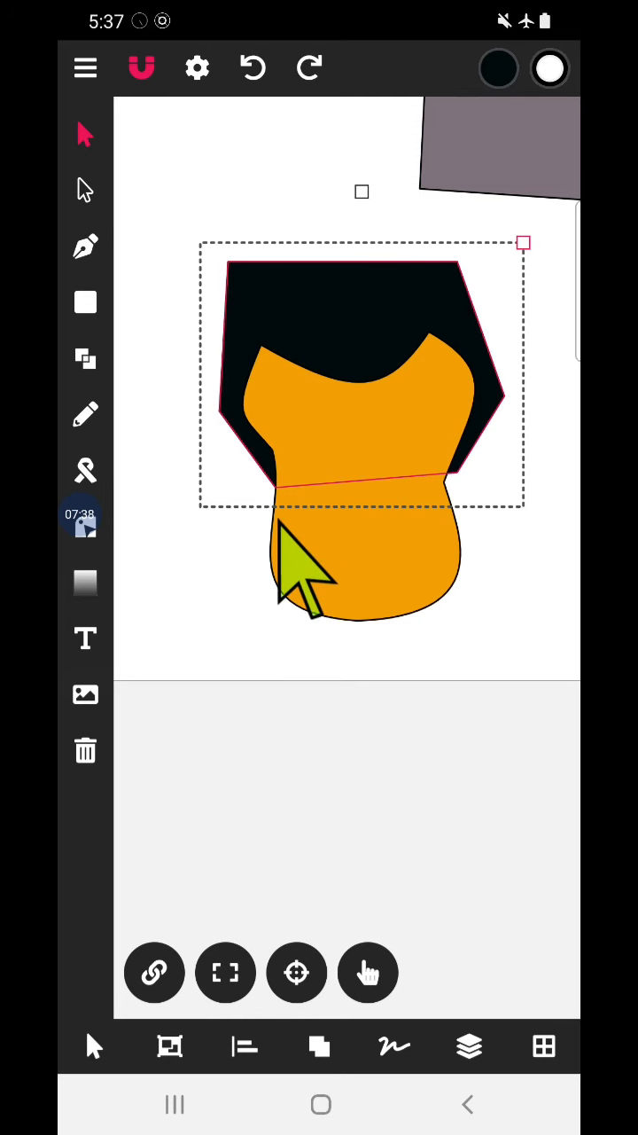
Make the hair's top right corner node a curved joint and drag its handle upward.
click(85, 188)
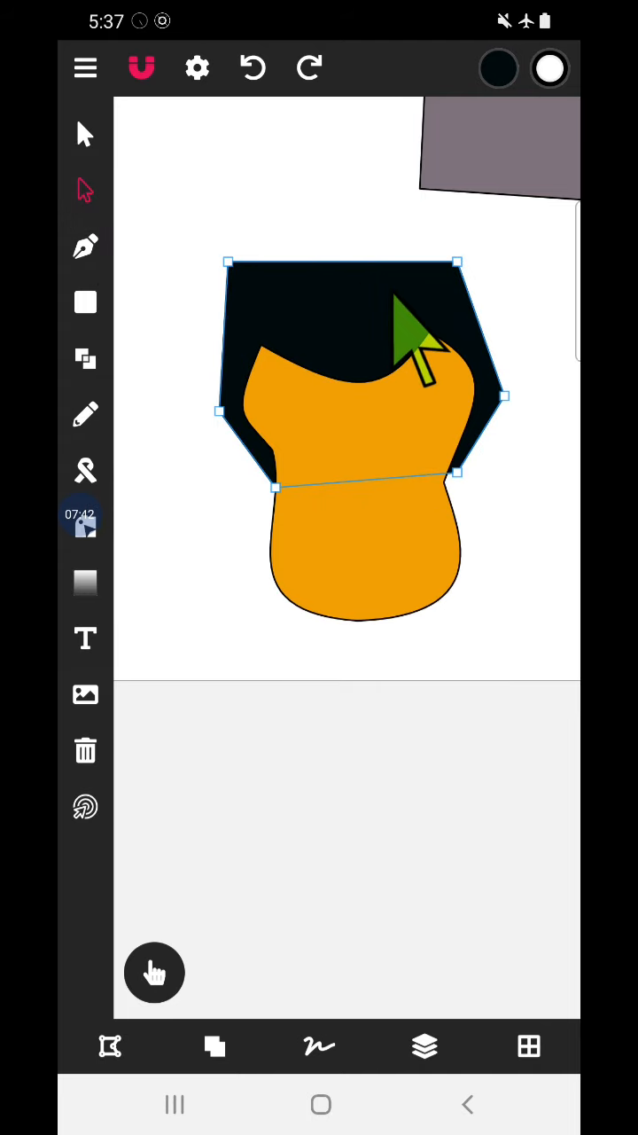
mouse_move(240, 807)
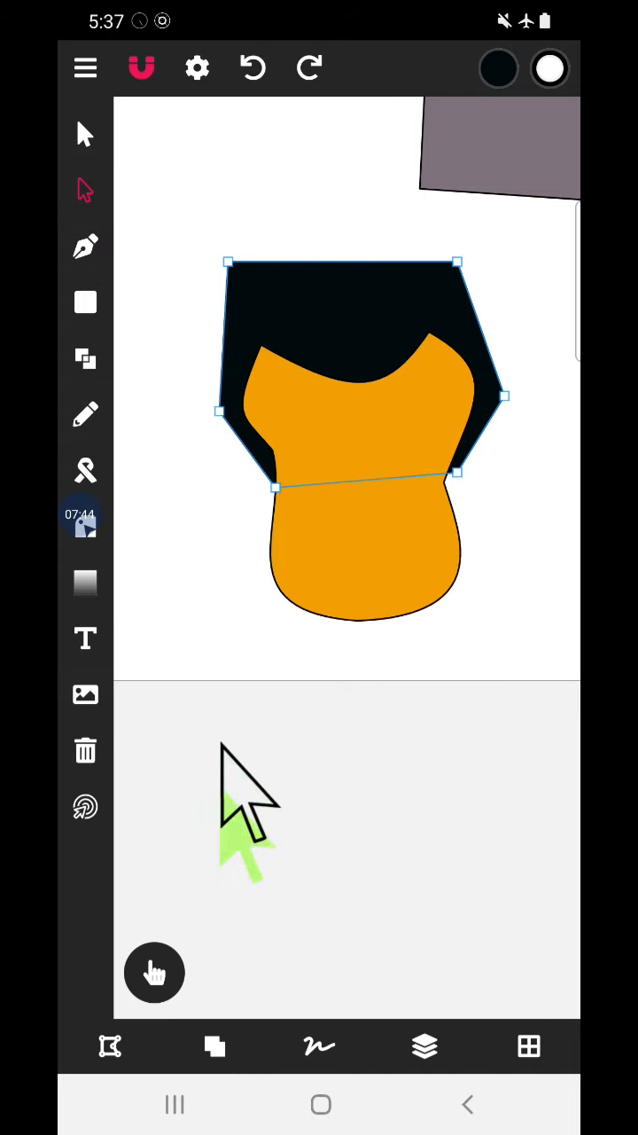
mouse_move(283, 948)
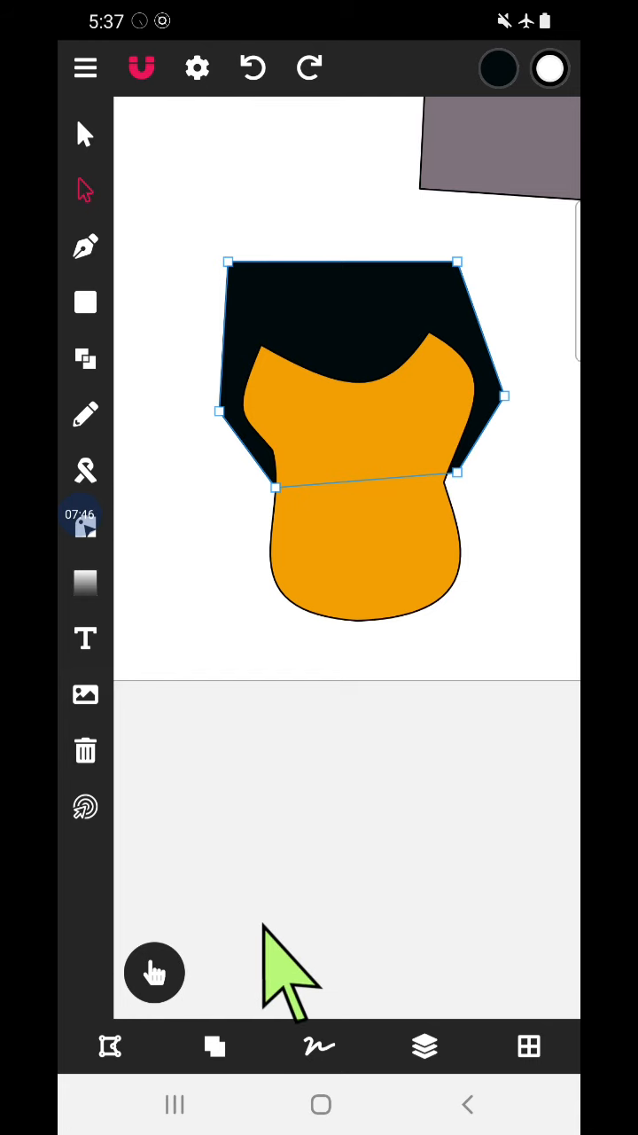
click(110, 1046)
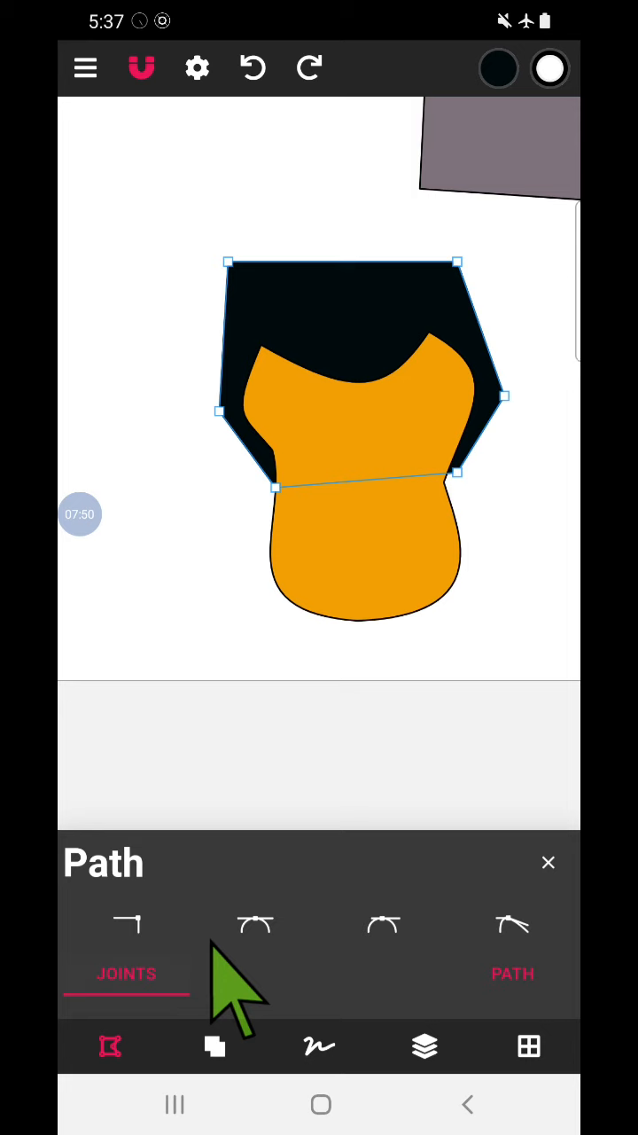
click(126, 925)
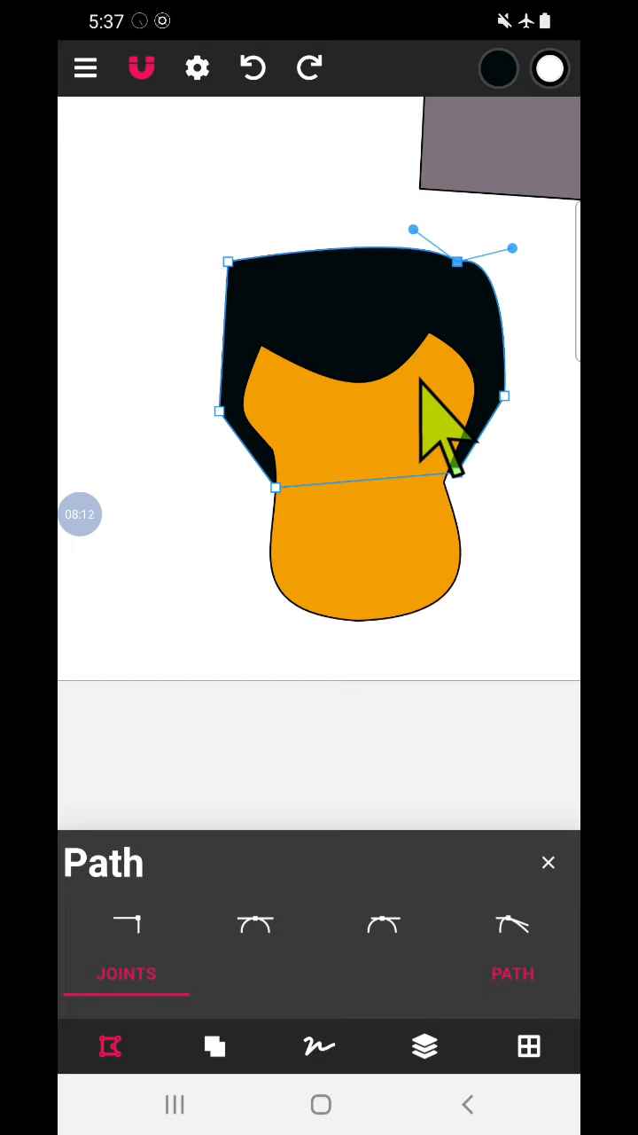
drag(411, 228, 412, 174)
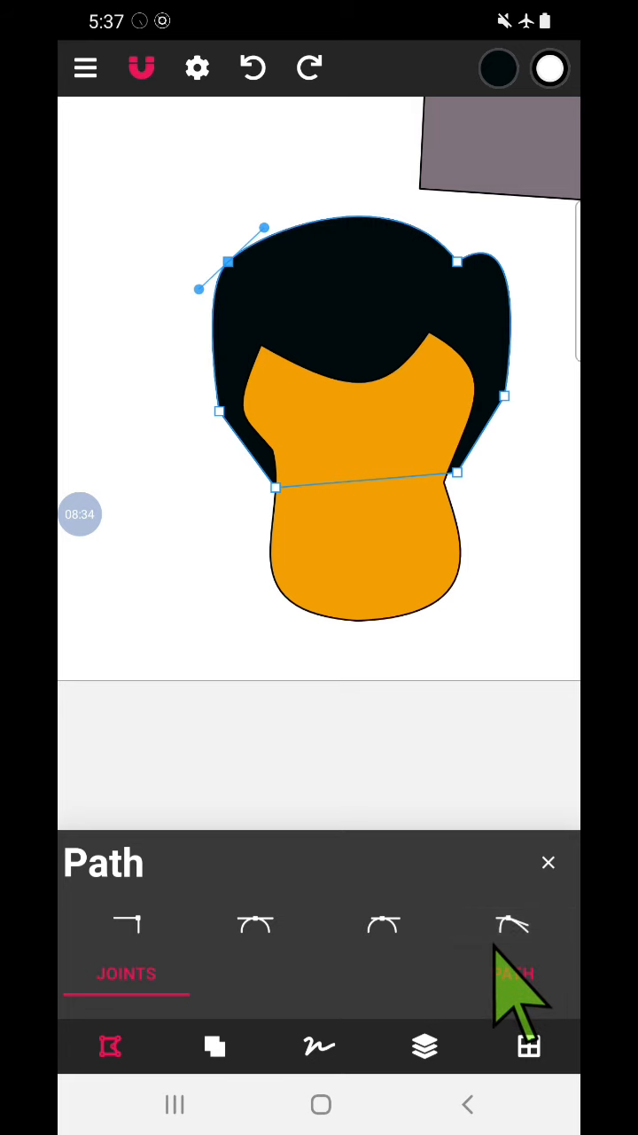
mouse_move(239, 647)
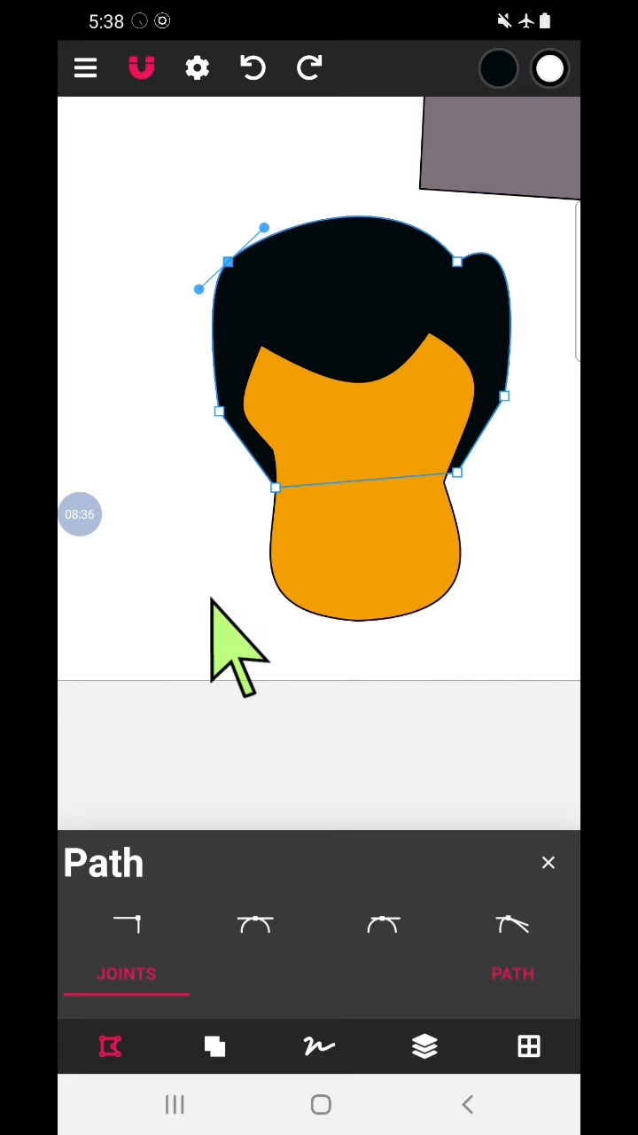
Turn a node on the hair's left side into a smooth curve.
click(513, 925)
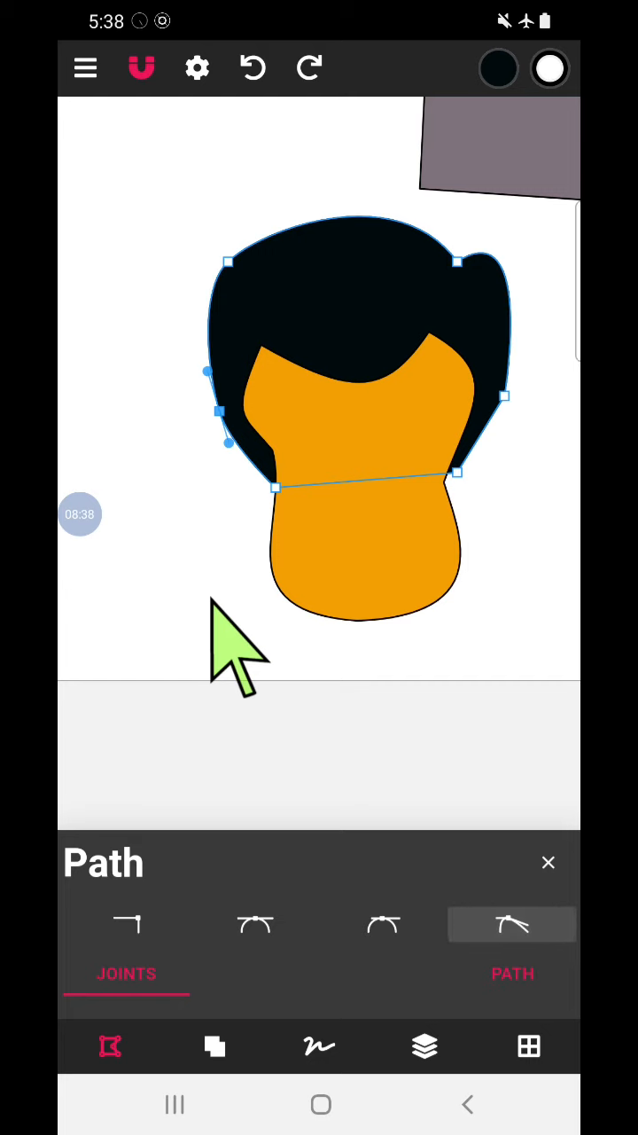
click(548, 861)
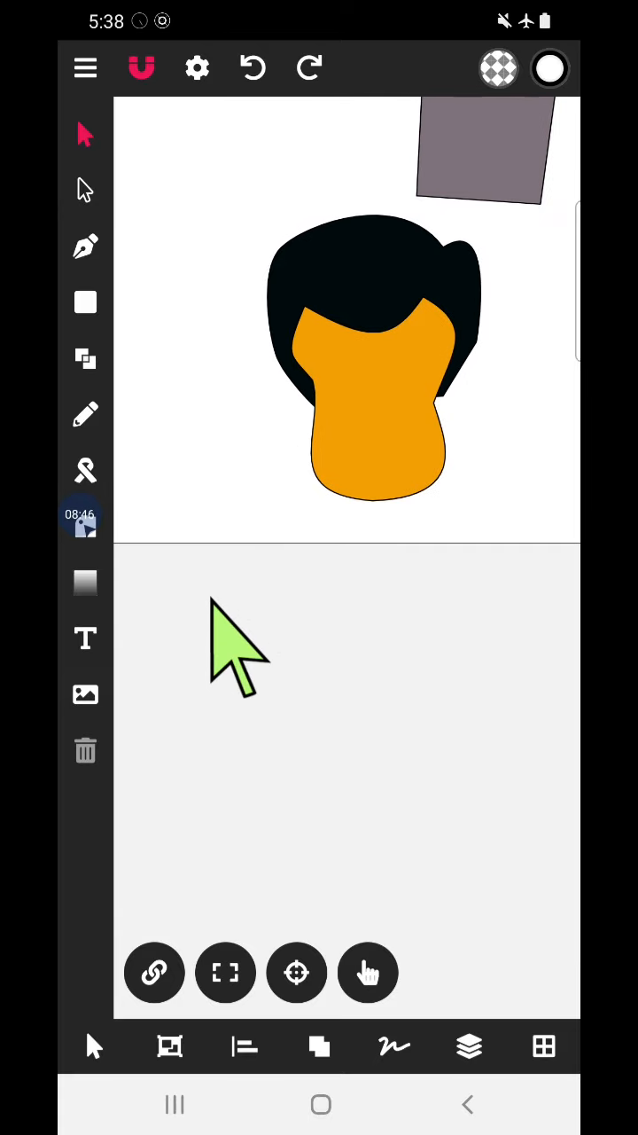
mouse_move(284, 553)
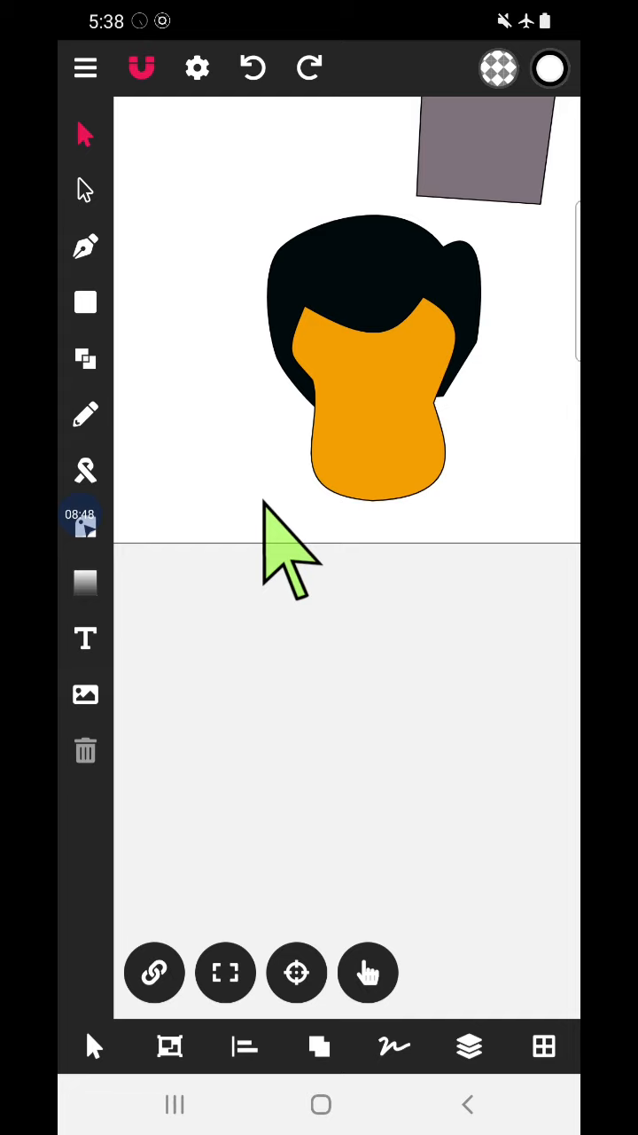
Draw teal-filled ovals on the orange face for the eyes and mouth with the Circle tool.
click(85, 302)
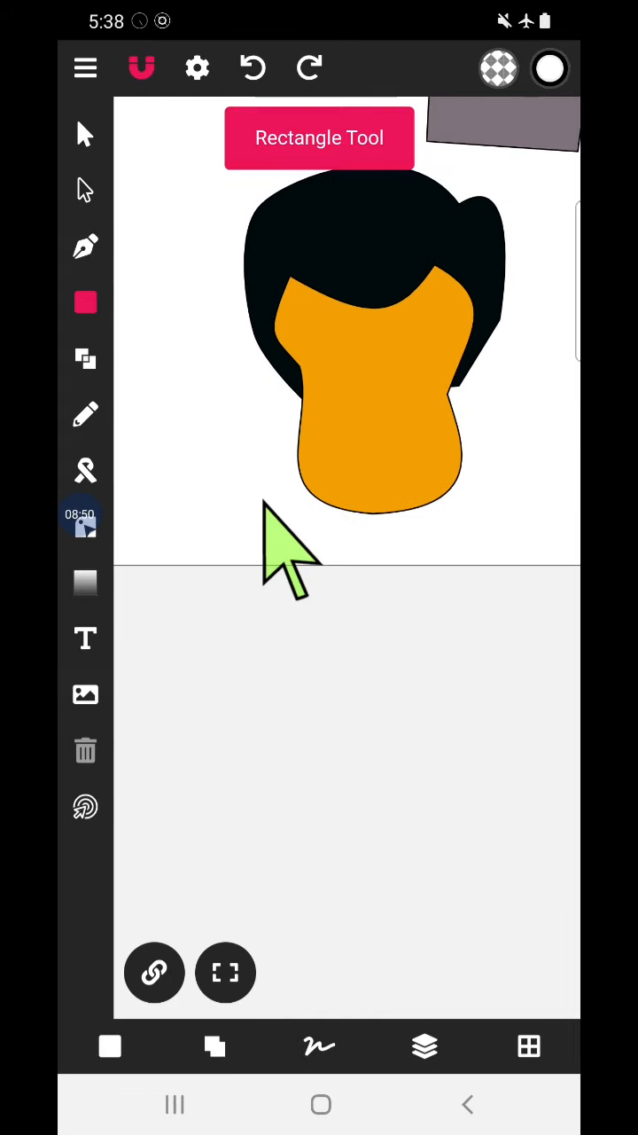
click(86, 302)
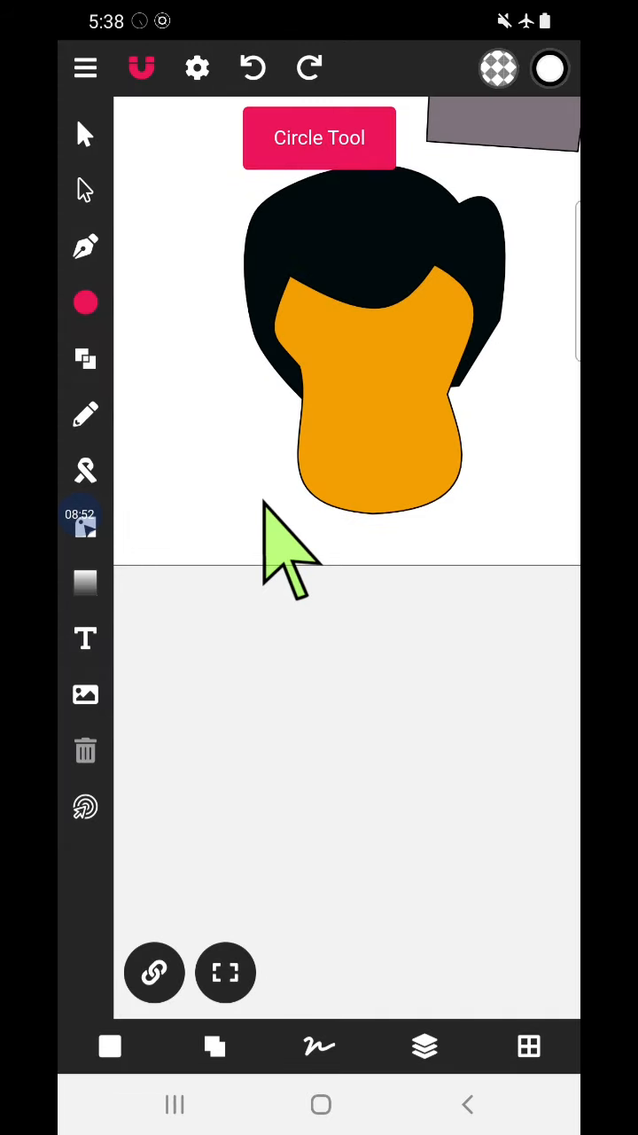
click(85, 301)
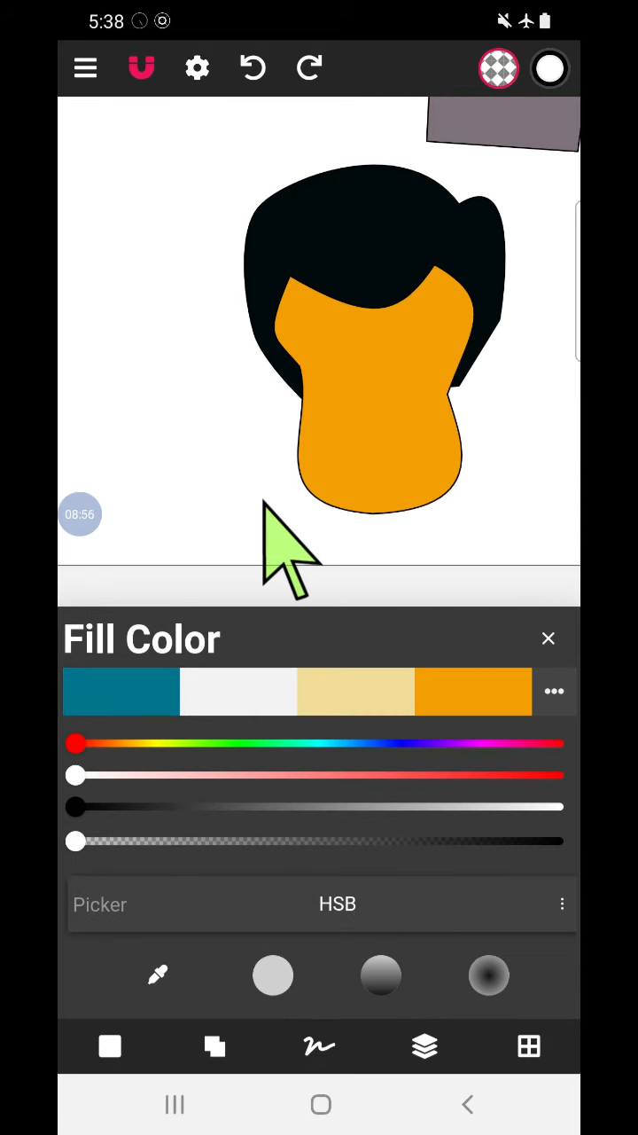
click(121, 691)
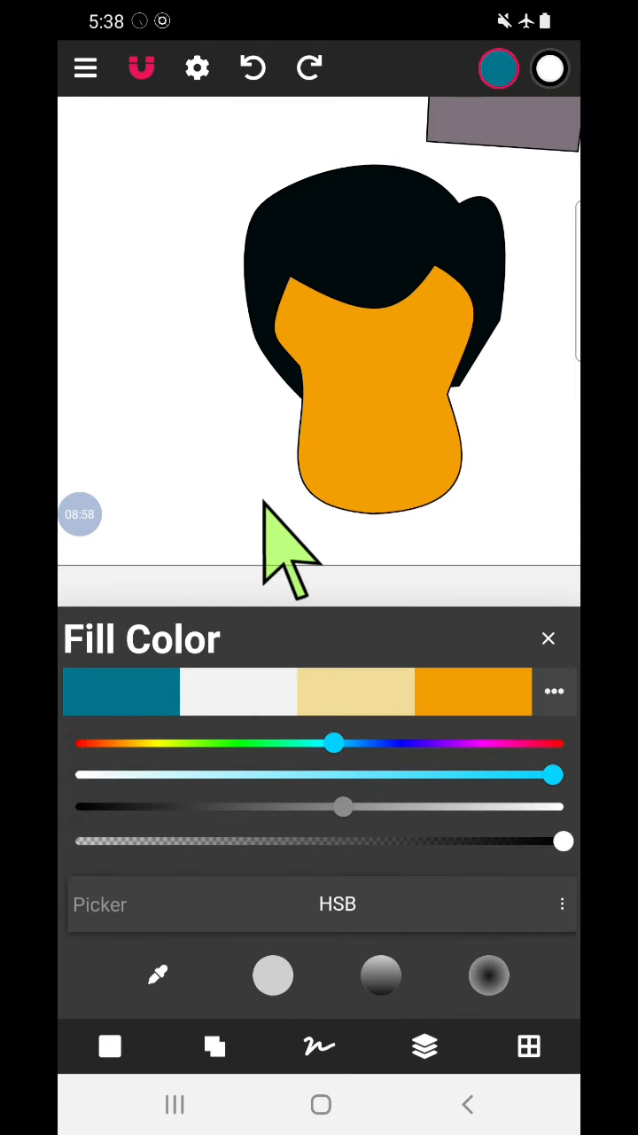
click(337, 369)
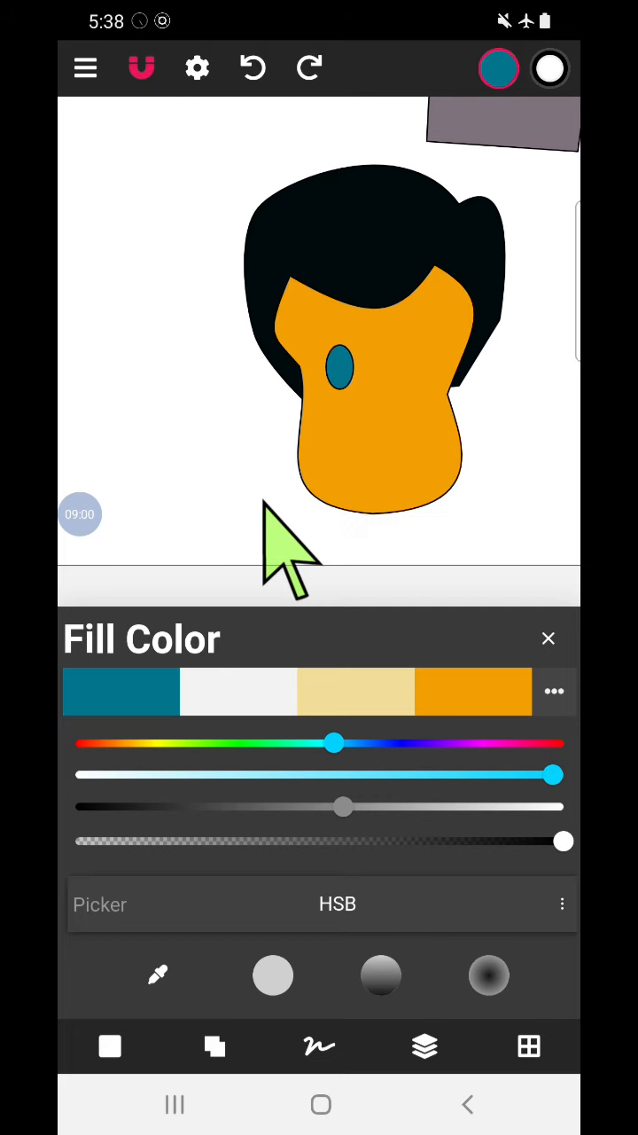
click(422, 372)
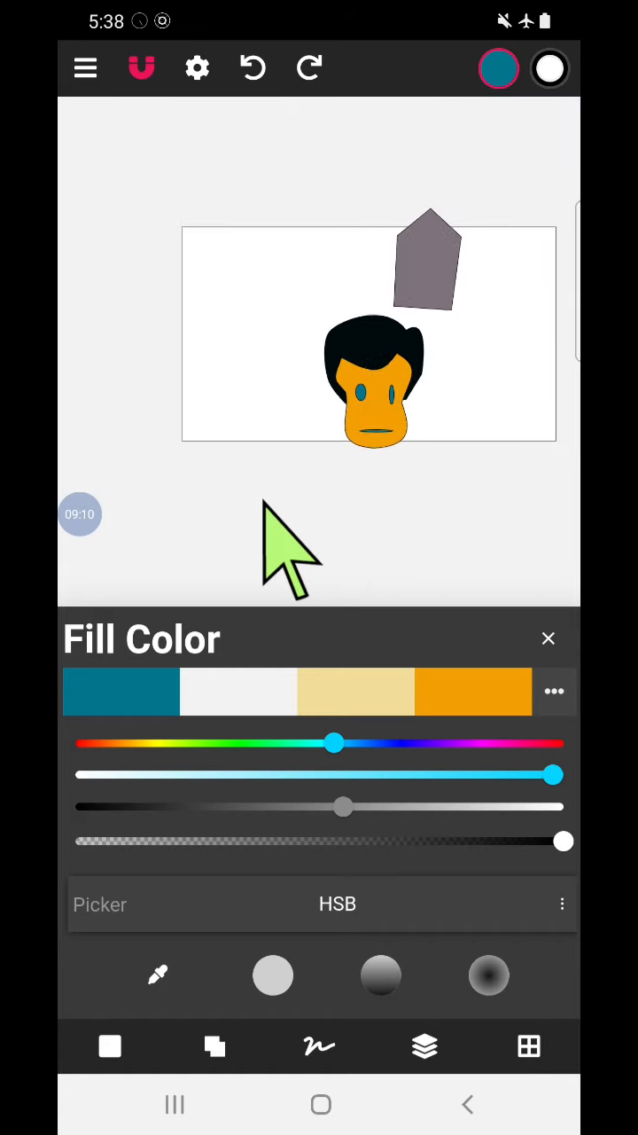
Curve the grey pentagon's left edge outward using smooth node joints.
click(547, 638)
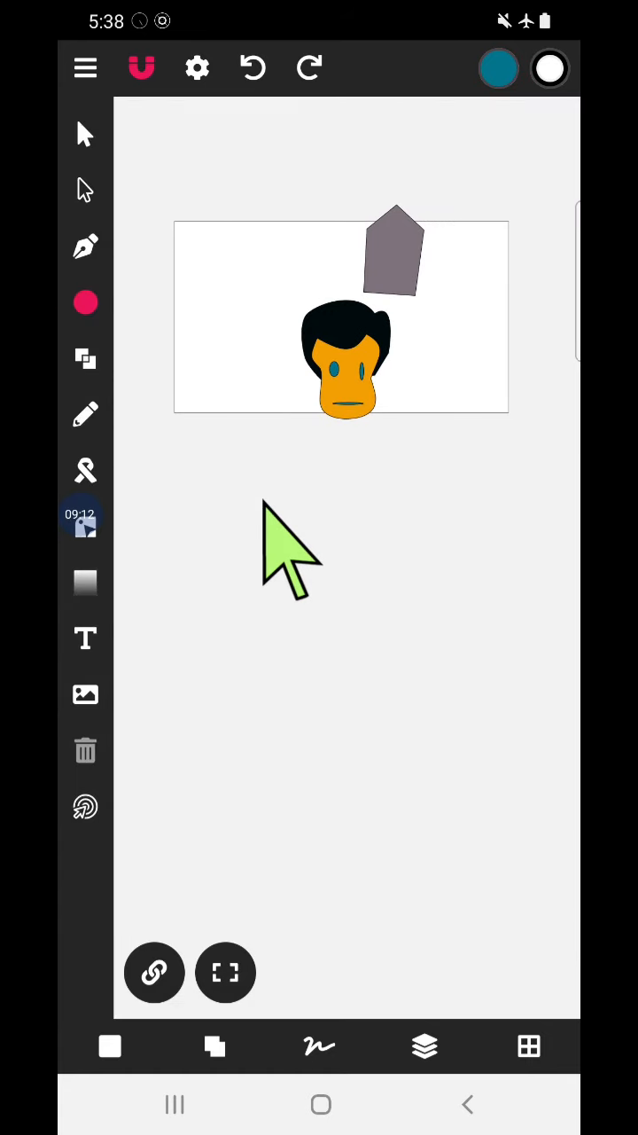
mouse_move(115, 257)
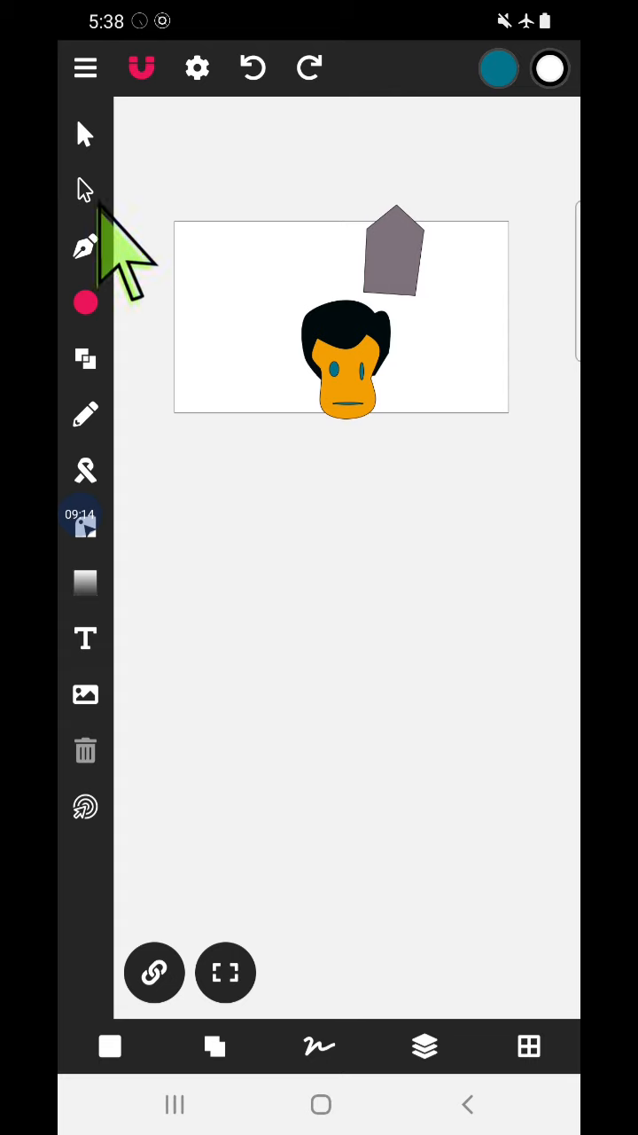
click(85, 244)
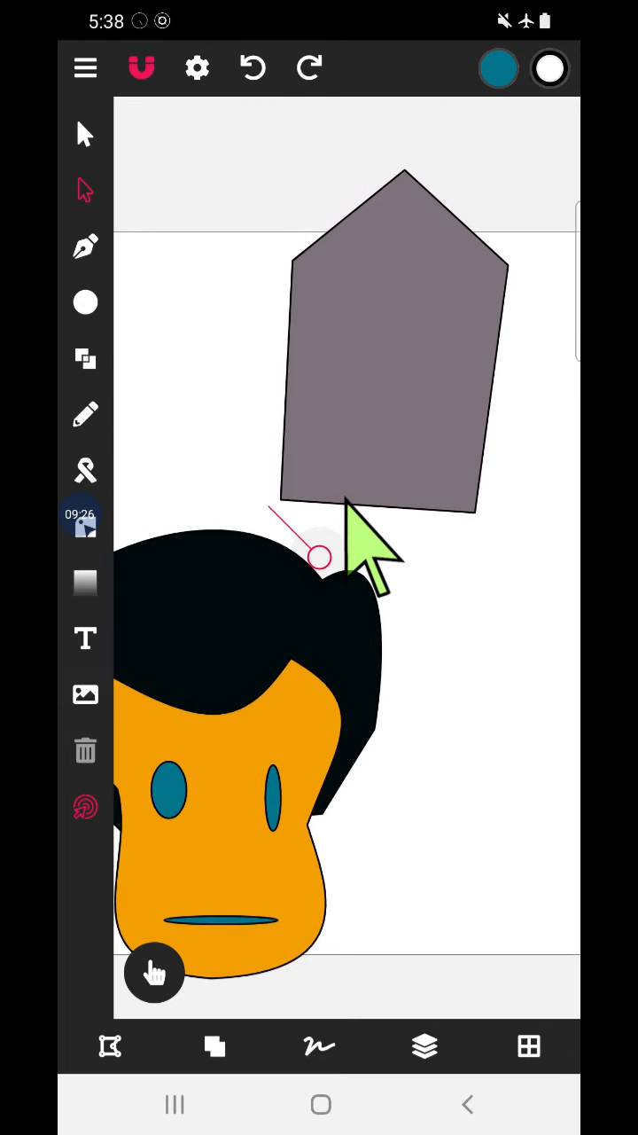
mouse_move(355, 514)
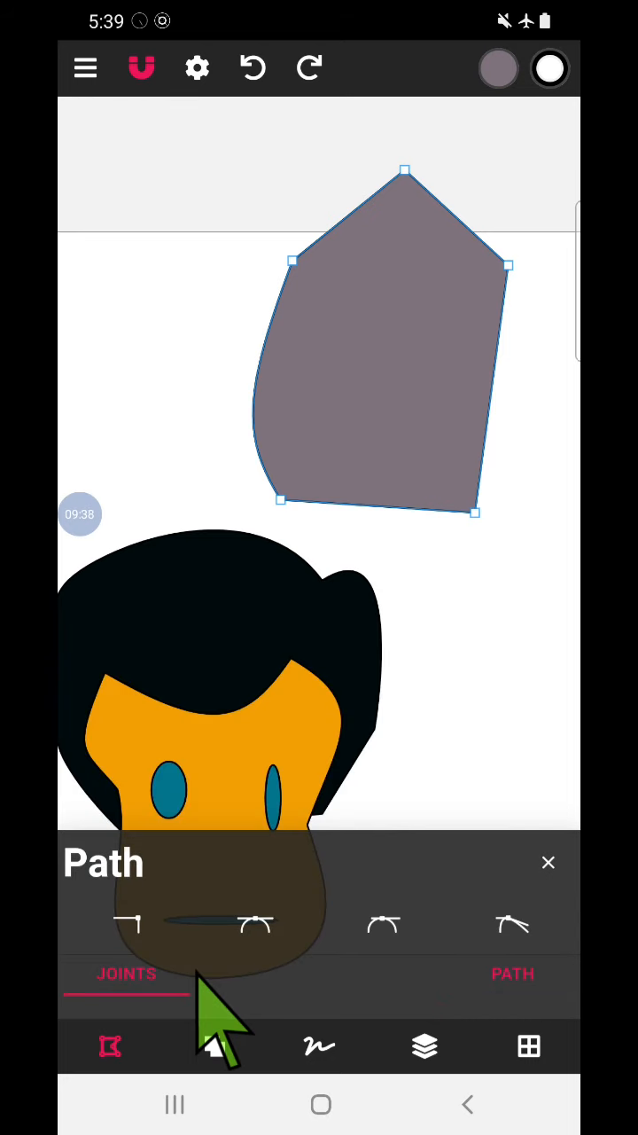
click(548, 861)
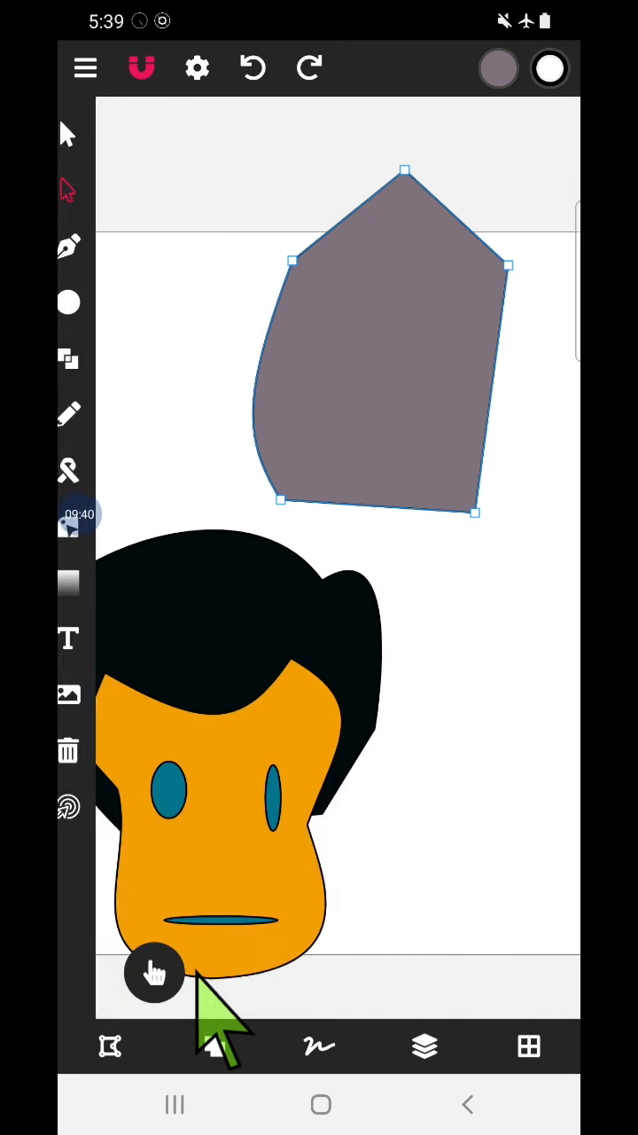